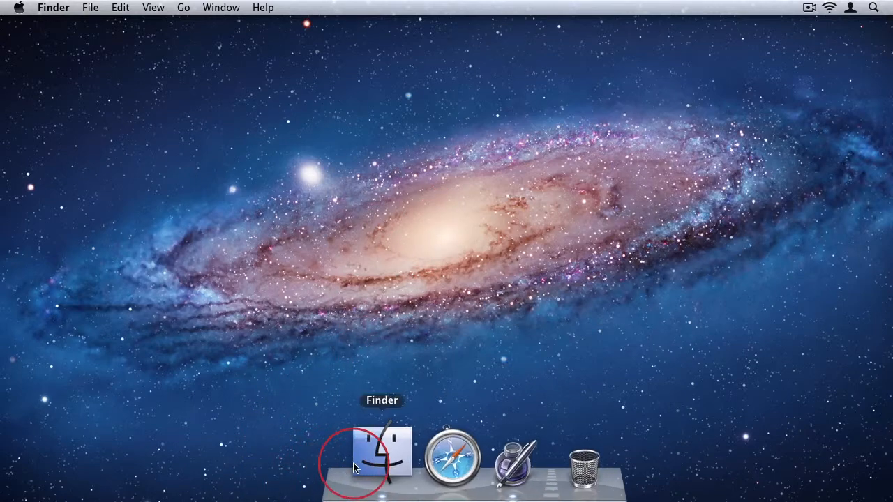
- Open a Finder window from the Dock, showing the empty Documents folder
{"action": "left_click", "coordinate": [382, 457]}
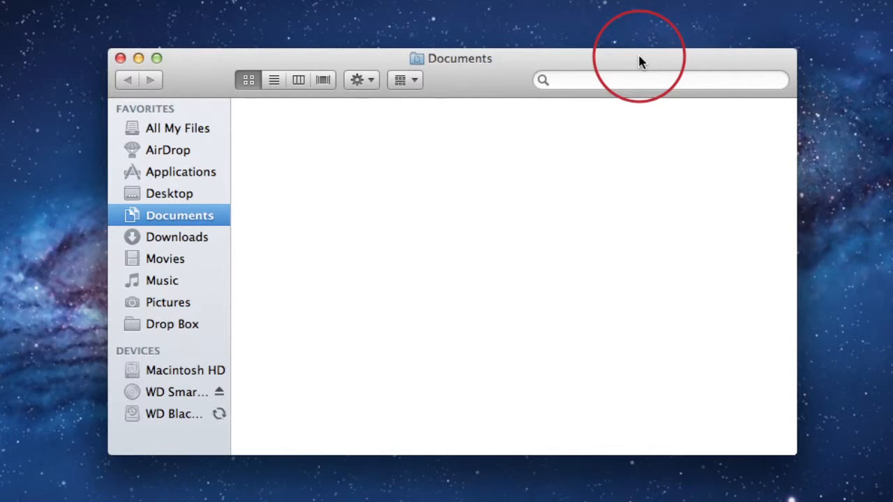
{"action": "mouse_move", "coordinate": [201, 361]}
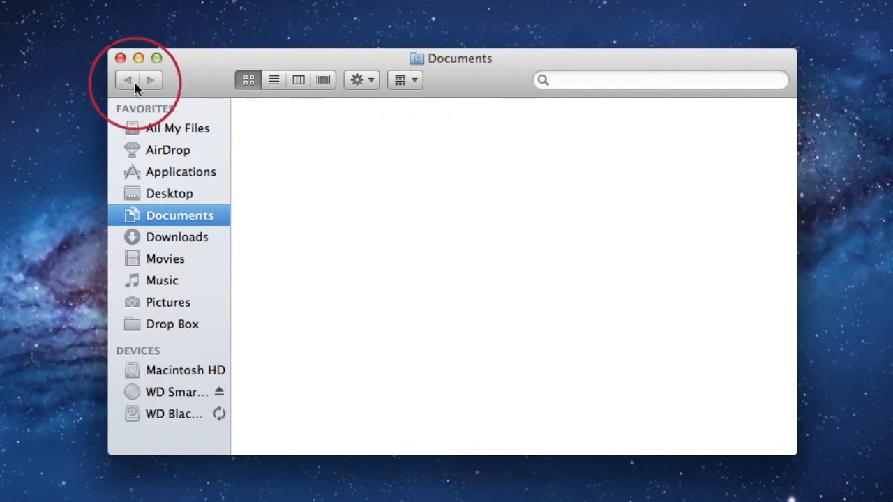
{"action": "mouse_move", "coordinate": [166, 84]}
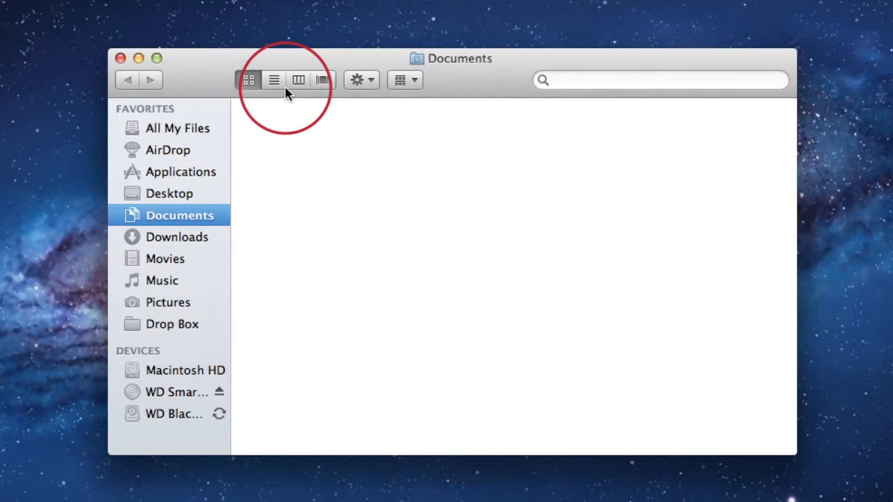
- Show Applications, cycling through List and Column views to Cover Flow
{"action": "left_click", "coordinate": [181, 171]}
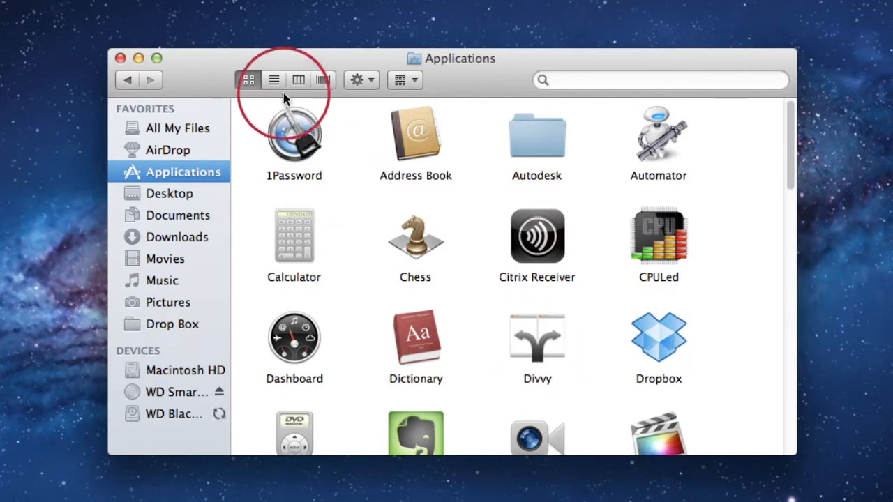
{"action": "left_click", "coordinate": [274, 80]}
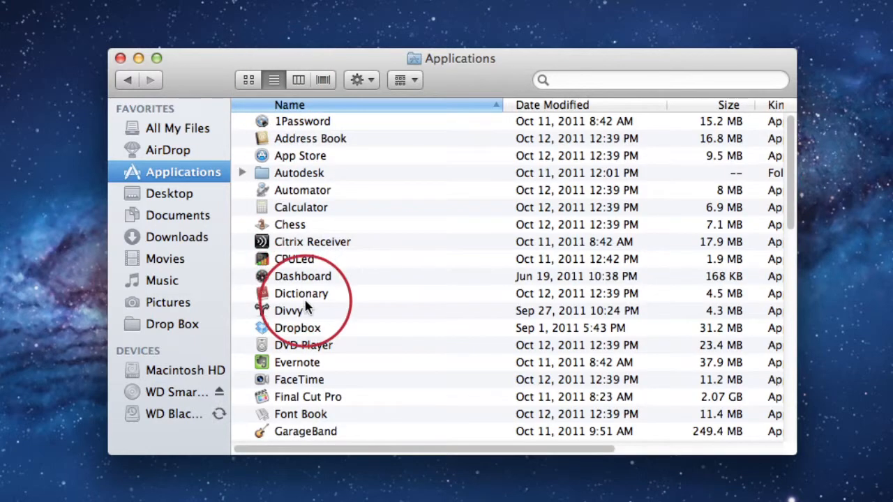
{"action": "left_click", "coordinate": [299, 80]}
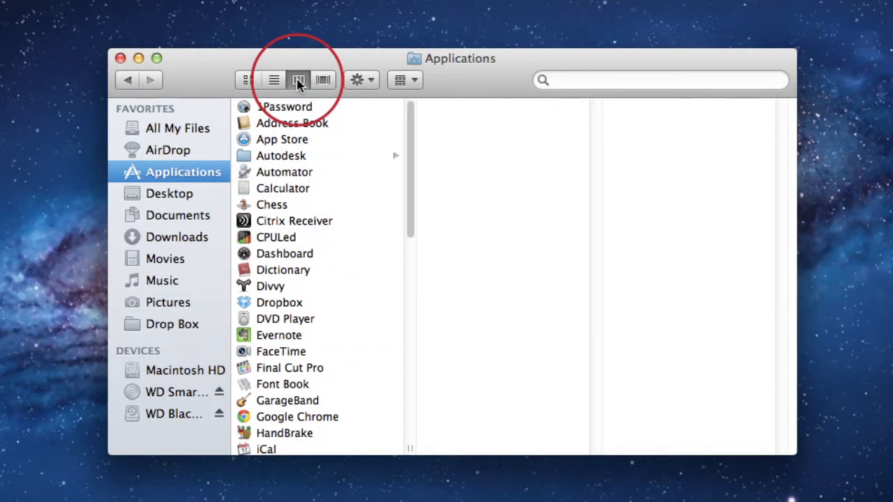
{"action": "left_click", "coordinate": [324, 80]}
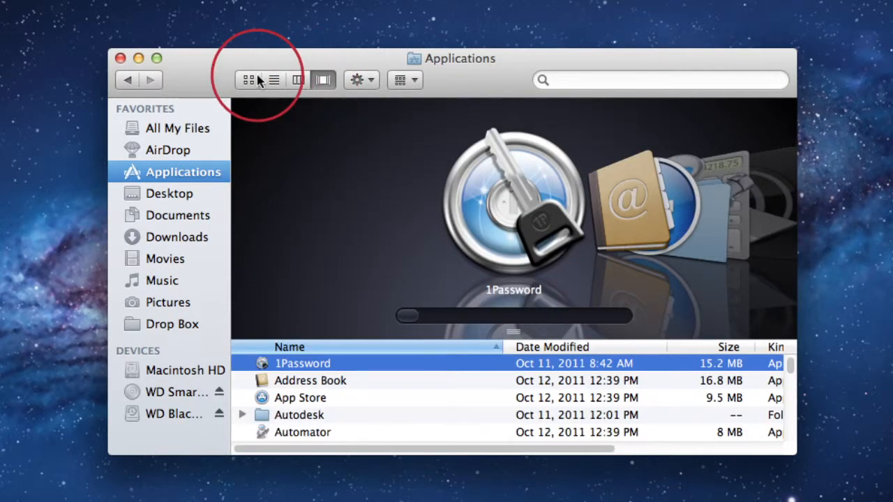
- Return Applications to icon view, check the Action menu, and select Autodesk
{"action": "left_click", "coordinate": [248, 78]}
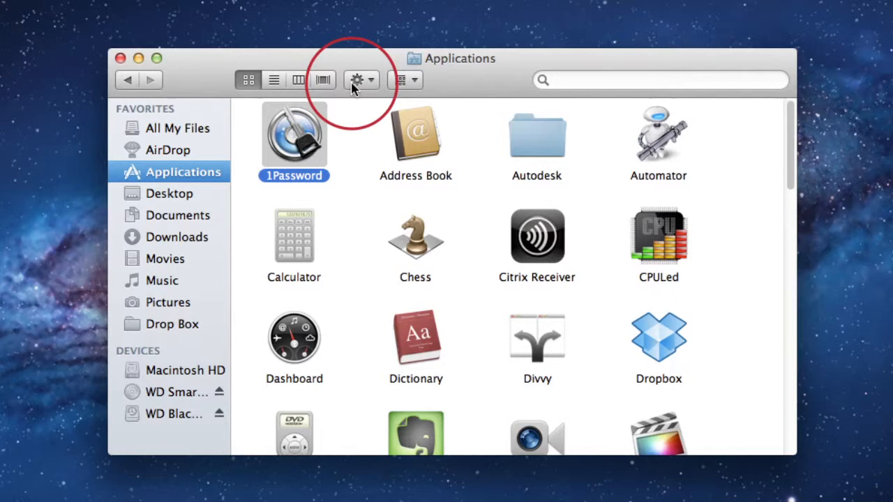
{"action": "mouse_move", "coordinate": [357, 83]}
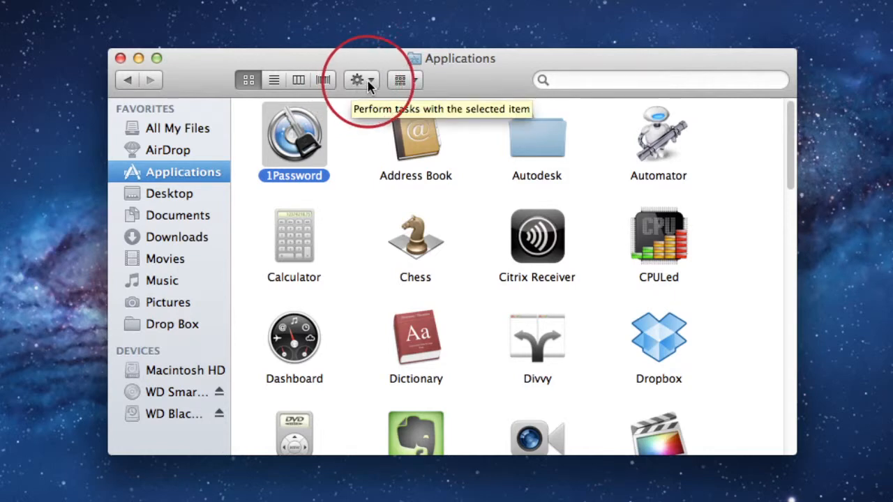
{"action": "left_click", "coordinate": [359, 79]}
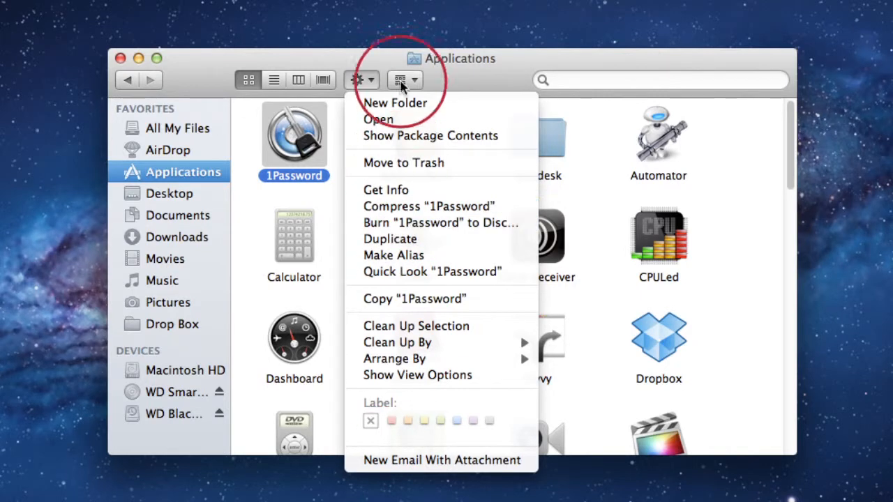
{"action": "left_click", "coordinate": [293, 136]}
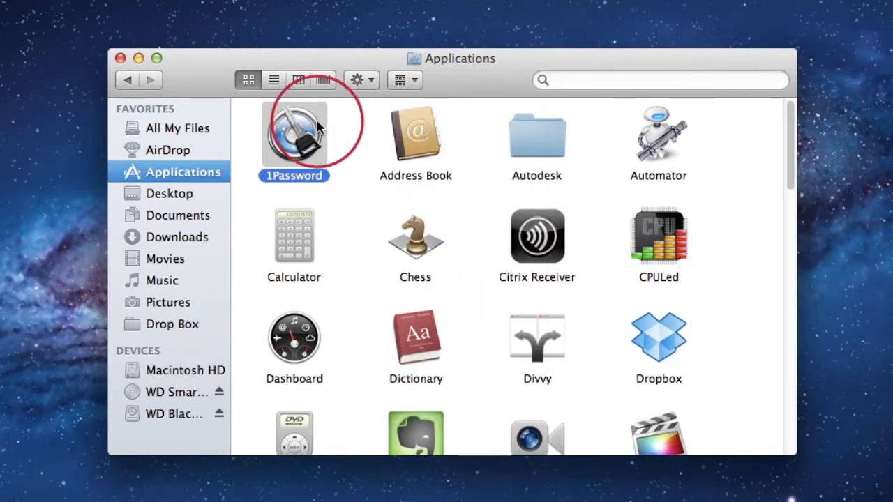
{"action": "mouse_move", "coordinate": [340, 140]}
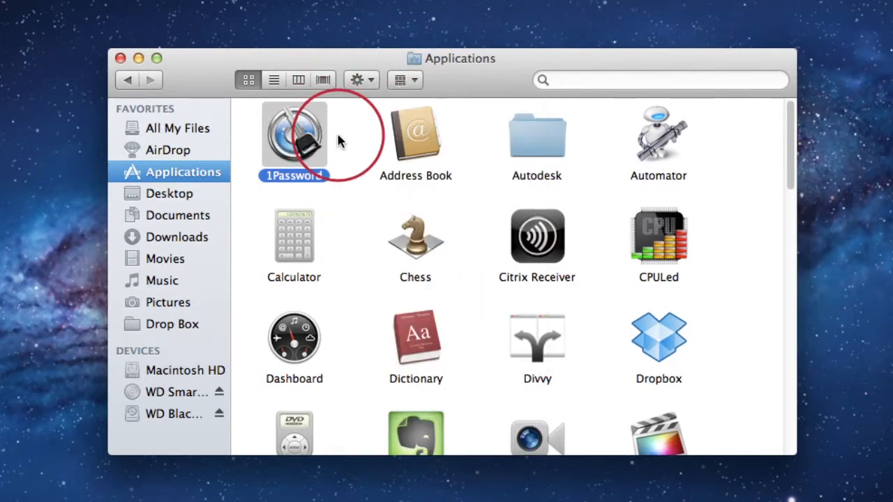
{"action": "left_click", "coordinate": [356, 80]}
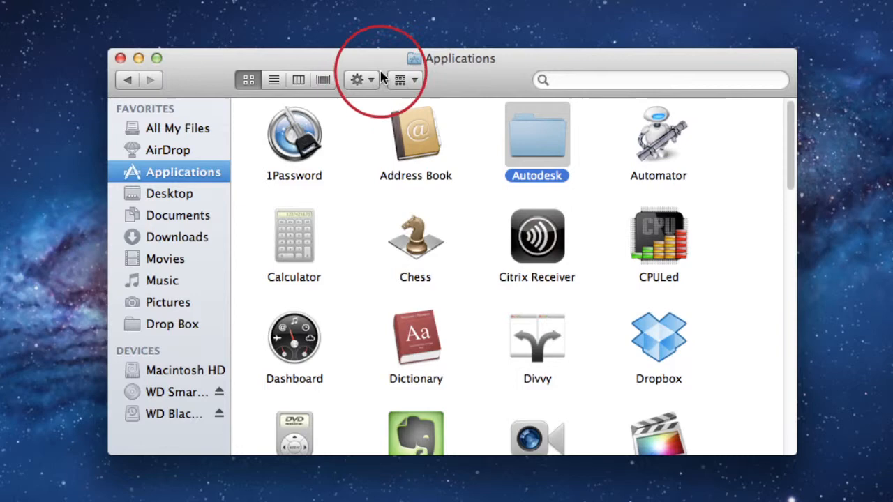
- Arrange application icons by Application Category, then rearrange them by Name
{"action": "left_click", "coordinate": [405, 79]}
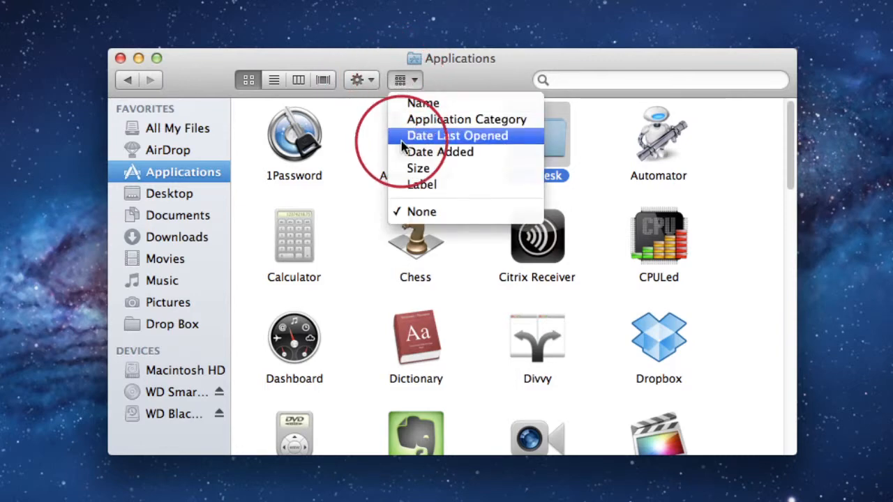
{"action": "mouse_move", "coordinate": [429, 157]}
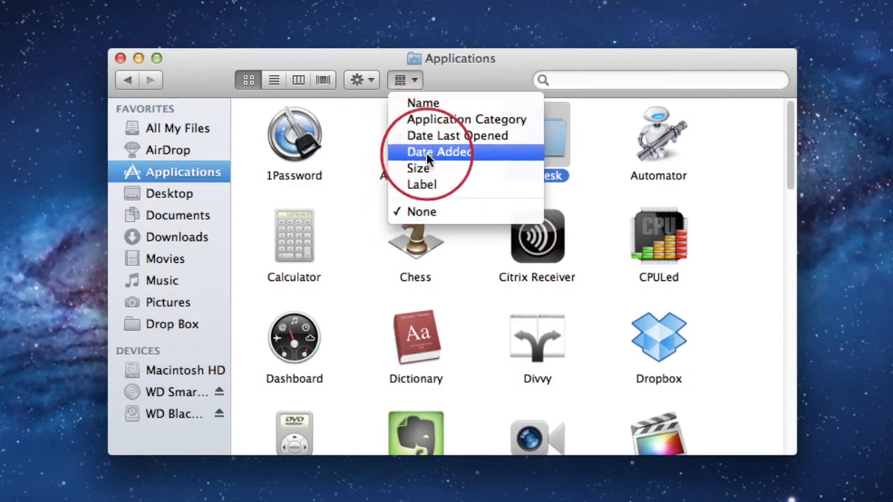
{"action": "left_click", "coordinate": [439, 152]}
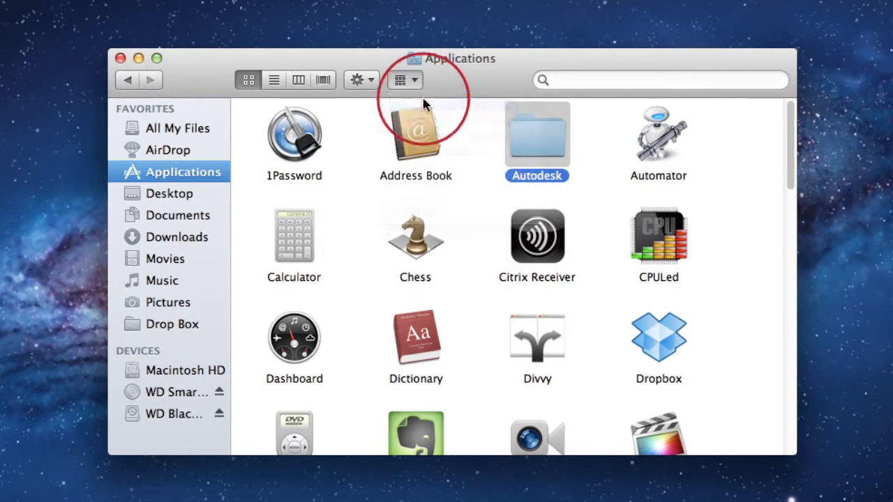
{"action": "left_click", "coordinate": [404, 80]}
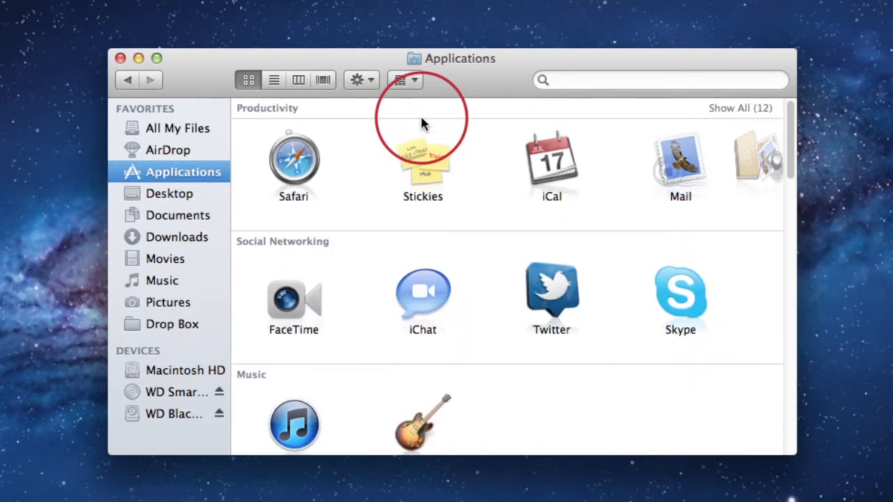
{"action": "left_click", "coordinate": [405, 79]}
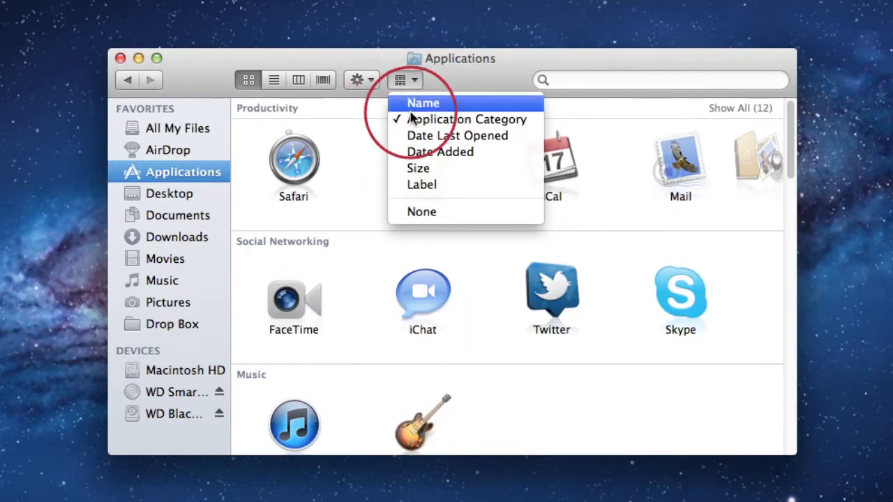
{"action": "left_click", "coordinate": [456, 136]}
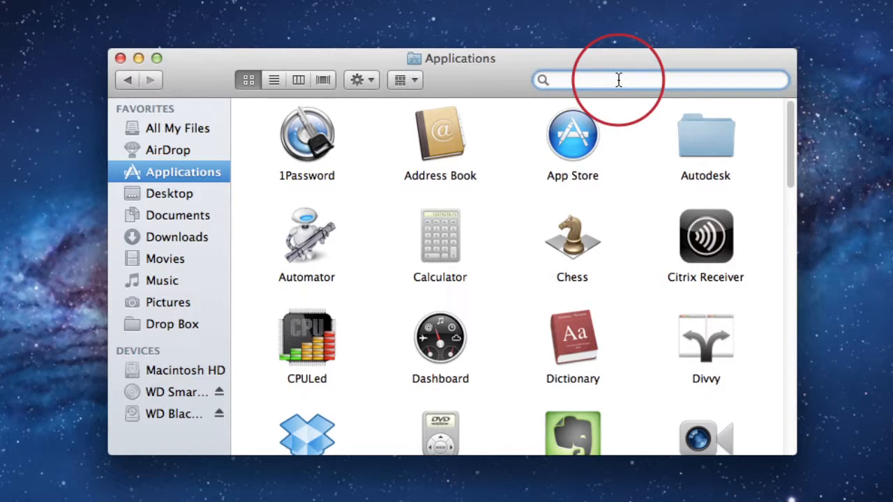
- Search for 'automator', limit it to Applications, then clear the search
{"action": "type", "text": "automator"}
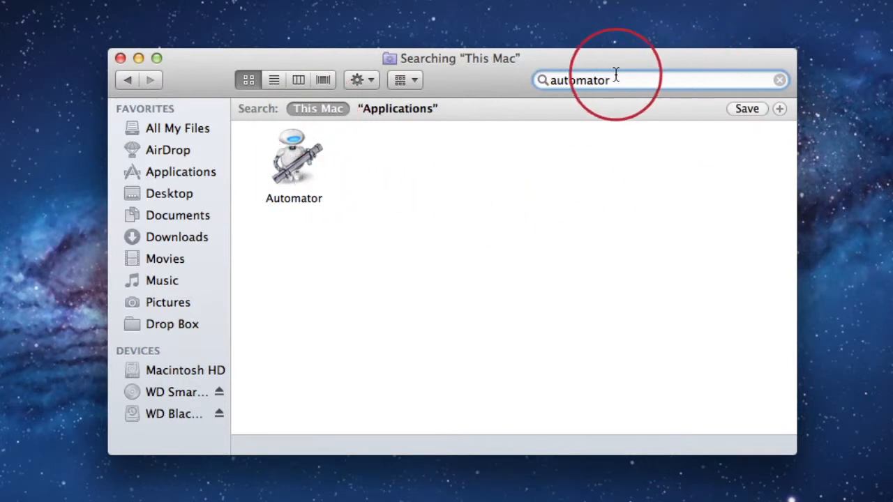
{"action": "mouse_move", "coordinate": [359, 119]}
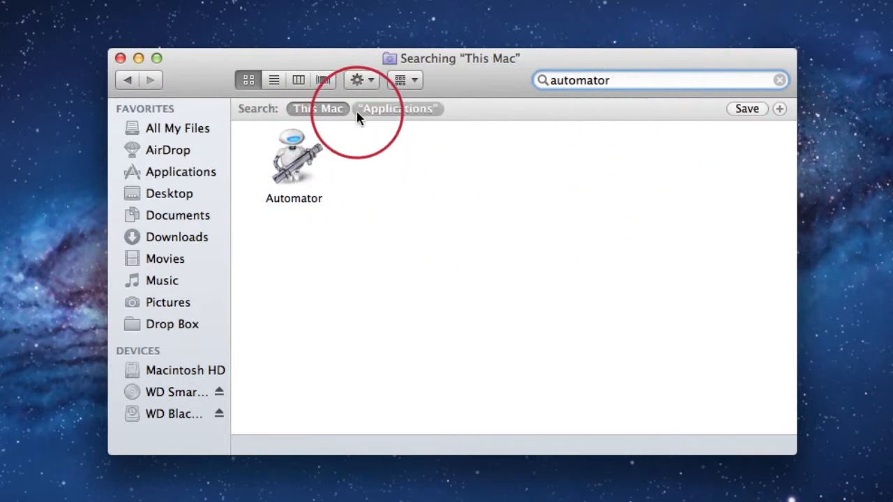
{"action": "left_click", "coordinate": [398, 108]}
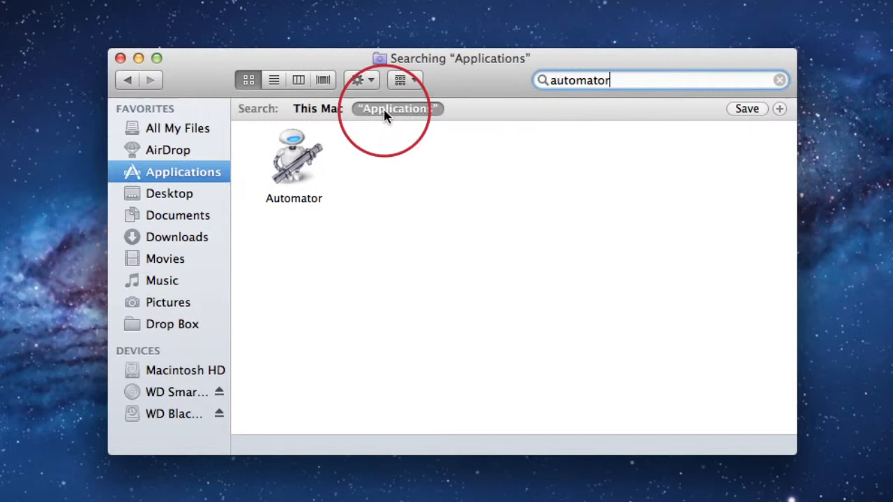
{"action": "mouse_move", "coordinate": [296, 181]}
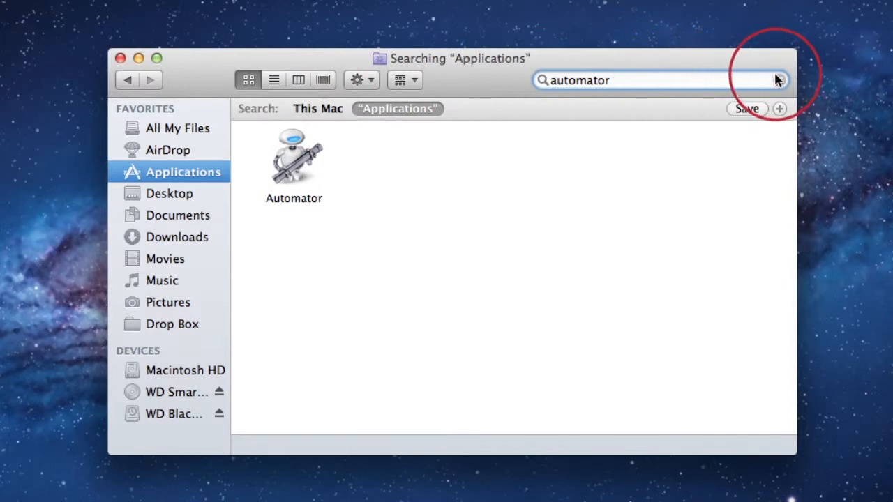
{"action": "left_click", "coordinate": [183, 171]}
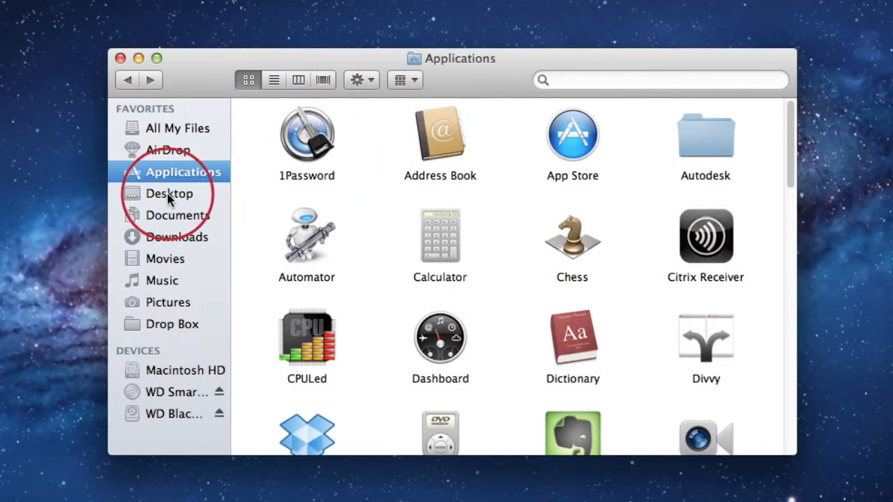
- In Desktop, search 'automator' scoped to Desktop, then clear the search
{"action": "left_click", "coordinate": [171, 193]}
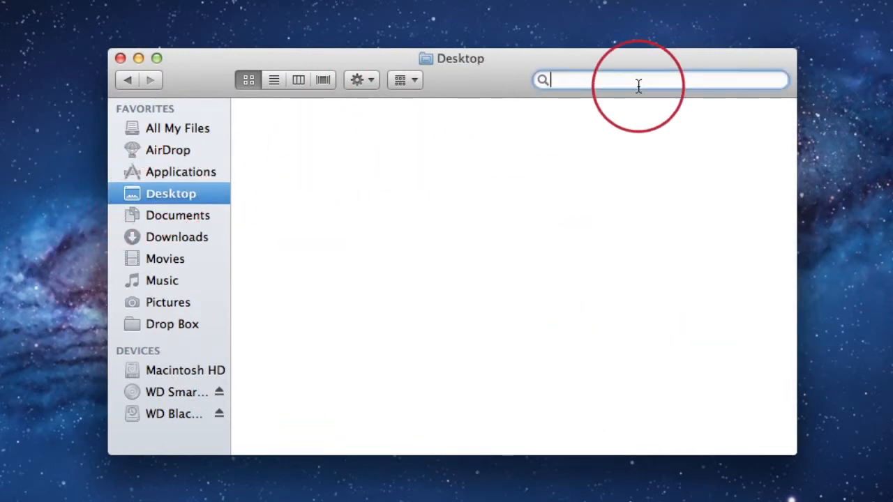
{"action": "type", "text": "automator"}
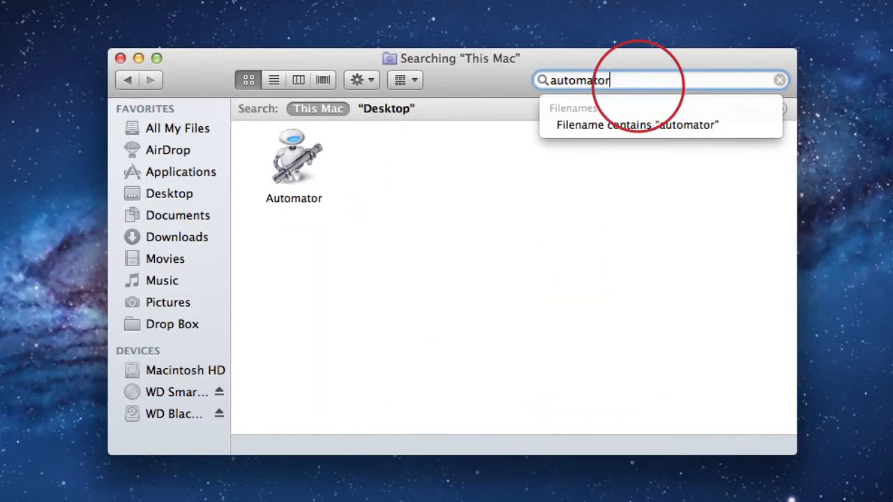
{"action": "left_click", "coordinate": [318, 108]}
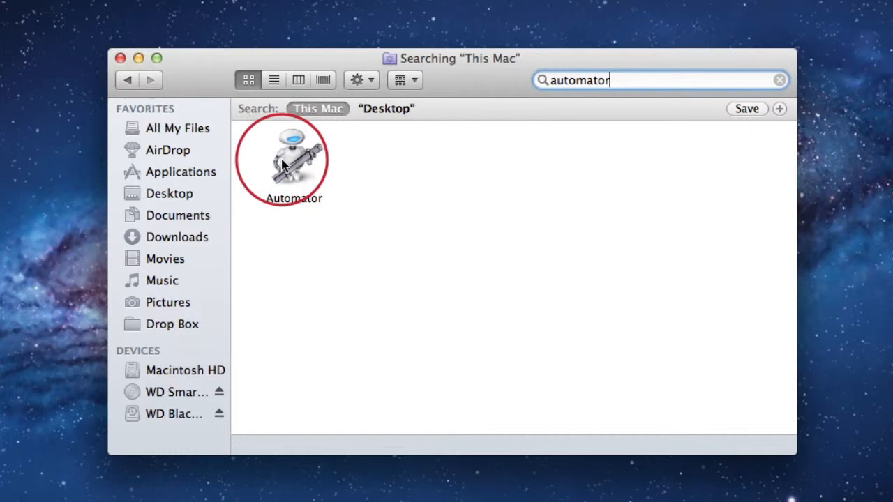
{"action": "left_click", "coordinate": [386, 108]}
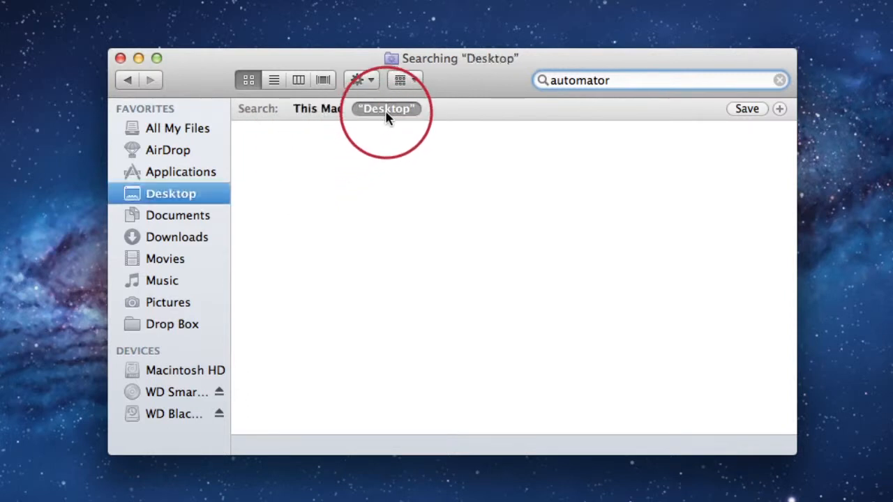
{"action": "mouse_move", "coordinate": [376, 193]}
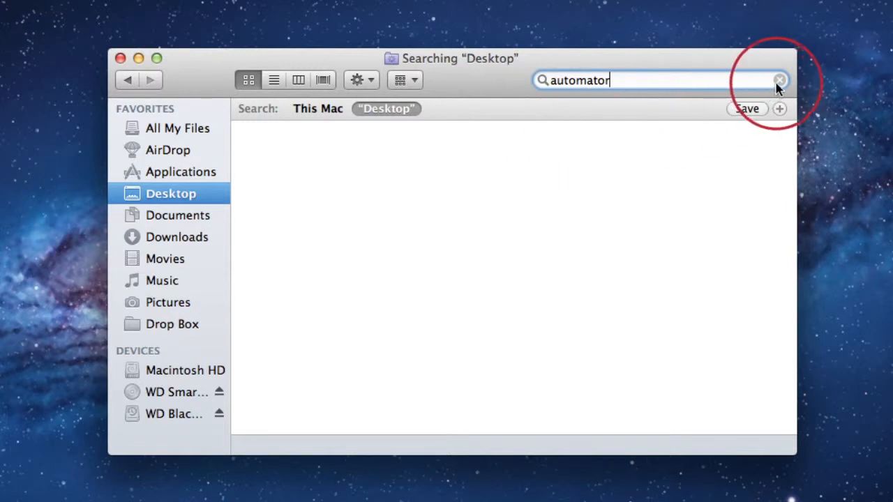
{"action": "left_click", "coordinate": [777, 79]}
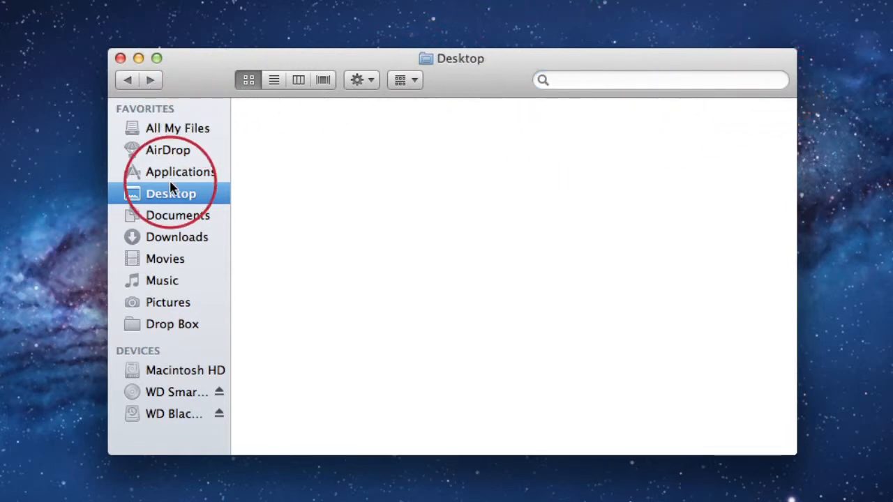
{"action": "mouse_move", "coordinate": [207, 256]}
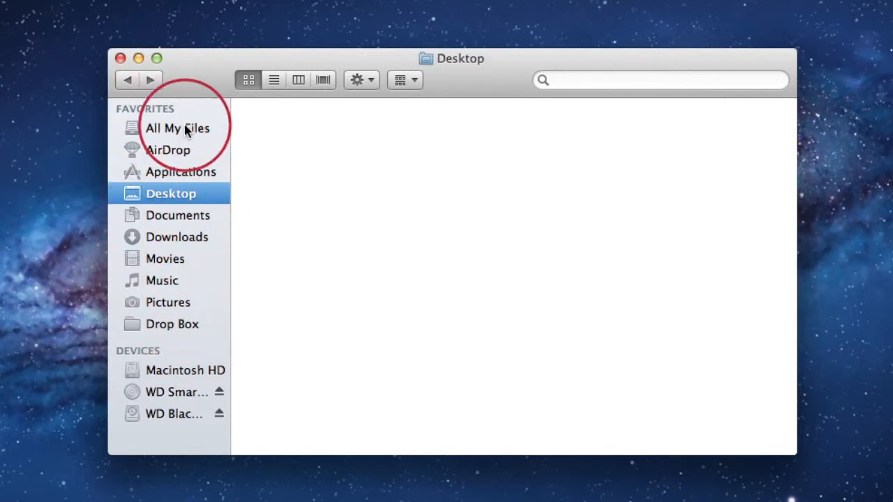
{"action": "mouse_move", "coordinate": [175, 311]}
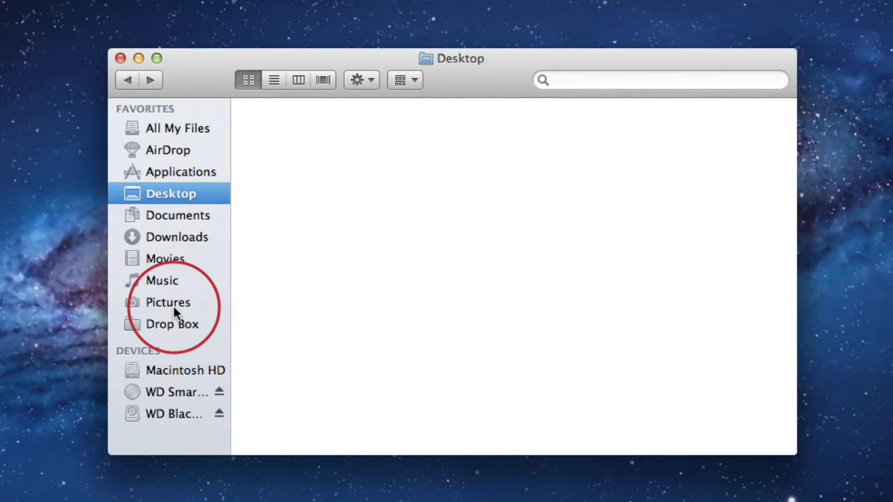
{"action": "mouse_move", "coordinate": [160, 212]}
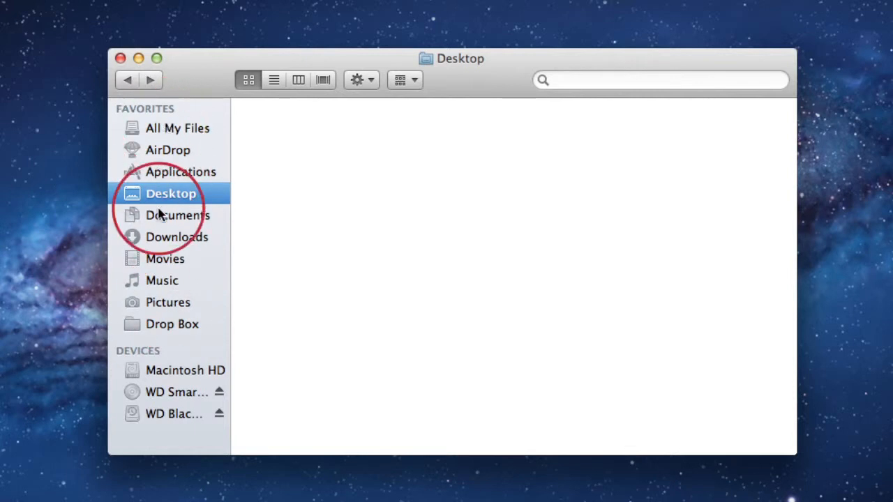
{"action": "mouse_move", "coordinate": [171, 138]}
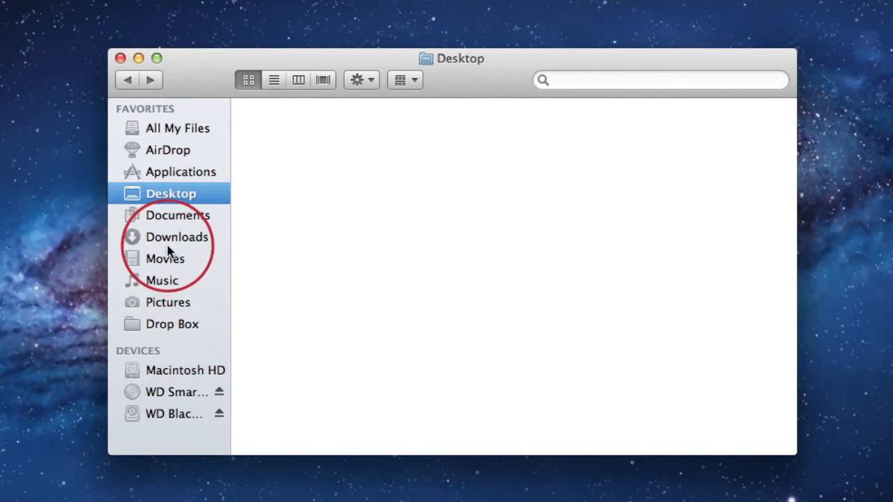
{"action": "right_click", "coordinate": [168, 172]}
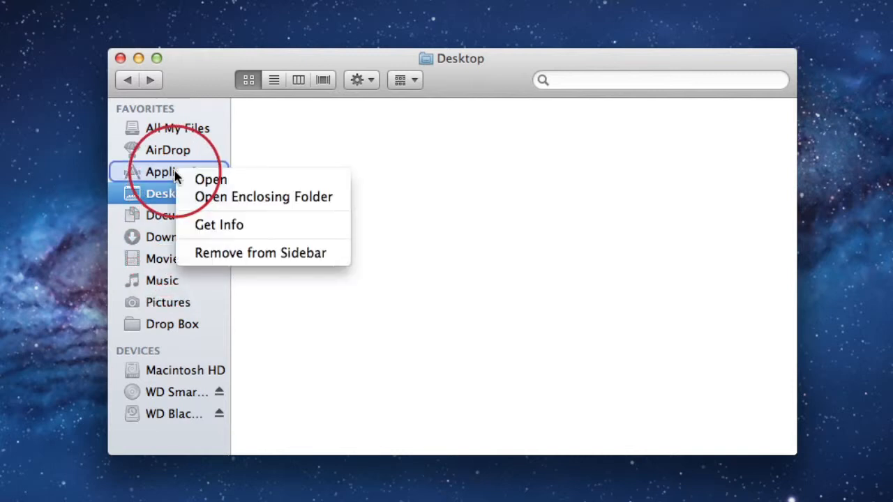
{"action": "mouse_move", "coordinate": [345, 254]}
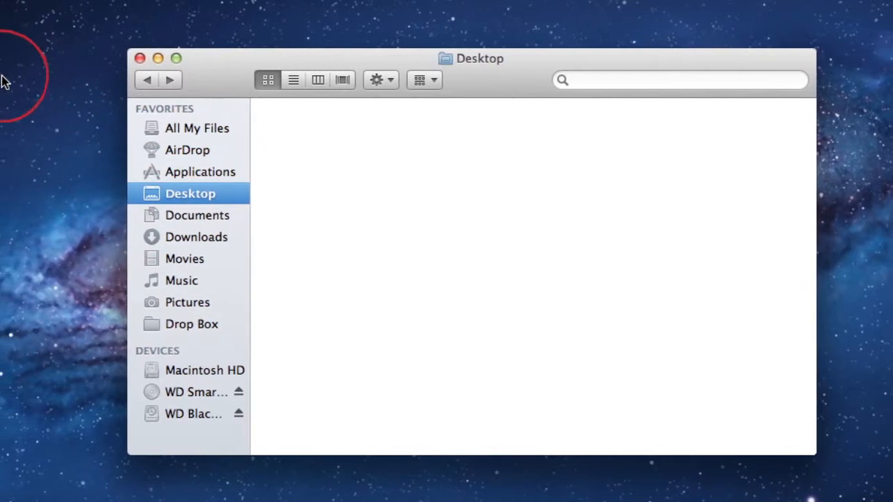
{"action": "right_click", "coordinate": [52, 94]}
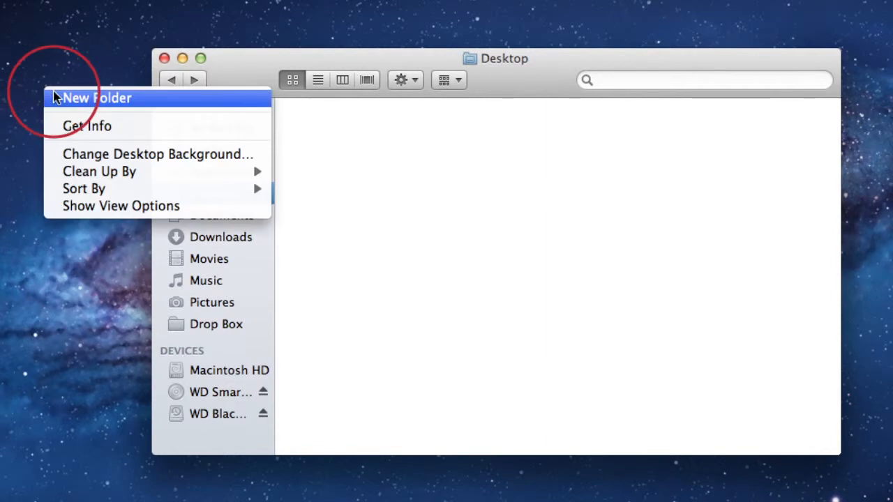
{"action": "left_click", "coordinate": [97, 98]}
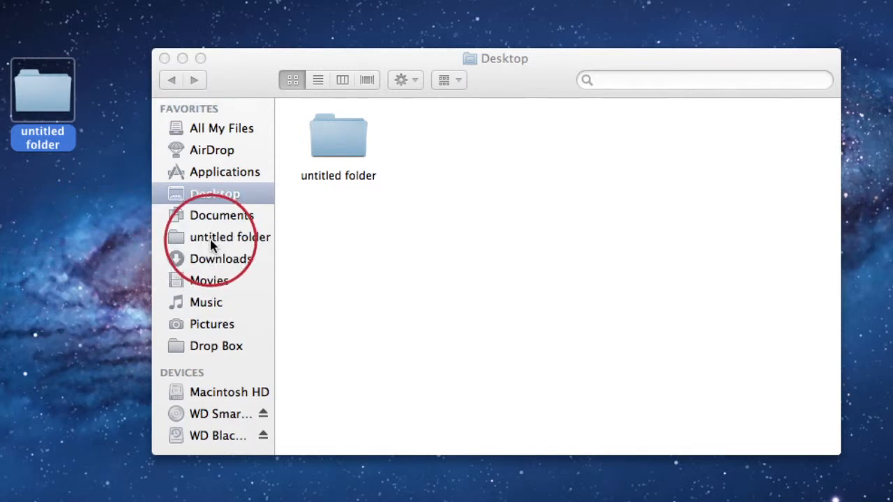
{"action": "right_click", "coordinate": [212, 238]}
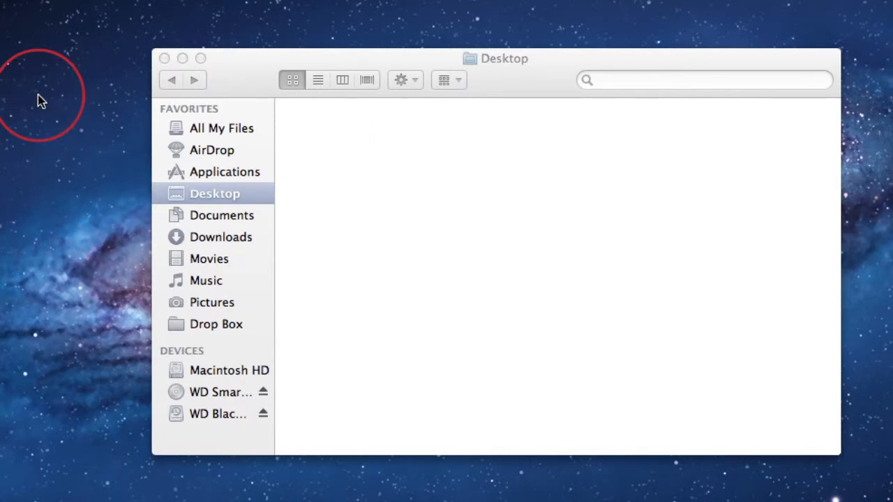
{"action": "mouse_move", "coordinate": [243, 393]}
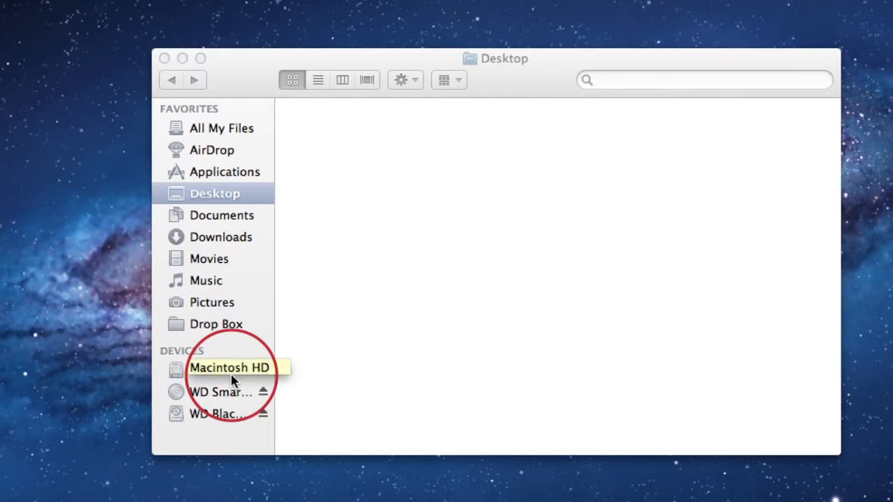
- Turn on View > Show Path Bar for the Desktop window
{"action": "left_click", "coordinate": [219, 389]}
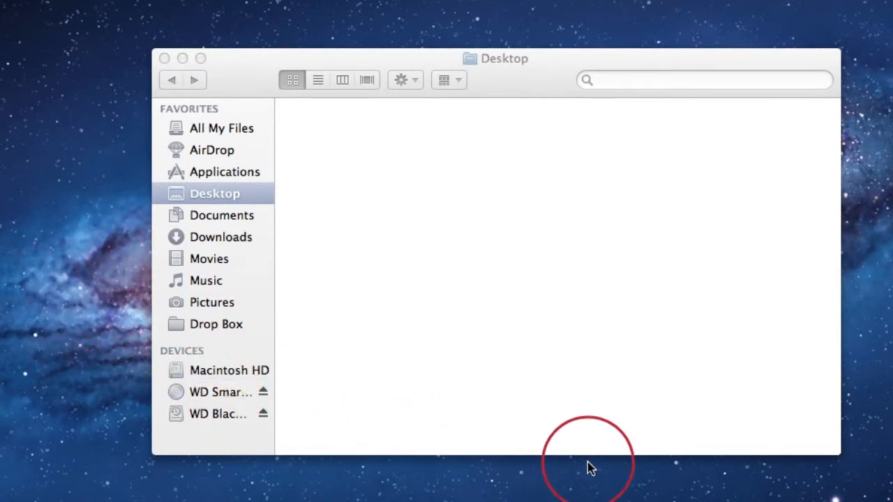
{"action": "mouse_move", "coordinate": [711, 440]}
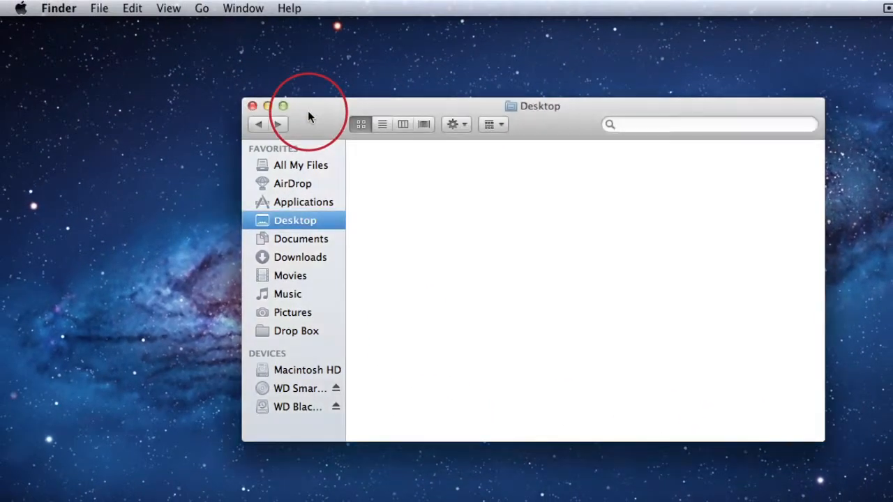
{"action": "left_click", "coordinate": [169, 7]}
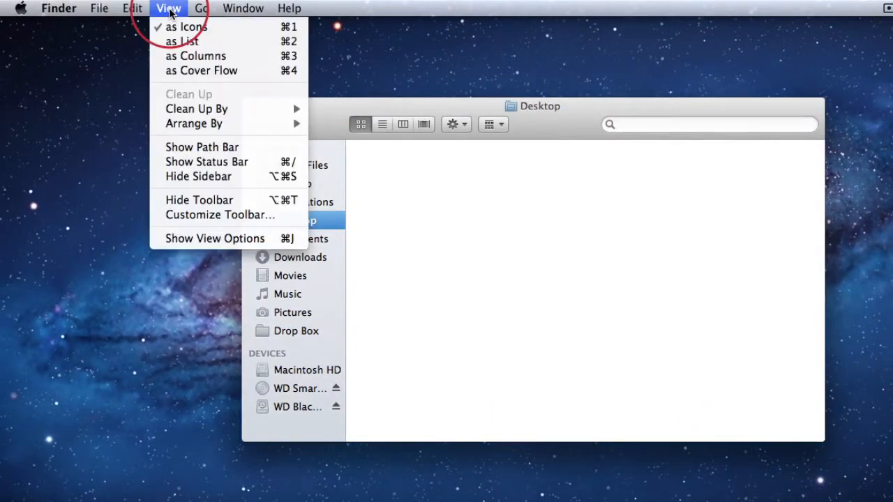
{"action": "mouse_move", "coordinate": [202, 150]}
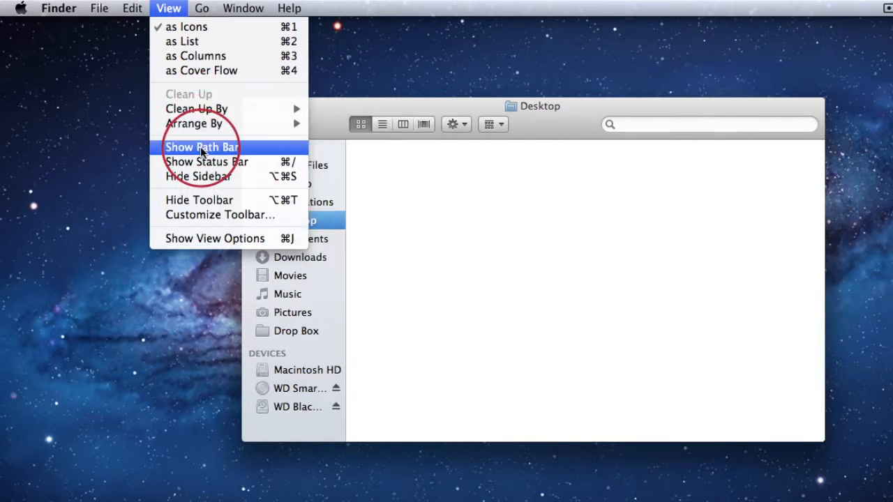
{"action": "left_click", "coordinate": [201, 147]}
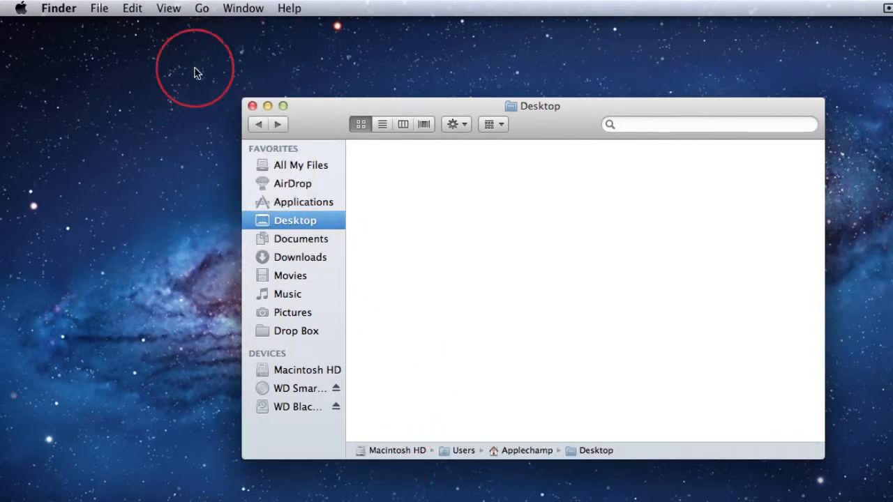
- Turn on View > Show Status Bar and open the Applications folder
{"action": "left_click", "coordinate": [168, 7]}
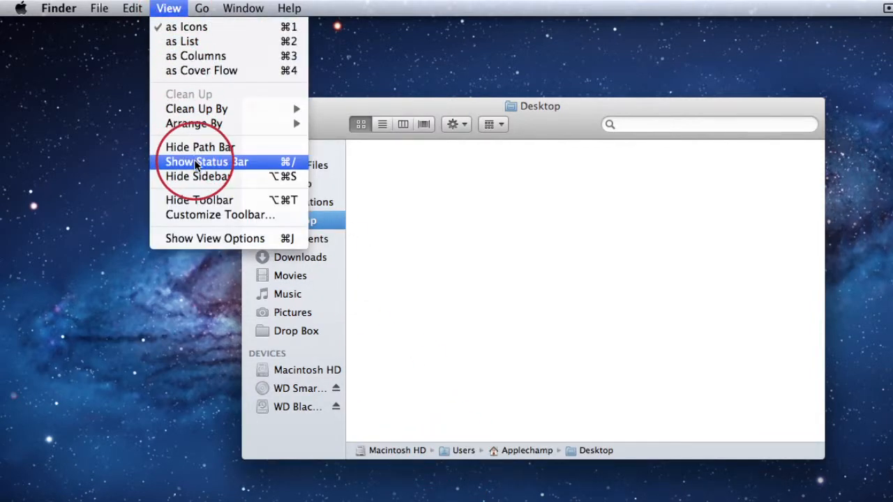
{"action": "left_click", "coordinate": [207, 162]}
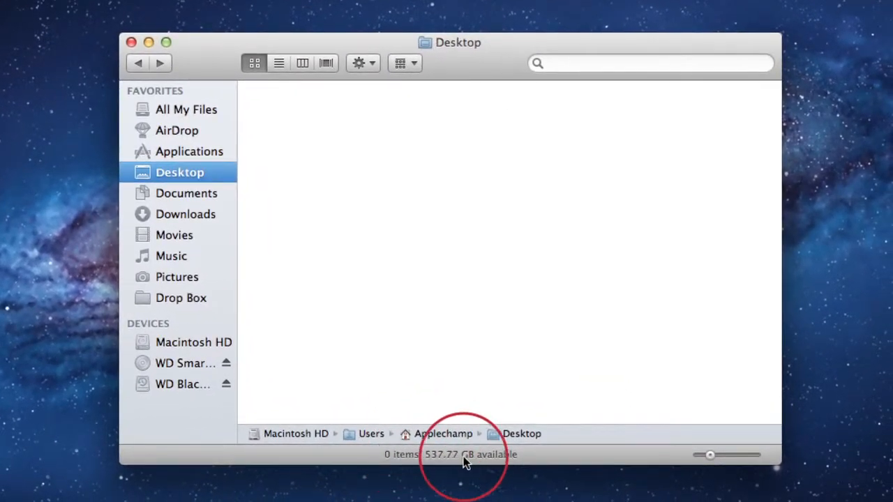
{"action": "left_click", "coordinate": [189, 152]}
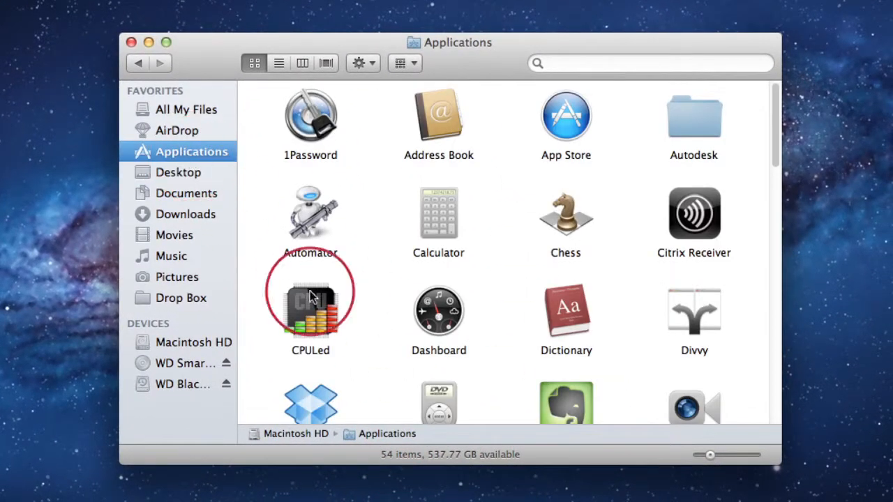
{"action": "mouse_move", "coordinate": [458, 180]}
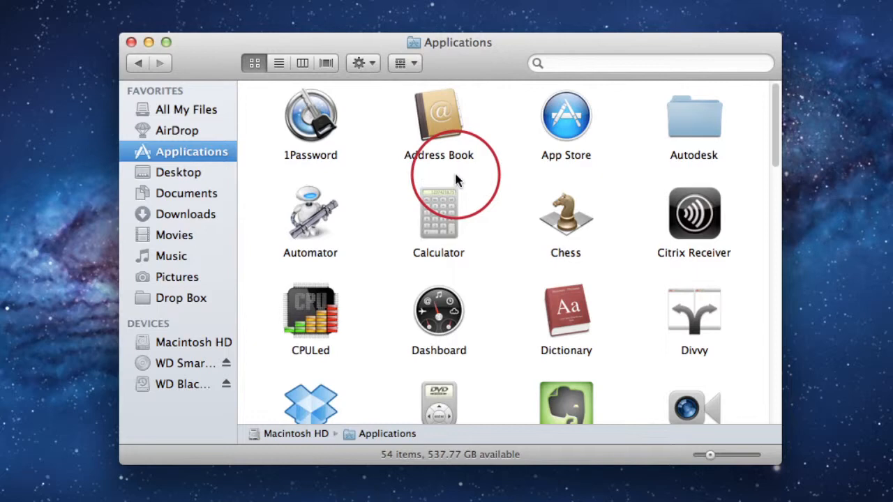
{"action": "left_click", "coordinate": [310, 115]}
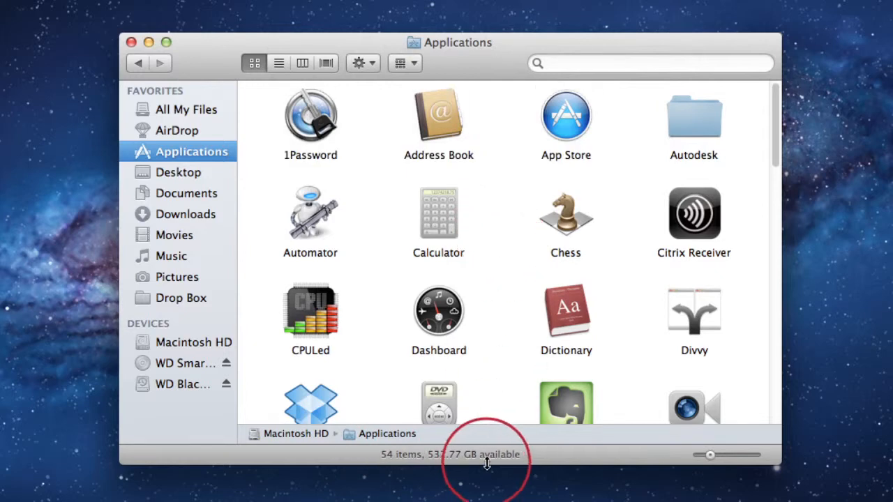
{"action": "mouse_move", "coordinate": [511, 462]}
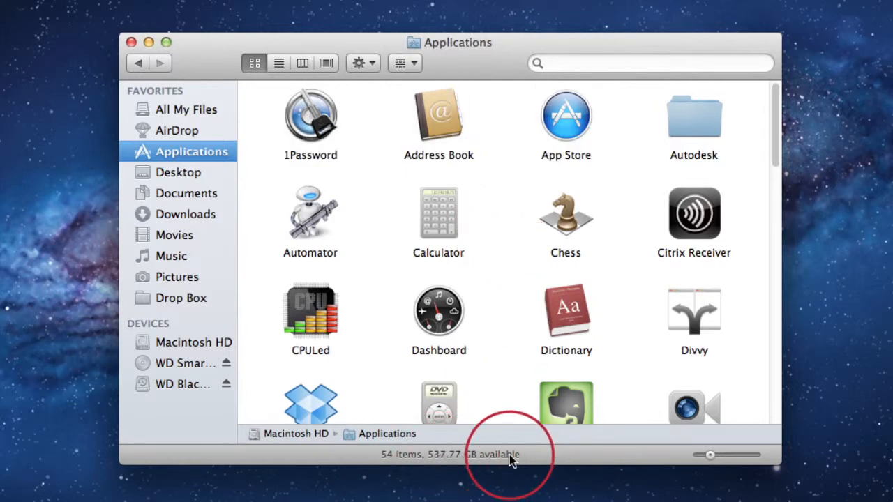
{"action": "mouse_move", "coordinate": [425, 441]}
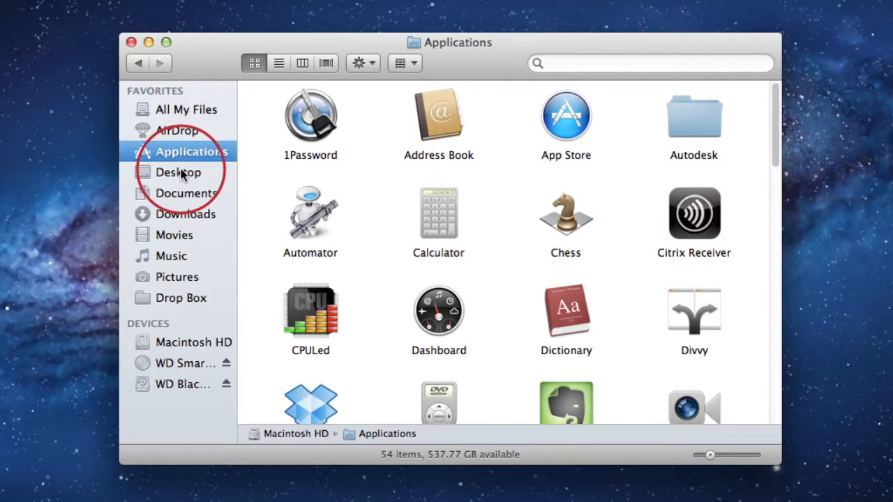
{"action": "mouse_move", "coordinate": [713, 133]}
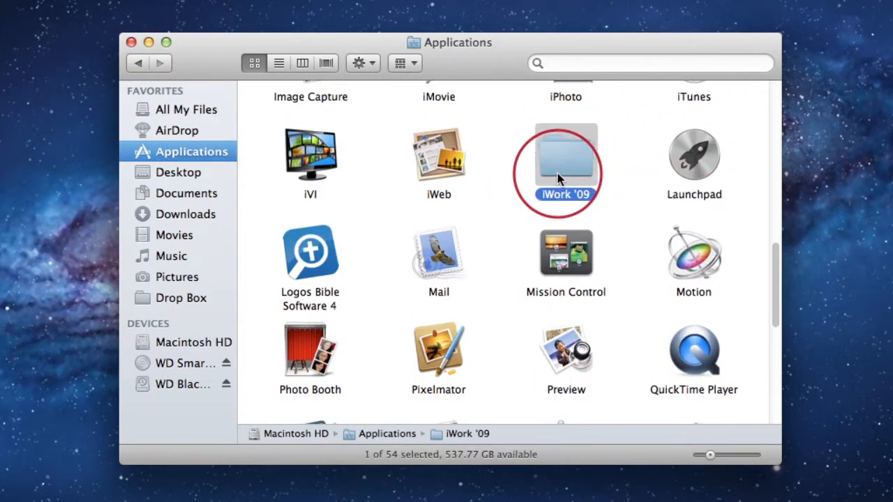
- Open the iWork '09 folder to show Keynote, Numbers and Pages
{"action": "double_click", "coordinate": [562, 156]}
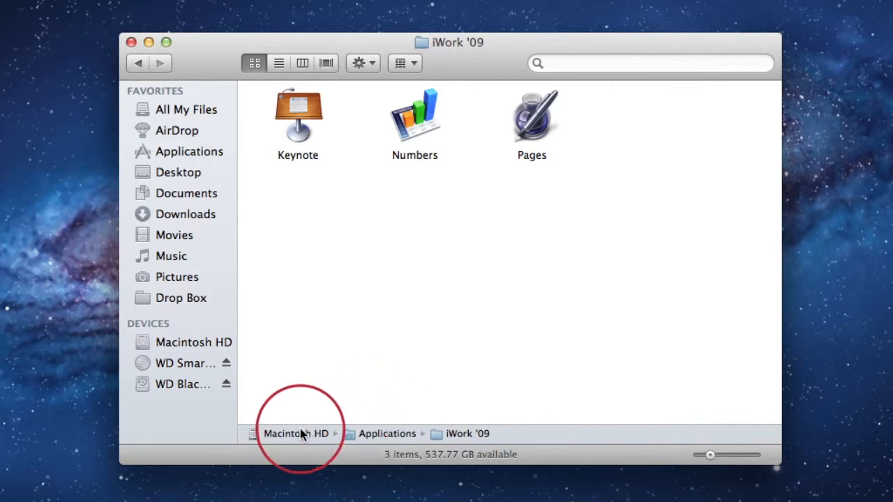
{"action": "mouse_move", "coordinate": [313, 438]}
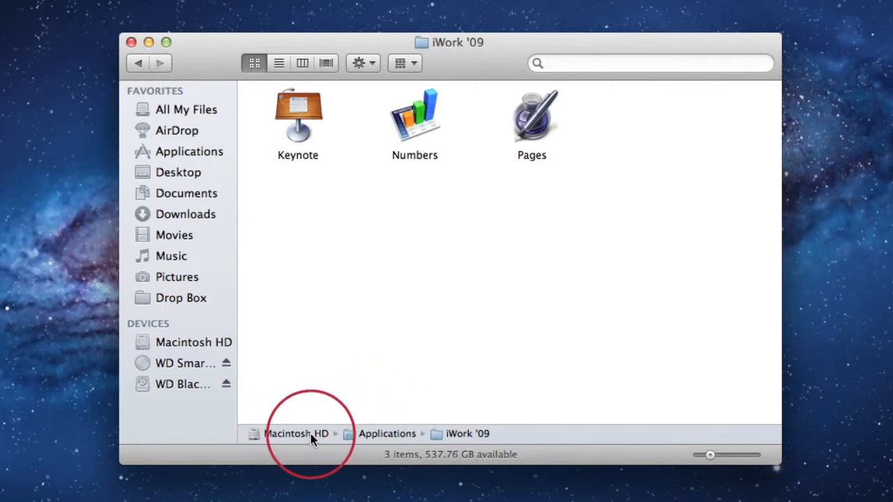
{"action": "mouse_move", "coordinate": [436, 440]}
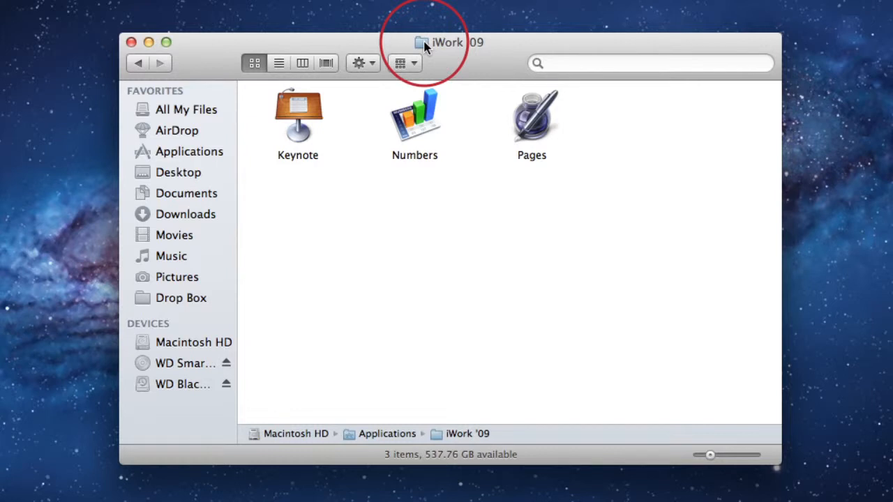
{"action": "left_click", "coordinate": [451, 43]}
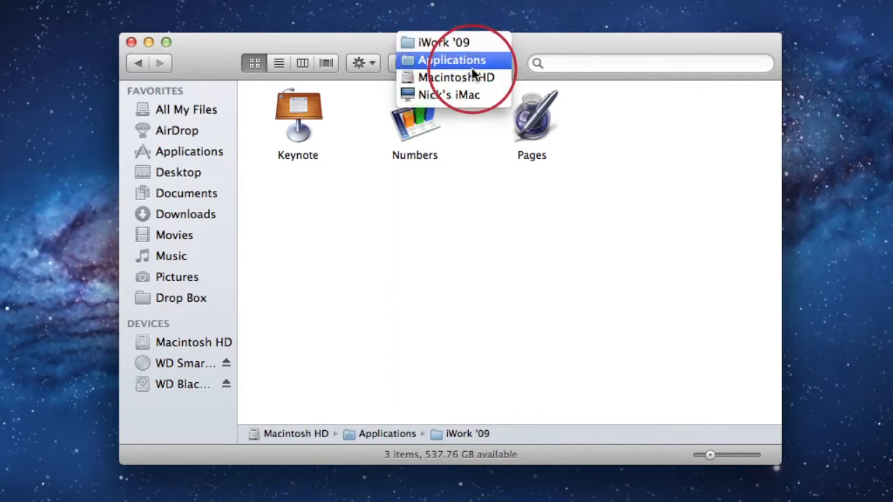
{"action": "mouse_move", "coordinate": [450, 51]}
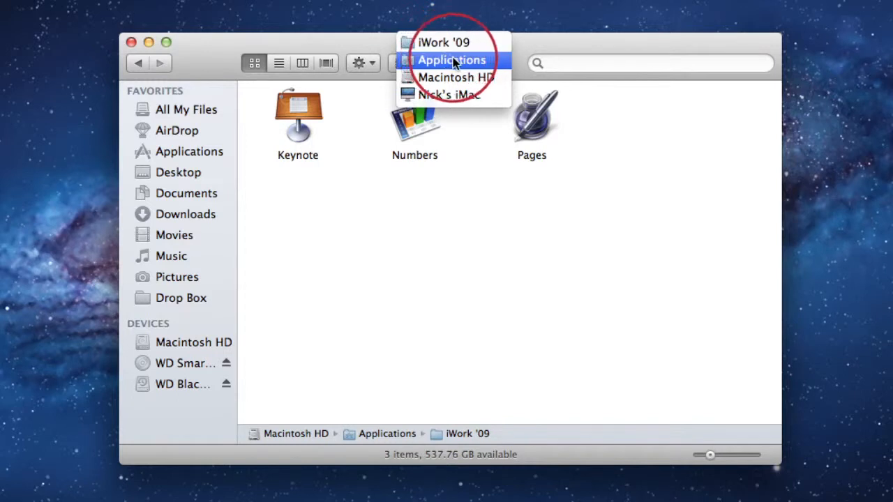
{"action": "mouse_move", "coordinate": [443, 94]}
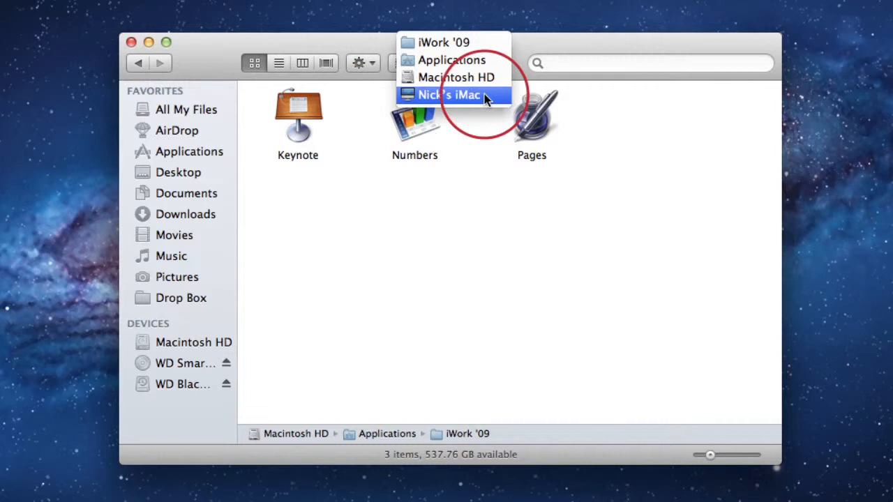
{"action": "left_click", "coordinate": [451, 94]}
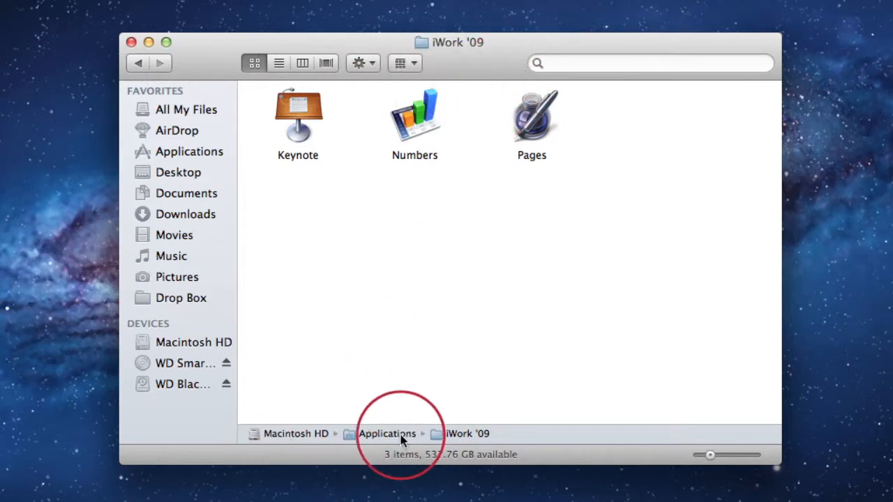
{"action": "mouse_move", "coordinate": [309, 444]}
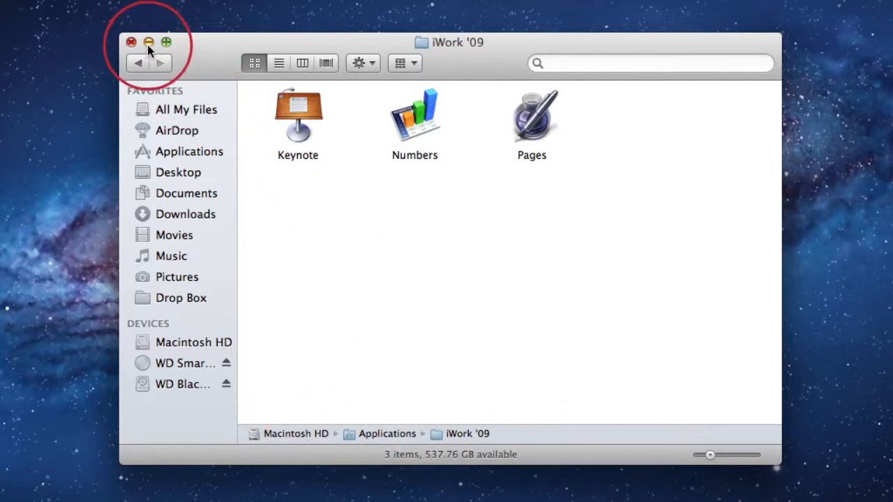
{"action": "mouse_move", "coordinate": [179, 46]}
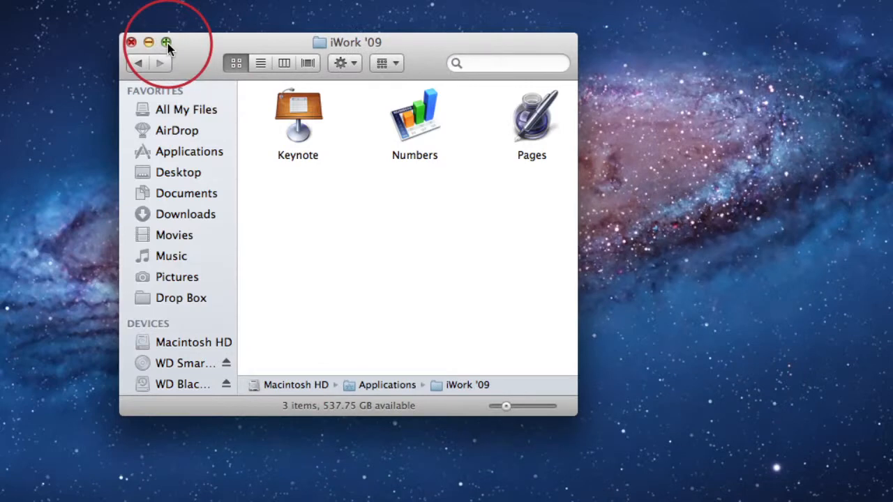
{"action": "mouse_move", "coordinate": [496, 115]}
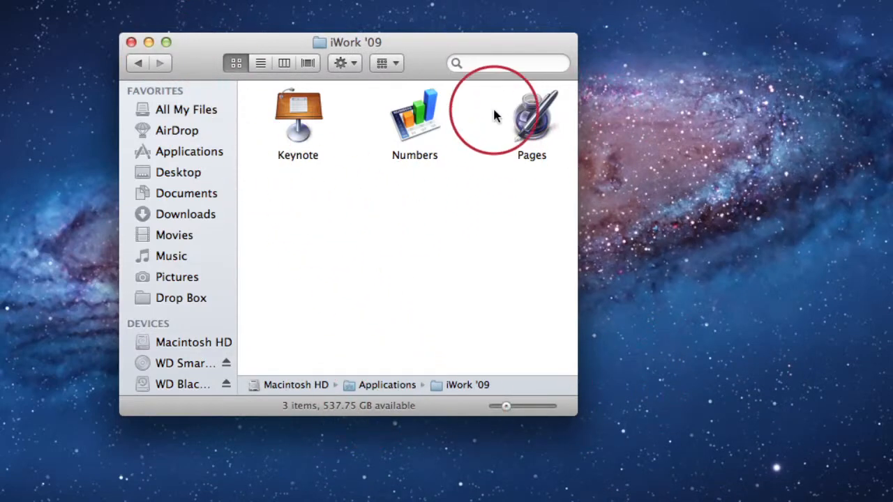
{"action": "mouse_move", "coordinate": [166, 42]}
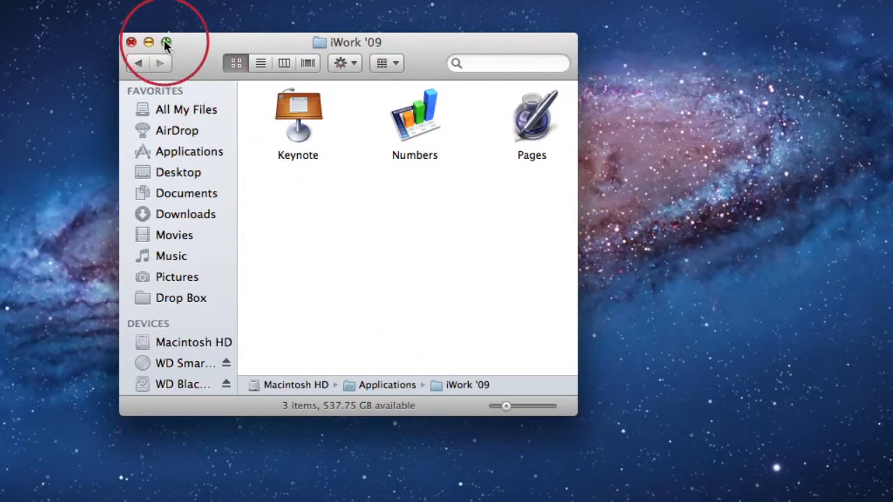
- Resize the iWork '09 window with the green zoom button
{"action": "left_click", "coordinate": [167, 43]}
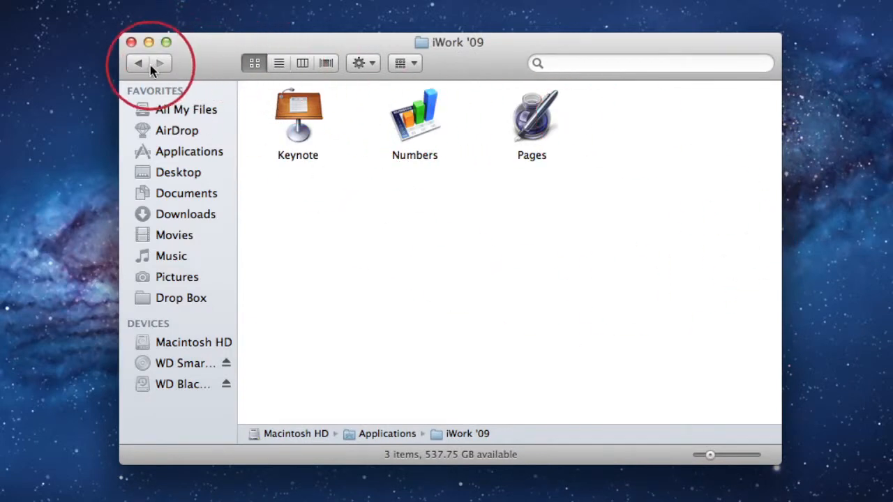
- Go back to Applications in column view and scroll through the column list
{"action": "left_click", "coordinate": [135, 63]}
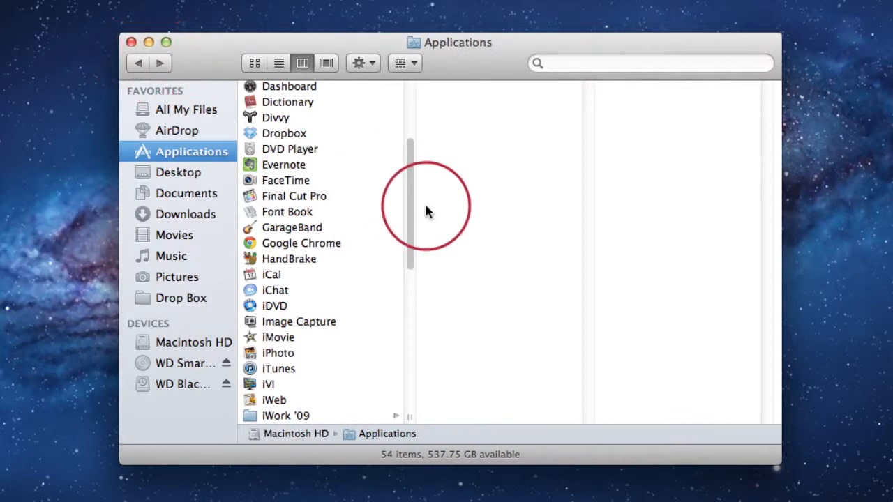
{"action": "scroll", "scroll_direction": "down", "scroll_amount": 3}
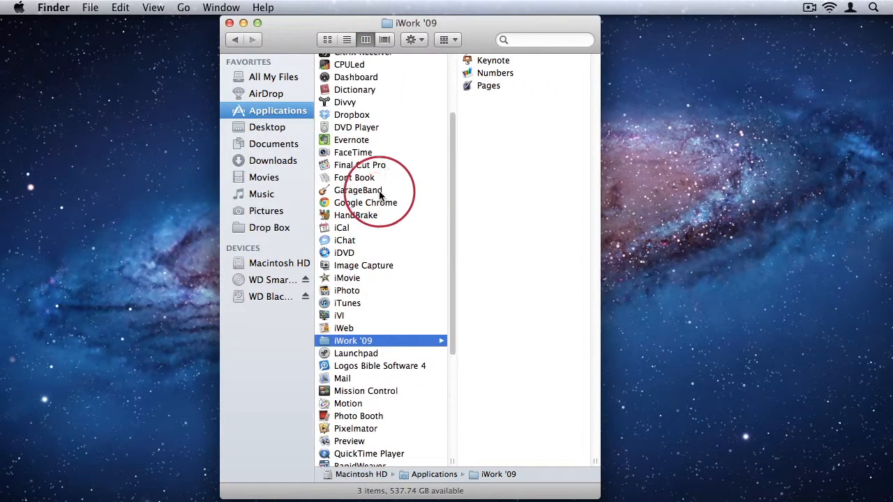
{"action": "scroll", "scroll_direction": "down", "scroll_amount": 3}
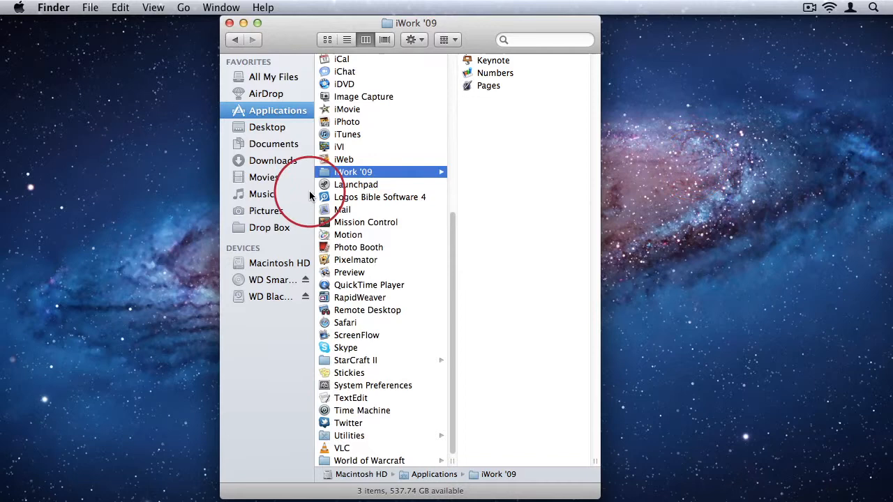
{"action": "mouse_move", "coordinate": [527, 249]}
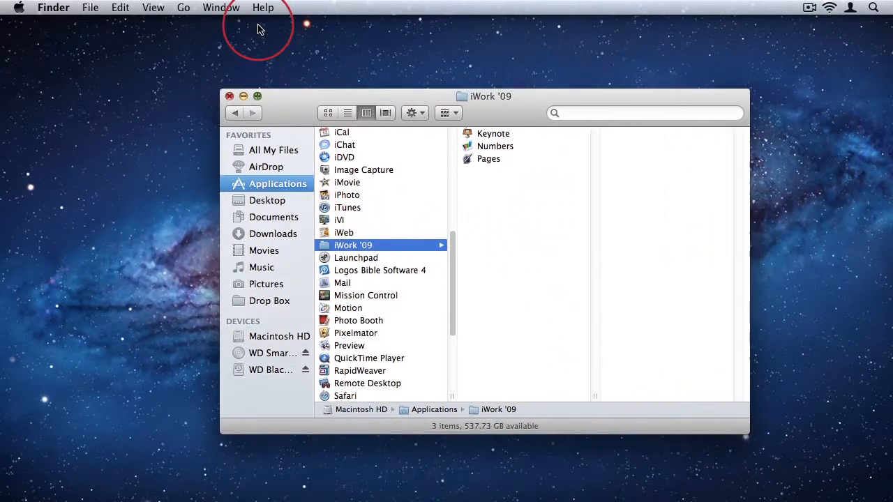
{"action": "mouse_move", "coordinate": [441, 384]}
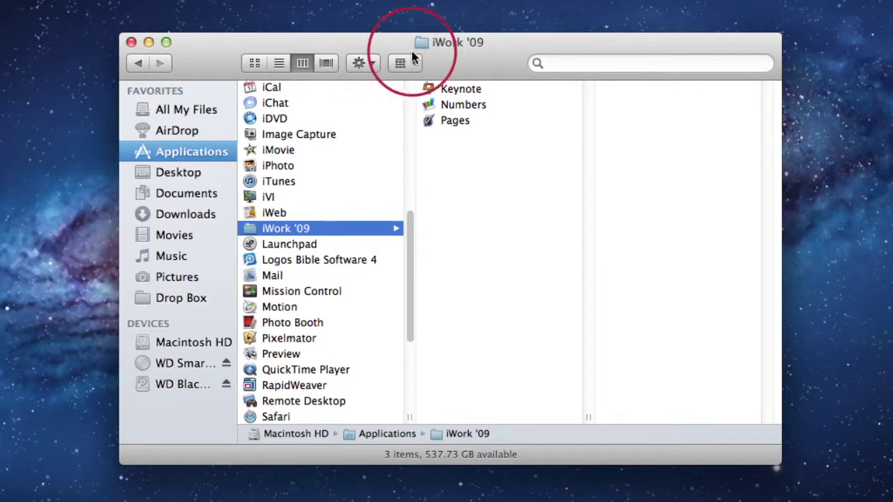
{"action": "mouse_move", "coordinate": [166, 66]}
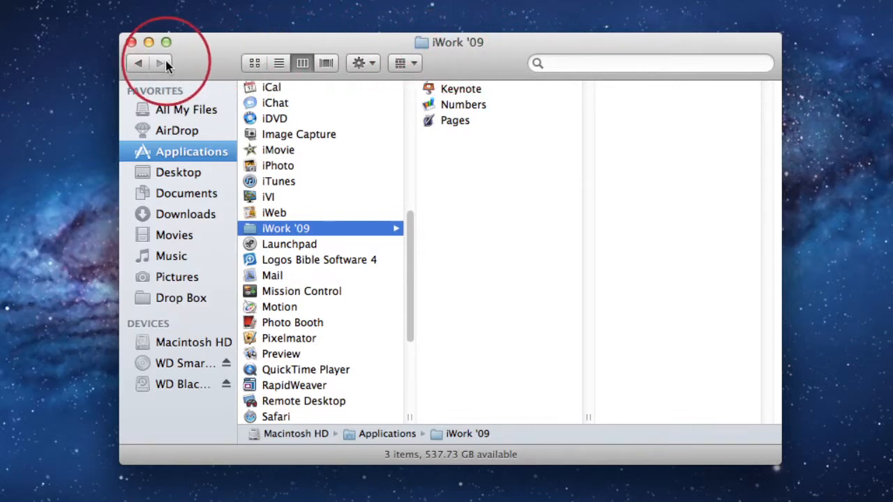
{"action": "mouse_move", "coordinate": [473, 58]}
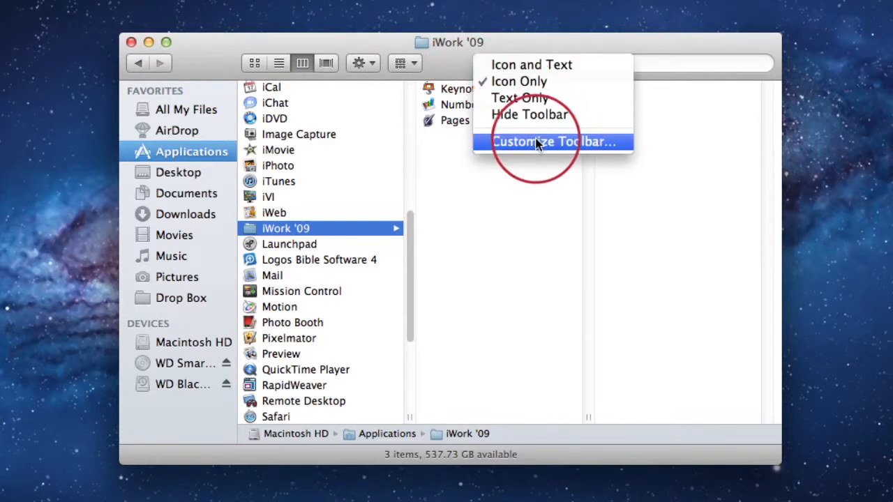
- Add the Delete item to the Finder toolbar through Customize Toolbar and click Done
{"action": "left_click", "coordinate": [556, 142]}
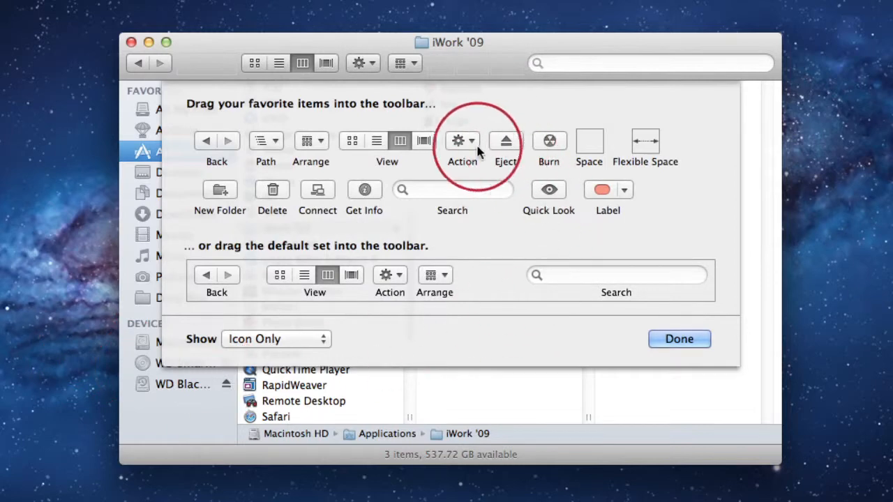
{"action": "mouse_move", "coordinate": [429, 168]}
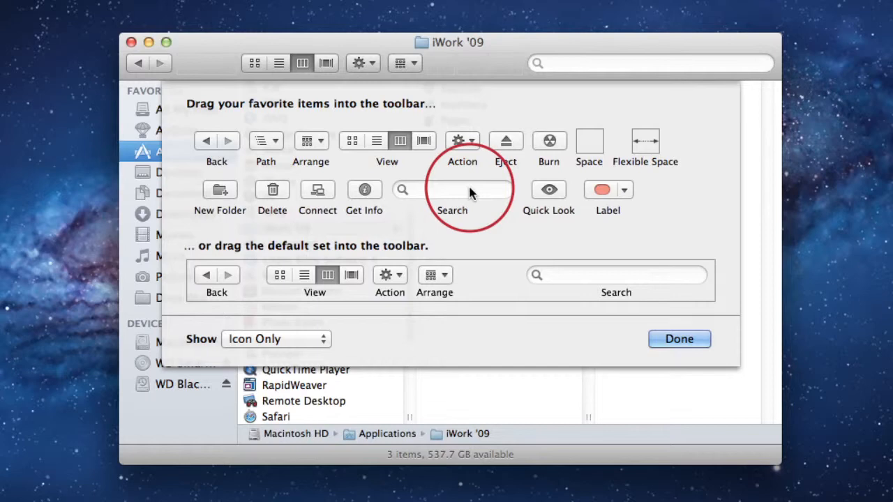
{"action": "mouse_move", "coordinate": [290, 199]}
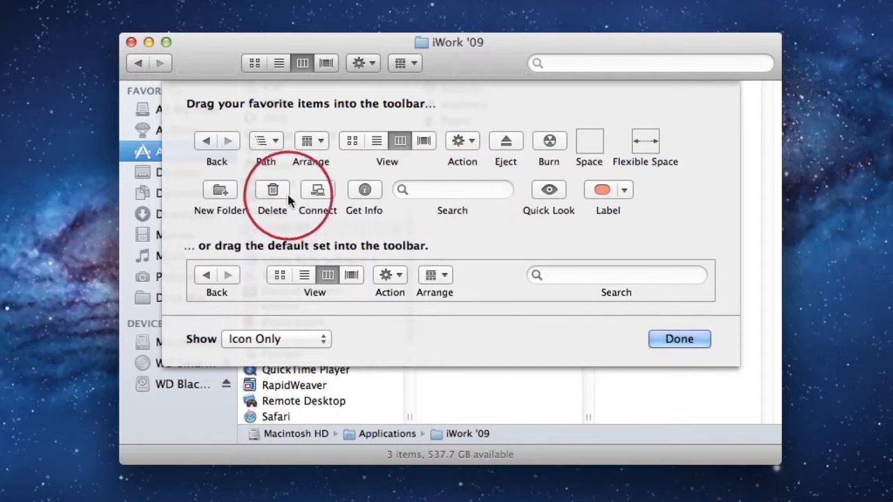
{"action": "left_click_drag", "start_coordinate": [272, 190], "coordinate": [432, 73]}
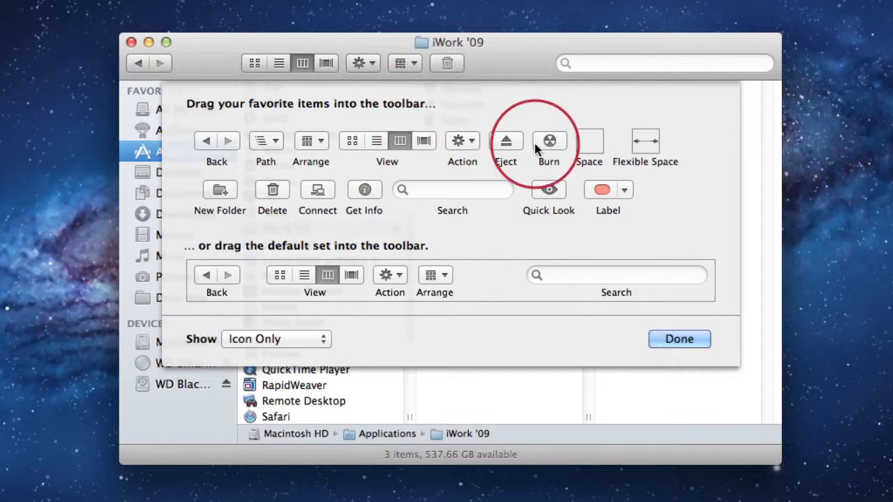
{"action": "left_click", "coordinate": [679, 338]}
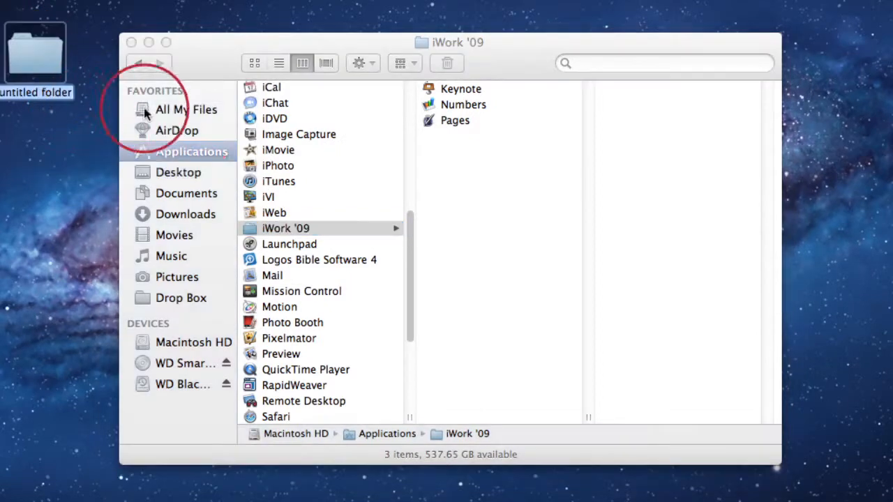
- Trash the untitled folder on the Desktop with the new toolbar Delete button
{"action": "left_click", "coordinate": [179, 172]}
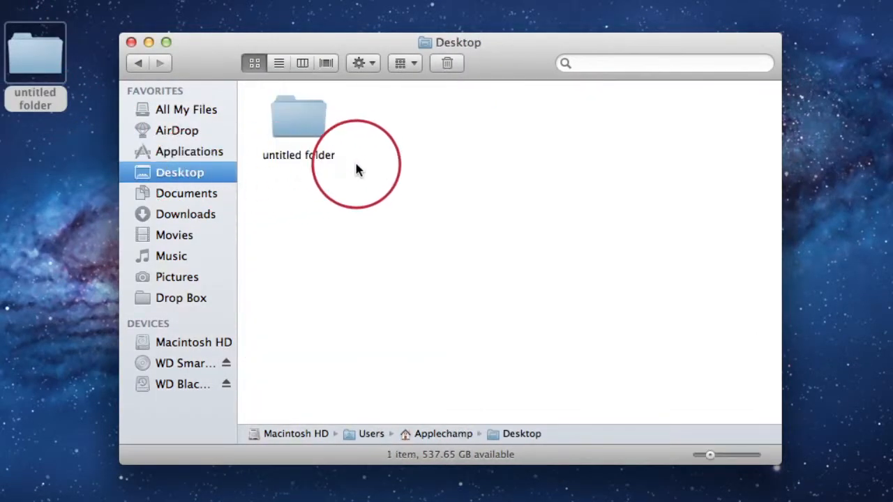
{"action": "left_click", "coordinate": [298, 115]}
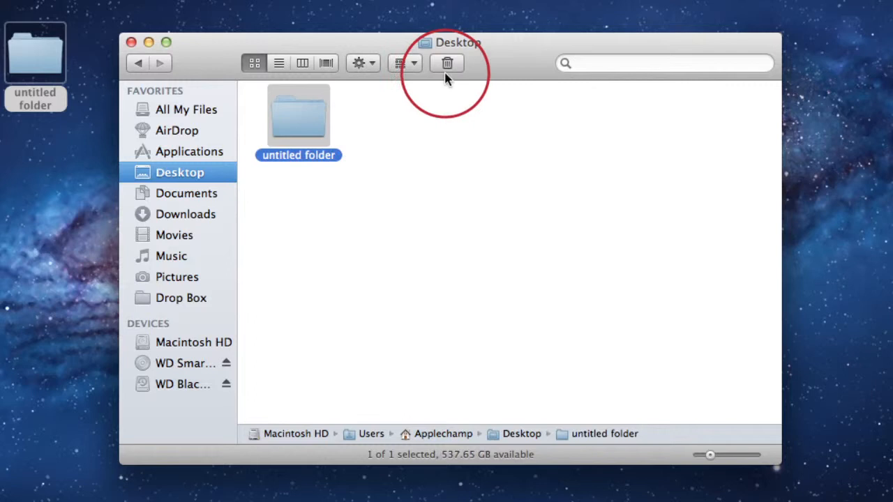
{"action": "left_click", "coordinate": [447, 63]}
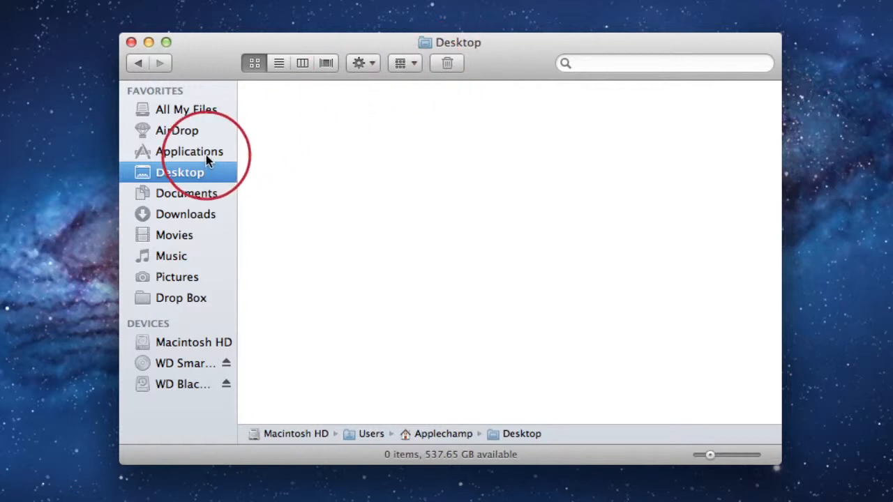
- Switch to the Applications folder from the sidebar
{"action": "left_click", "coordinate": [189, 151]}
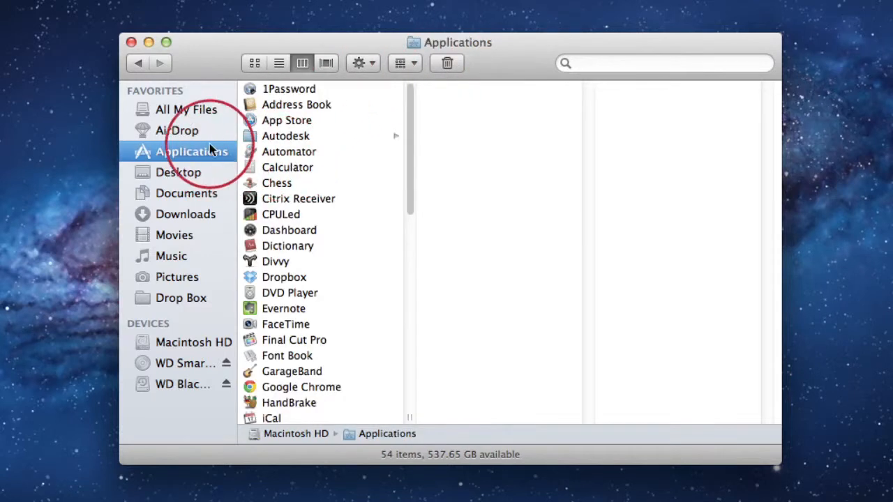
{"action": "mouse_move", "coordinate": [296, 270]}
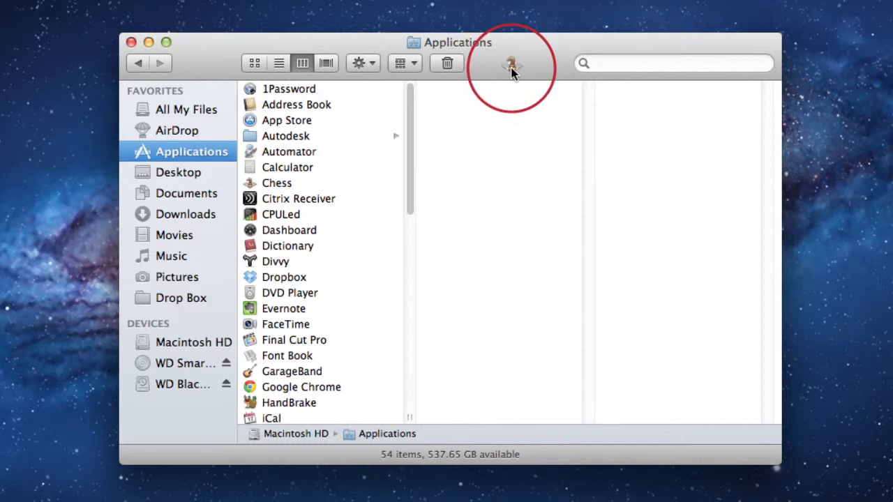
{"action": "mouse_move", "coordinate": [513, 74]}
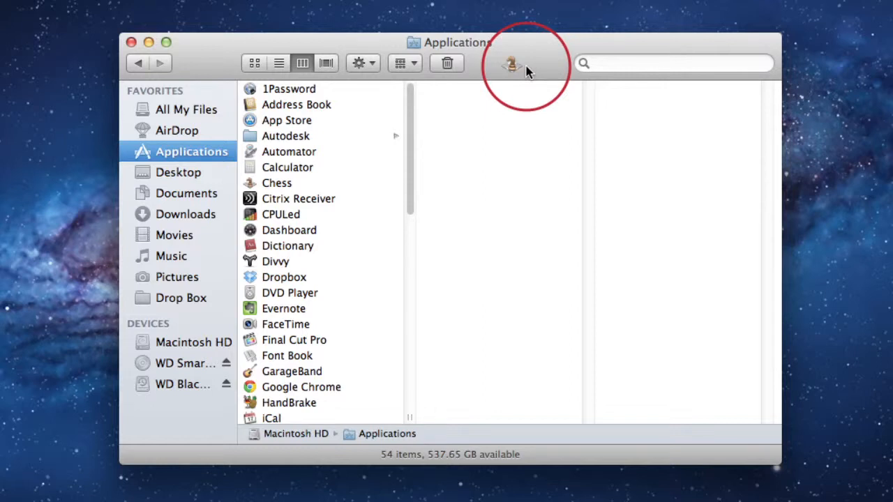
{"action": "mouse_move", "coordinate": [542, 70]}
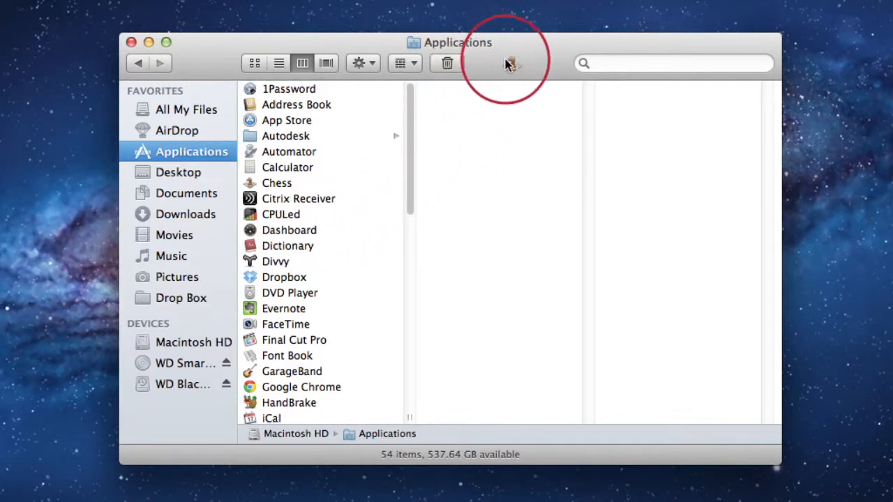
{"action": "mouse_move", "coordinate": [541, 57]}
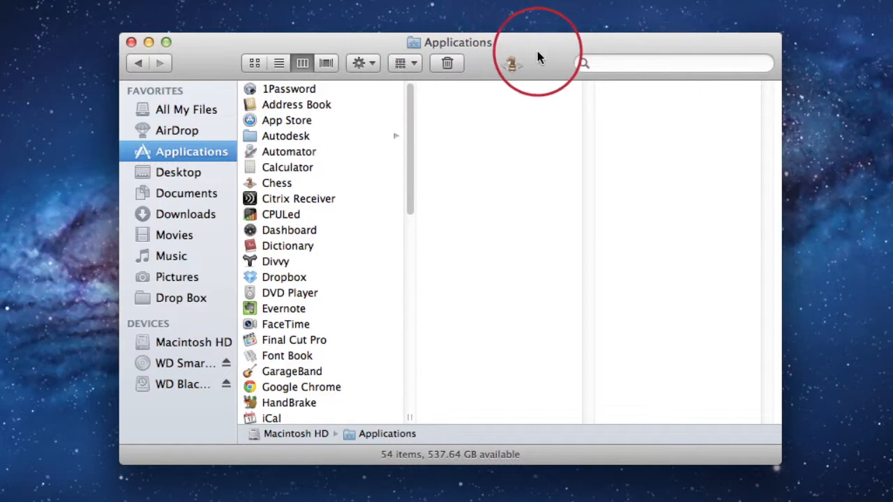
- Open Customize Toolbar from the toolbar's right-click menu
{"action": "right_click", "coordinate": [532, 63]}
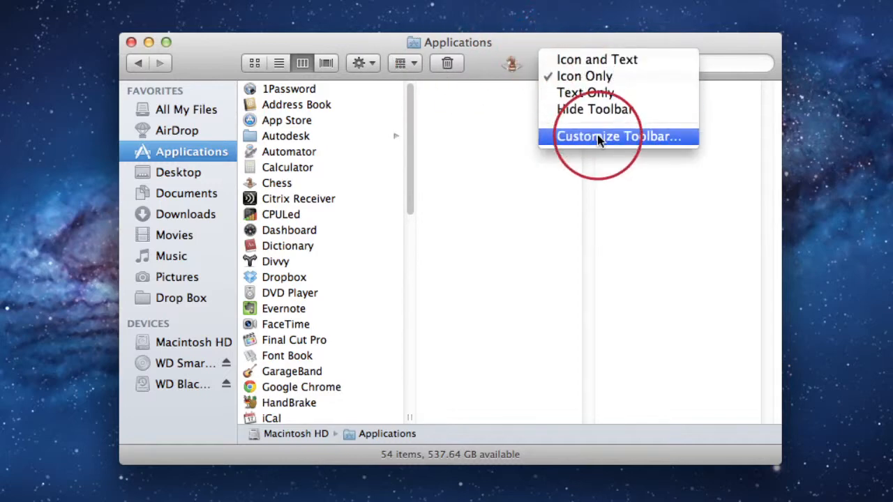
{"action": "left_click", "coordinate": [621, 136]}
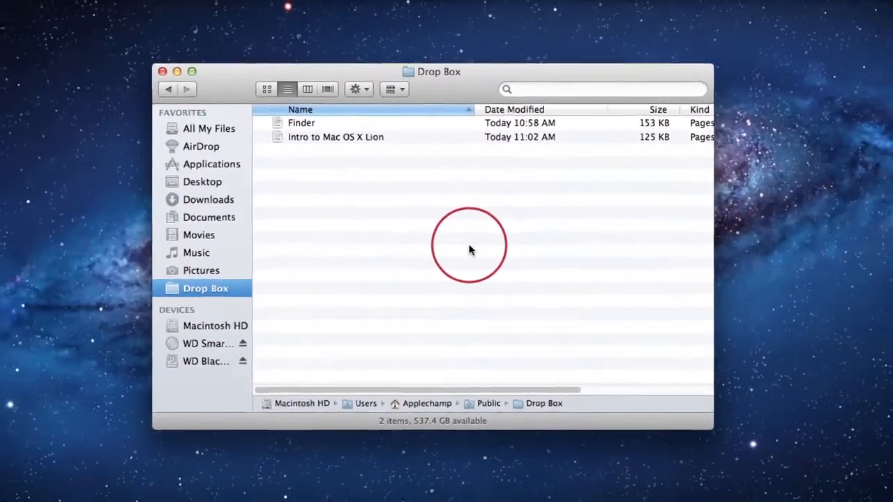
- Open Preferences from the Finder menu
{"action": "left_click", "coordinate": [53, 7]}
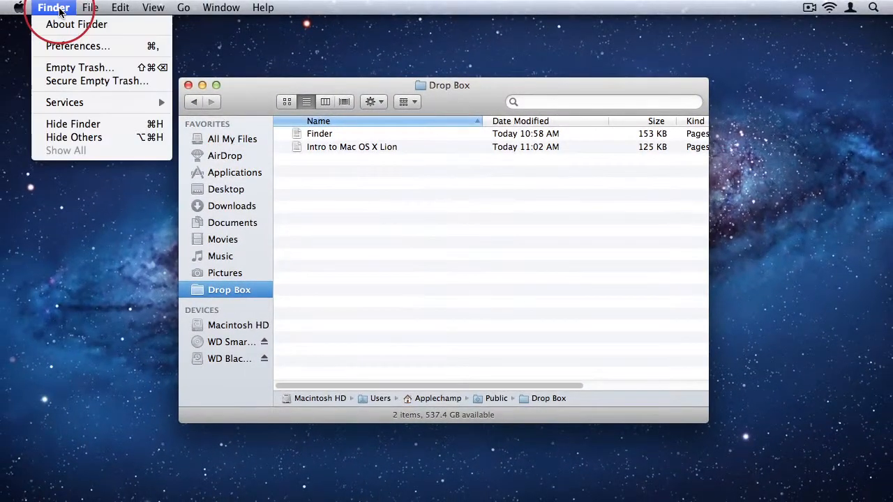
{"action": "mouse_move", "coordinate": [68, 49]}
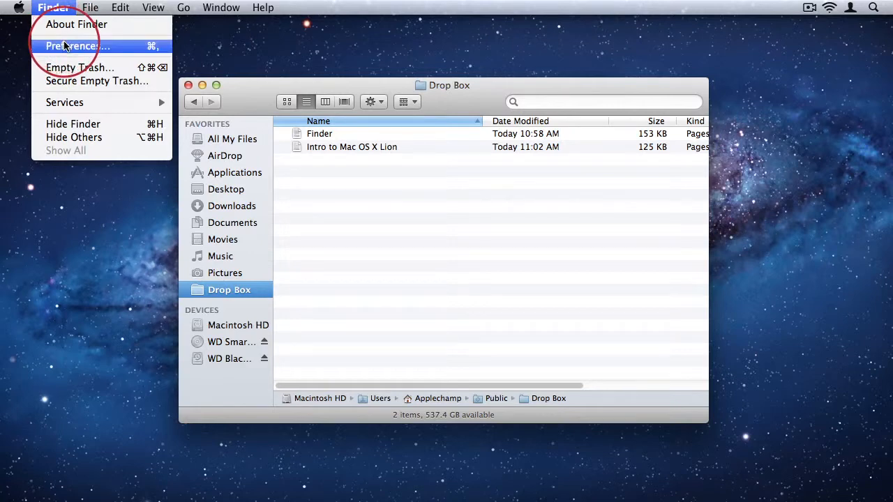
{"action": "left_click", "coordinate": [71, 46]}
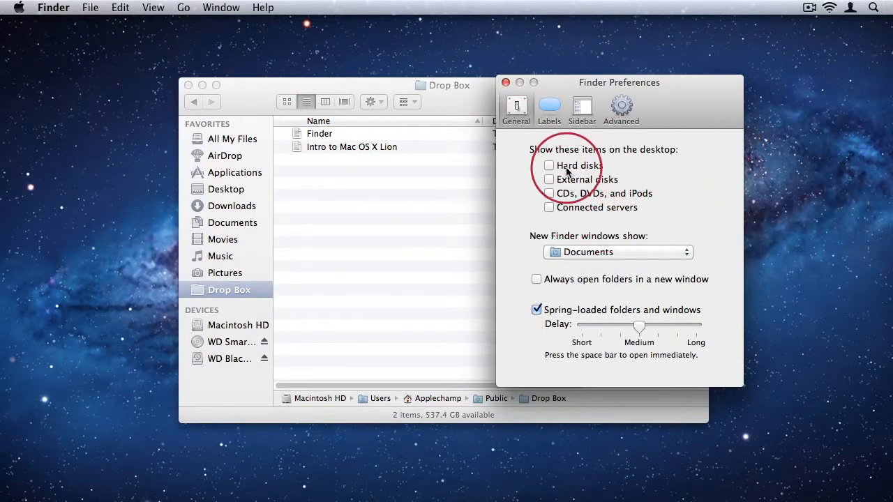
{"action": "mouse_move", "coordinate": [715, 126]}
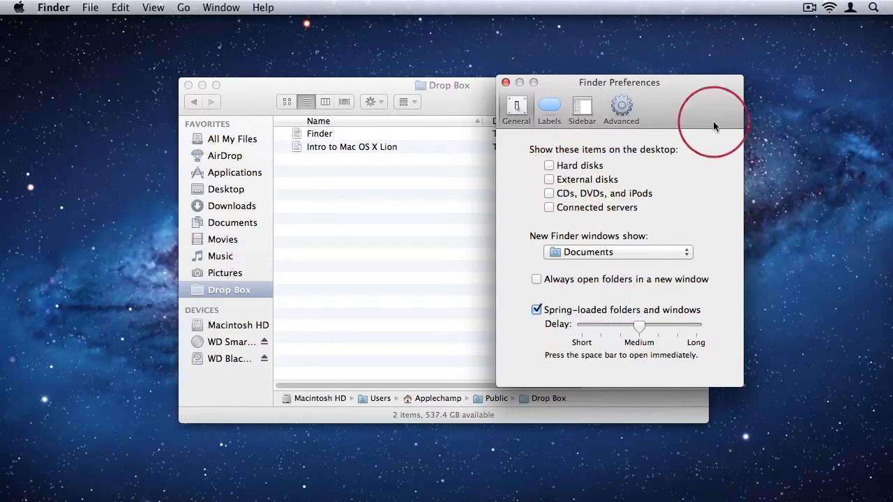
{"action": "mouse_move", "coordinate": [777, 72]}
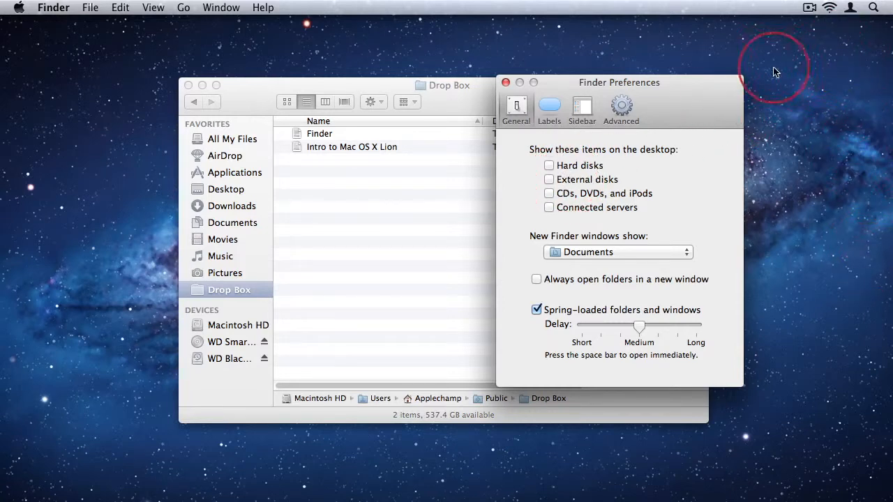
- Tick Hard disks, External disks, CDs/DVDs/iPods and Connected servers, then untick Hard disks
{"action": "left_click", "coordinate": [548, 166]}
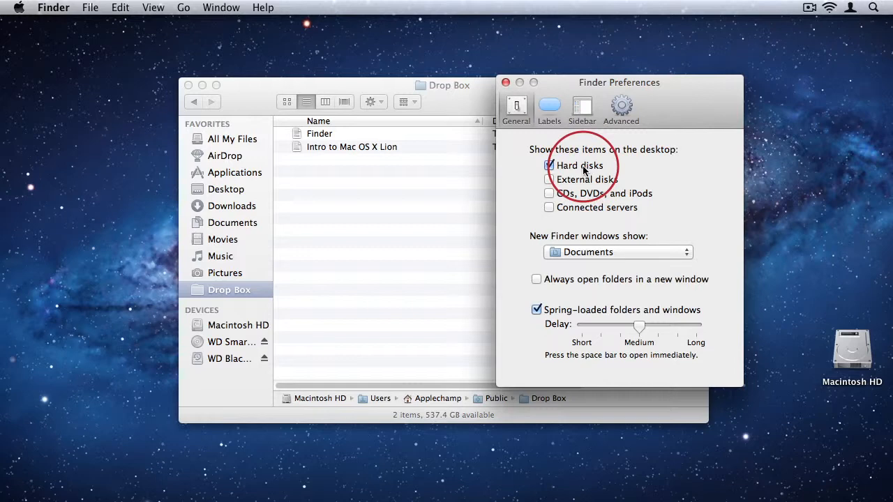
{"action": "left_click", "coordinate": [549, 179]}
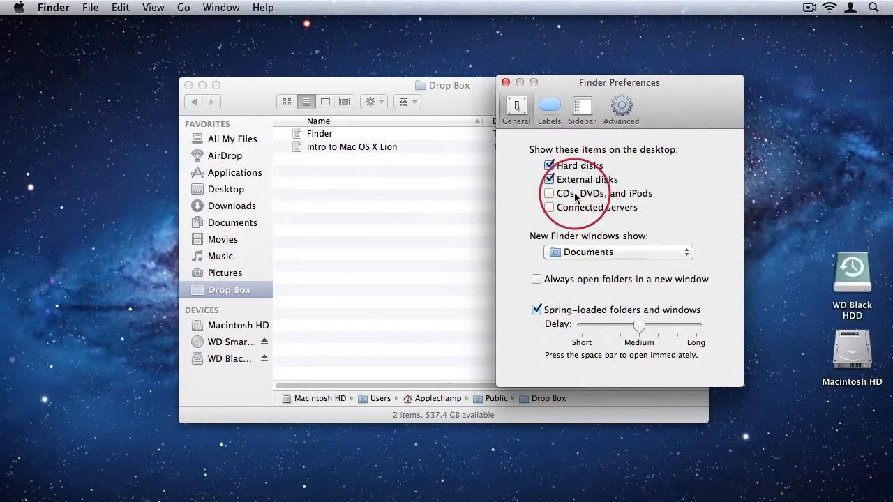
{"action": "left_click", "coordinate": [551, 194]}
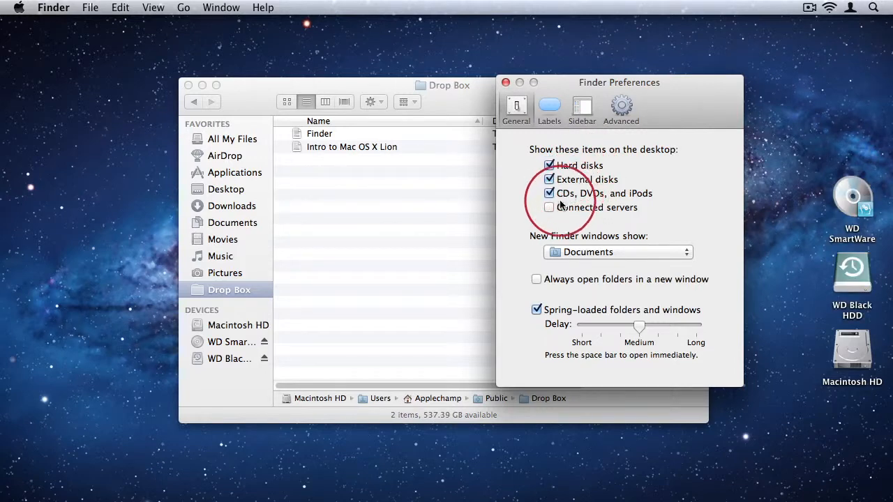
{"action": "left_click", "coordinate": [549, 207]}
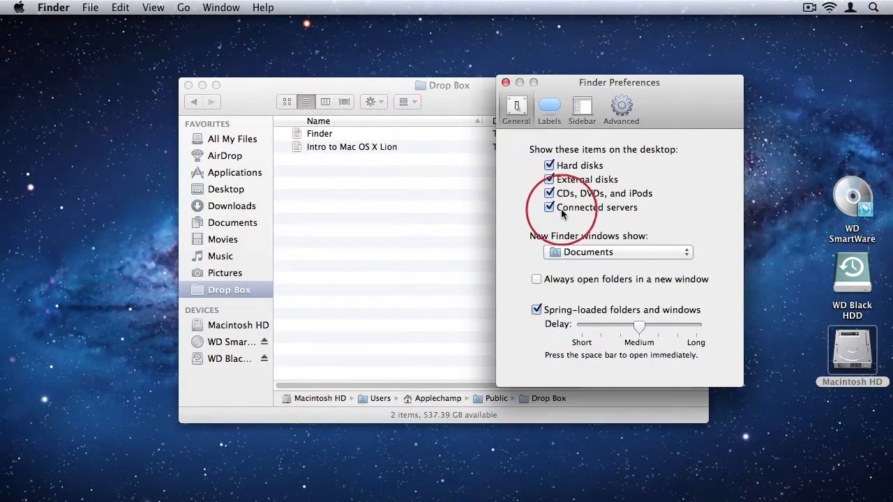
{"action": "left_click", "coordinate": [549, 166]}
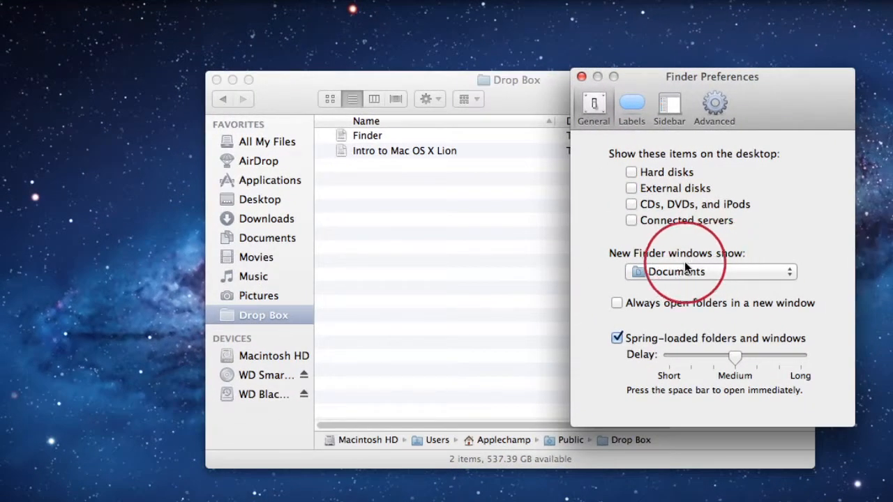
{"action": "mouse_move", "coordinate": [490, 190]}
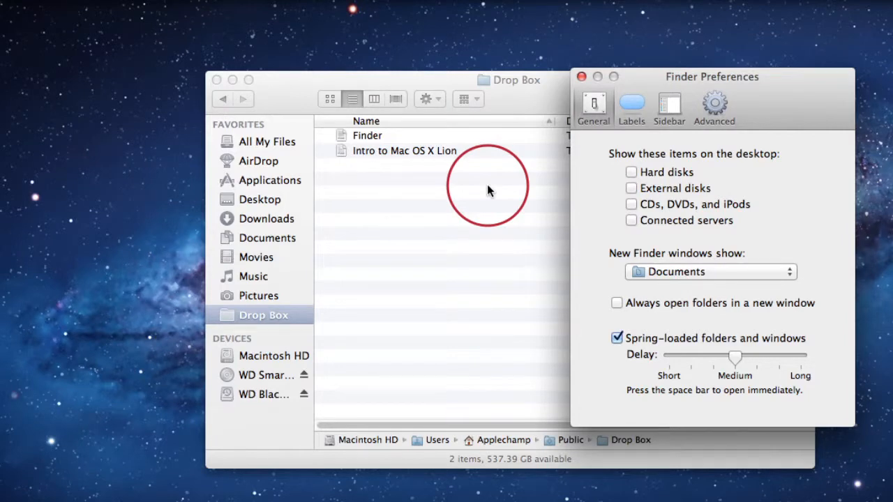
{"action": "mouse_move", "coordinate": [563, 201]}
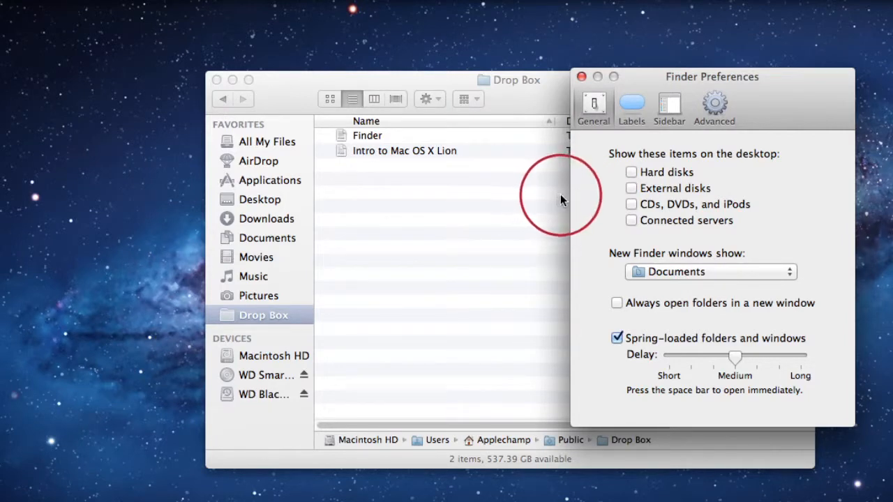
{"action": "mouse_move", "coordinate": [727, 260]}
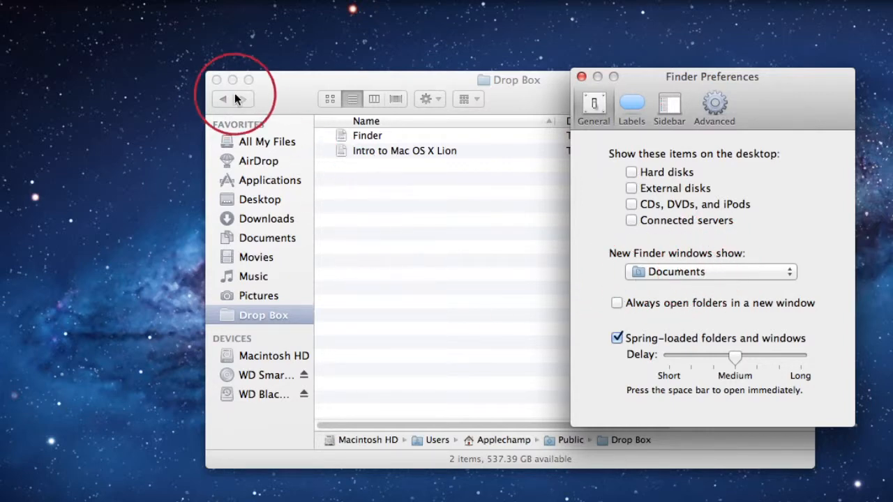
- Bring the Drop Box window in front of the Preferences window
{"action": "left_click", "coordinate": [581, 77]}
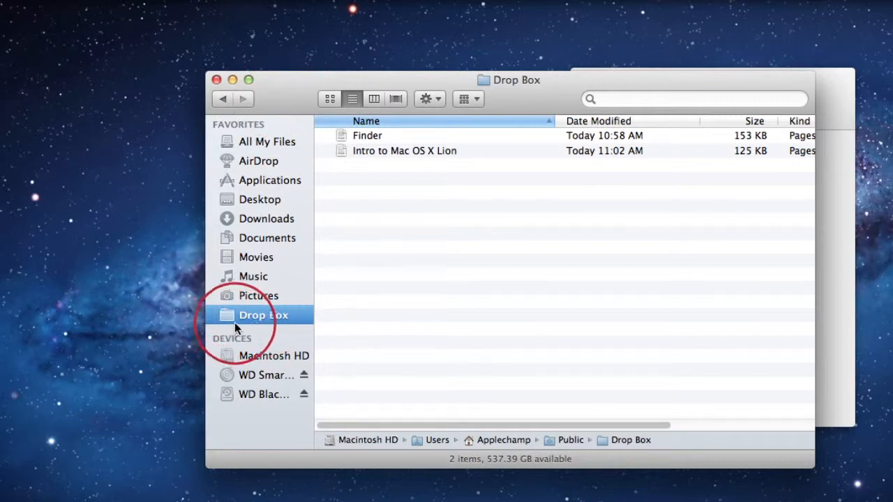
{"action": "mouse_move", "coordinate": [227, 99]}
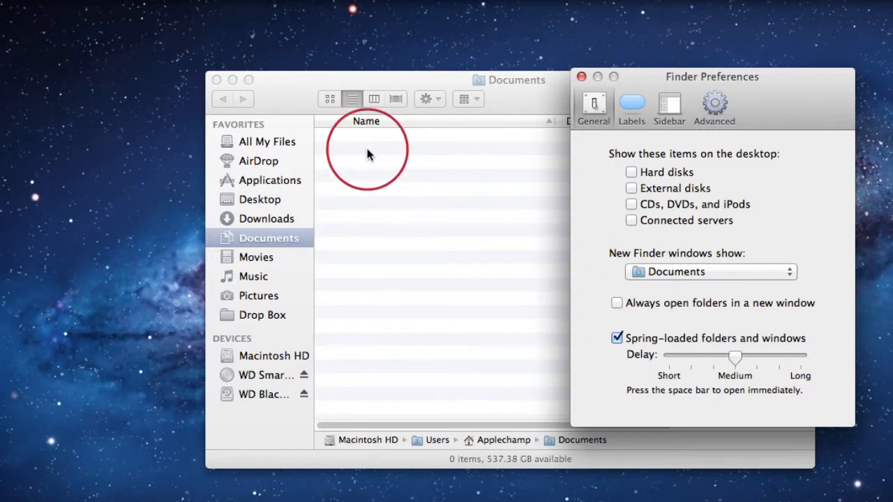
{"action": "mouse_move", "coordinate": [550, 262]}
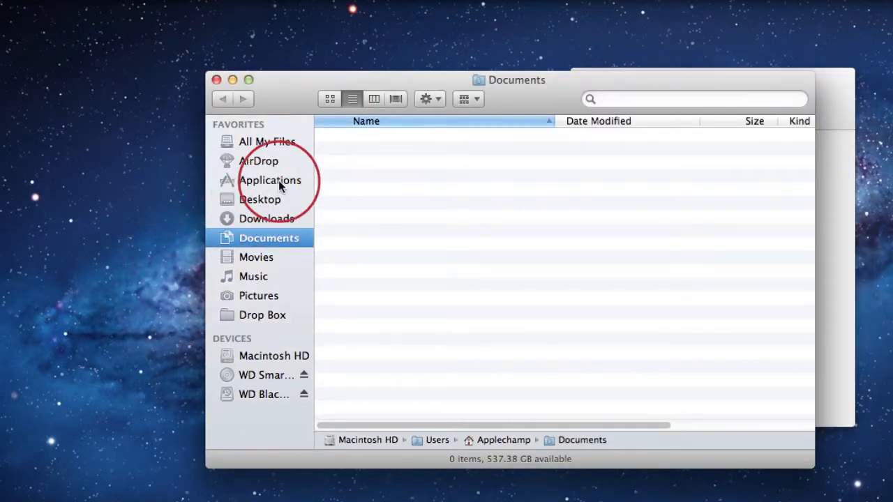
- Open iWork '09 from Applications, go back, then show the Sidebar preferences
{"action": "left_click", "coordinate": [271, 180]}
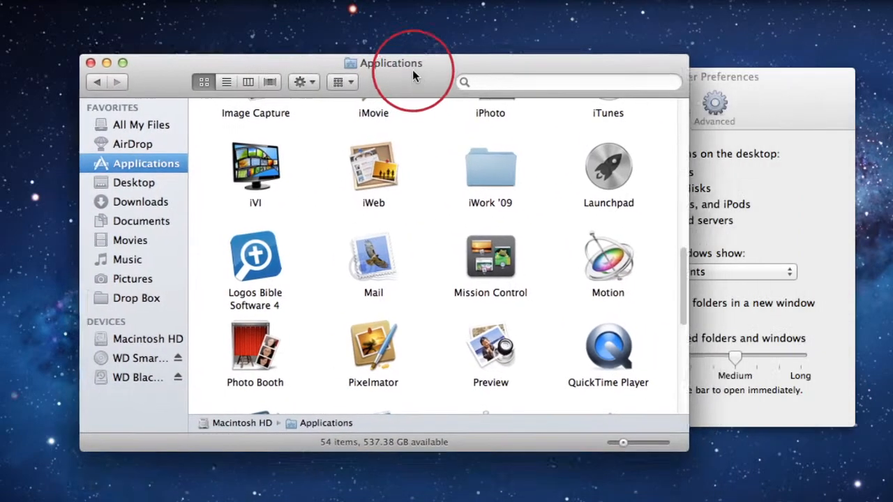
{"action": "double_click", "coordinate": [490, 167]}
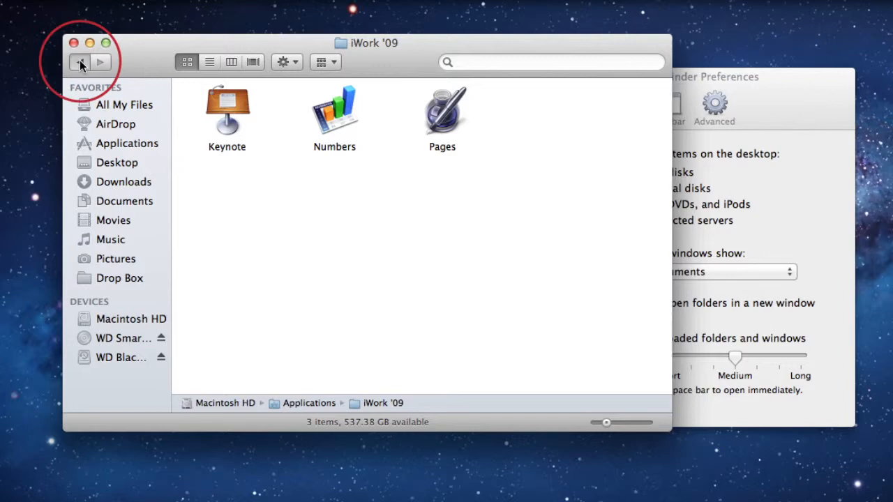
{"action": "left_click", "coordinate": [79, 62]}
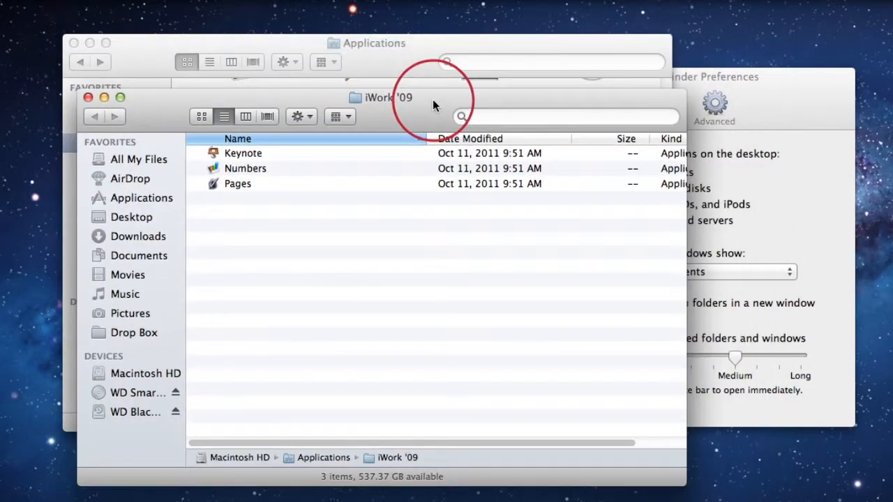
{"action": "left_click", "coordinate": [91, 96]}
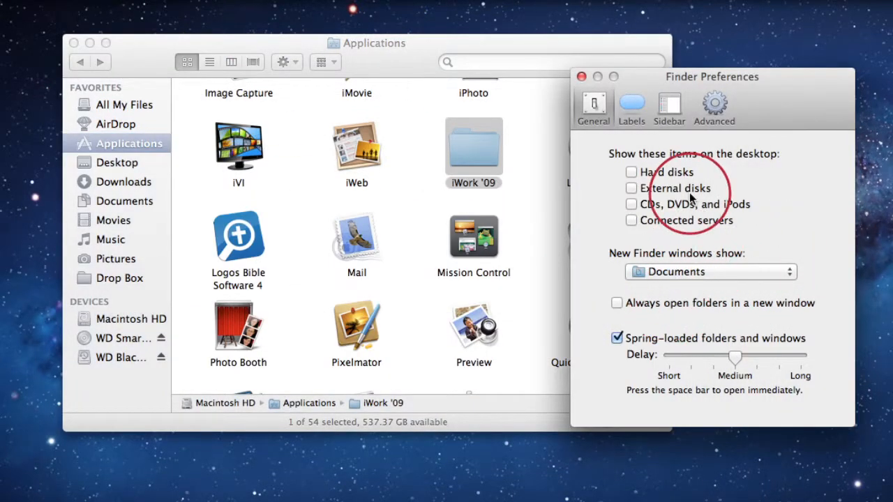
{"action": "left_click", "coordinate": [669, 105]}
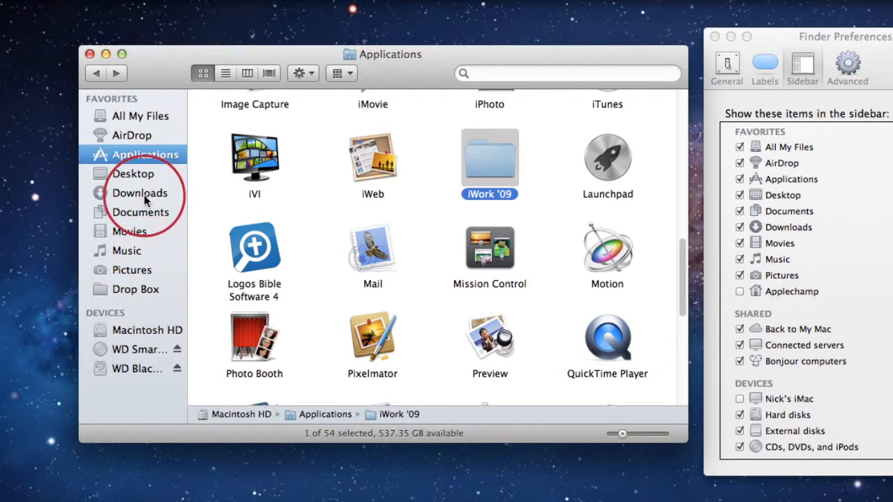
- Remove Documents from the sidebar favorites
{"action": "right_click", "coordinate": [139, 212]}
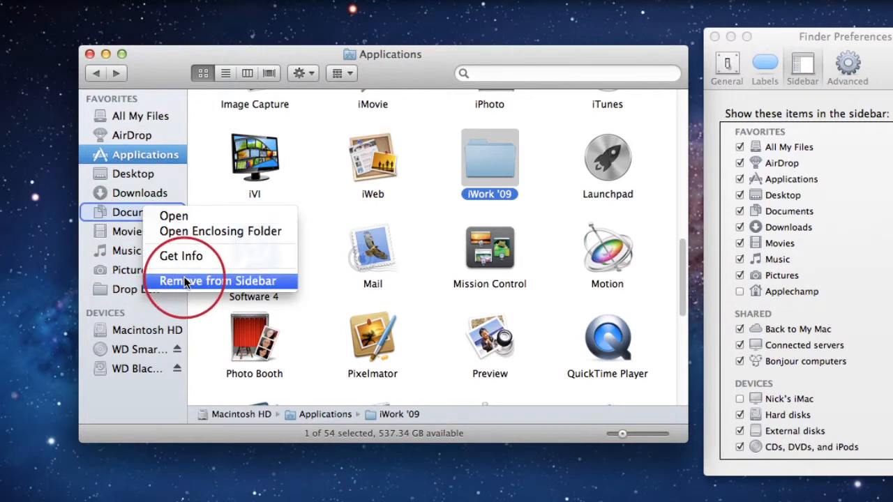
{"action": "left_click", "coordinate": [218, 281]}
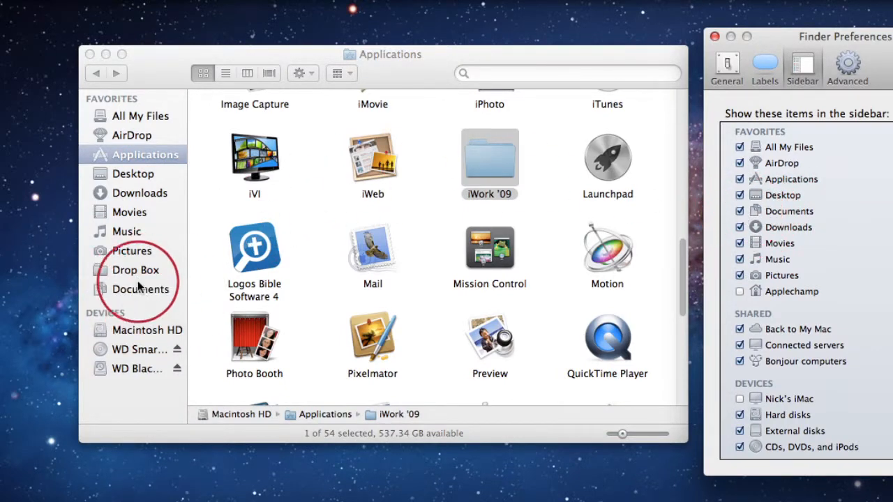
{"action": "mouse_move", "coordinate": [142, 289]}
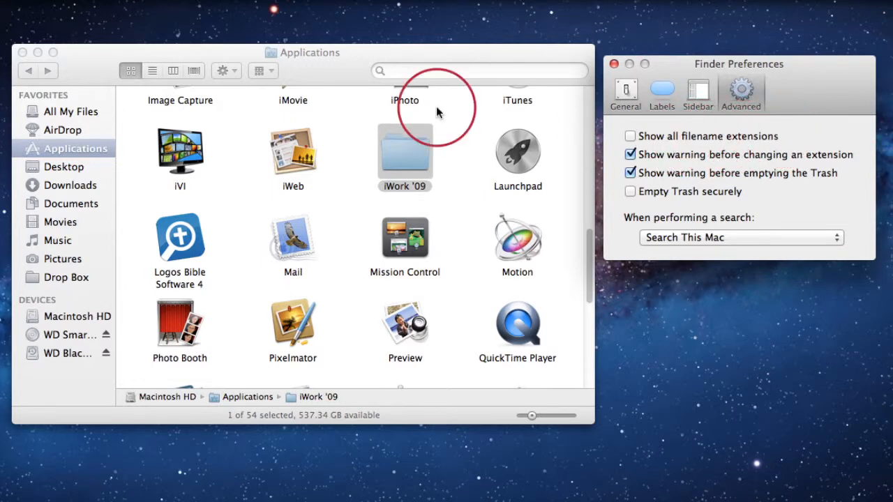
- Open Drop Box and switch Show all filename extensions on, then off again
{"action": "left_click", "coordinate": [67, 278]}
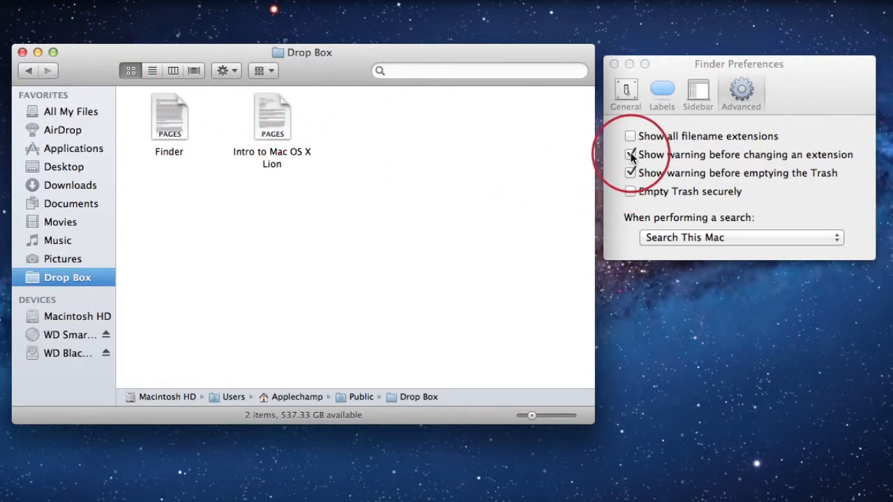
{"action": "left_click", "coordinate": [630, 136]}
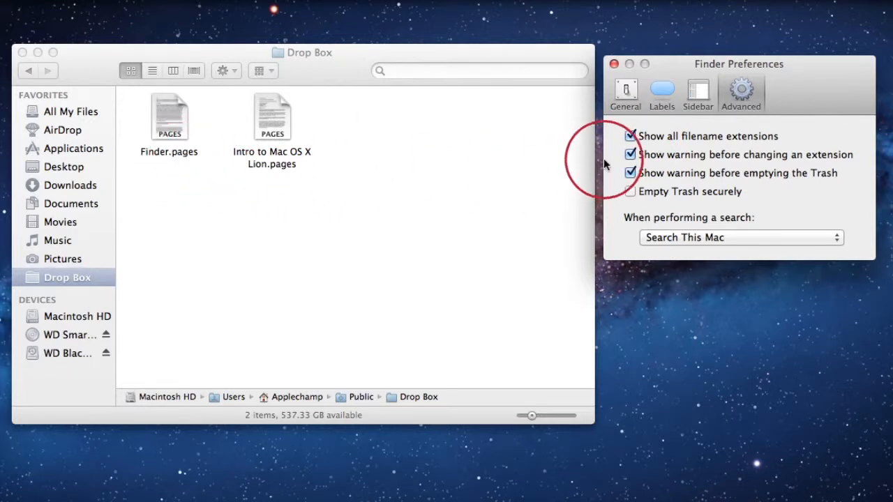
{"action": "left_click", "coordinate": [630, 136]}
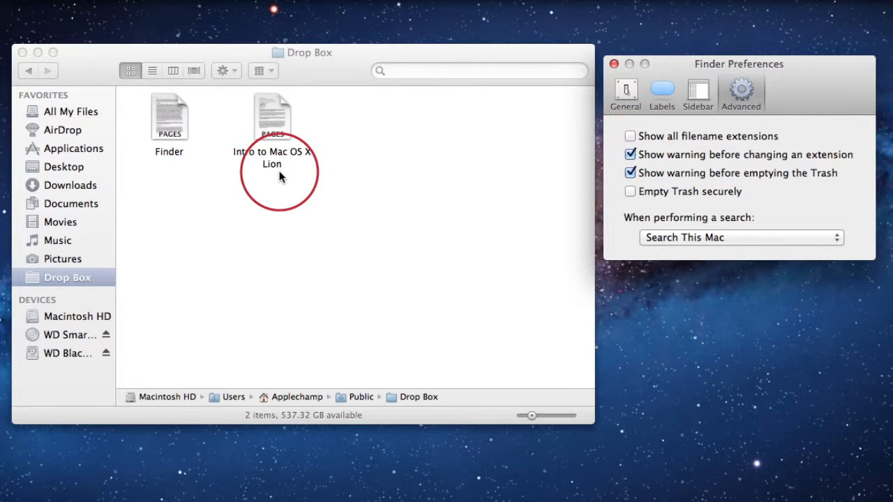
{"action": "mouse_move", "coordinate": [371, 151]}
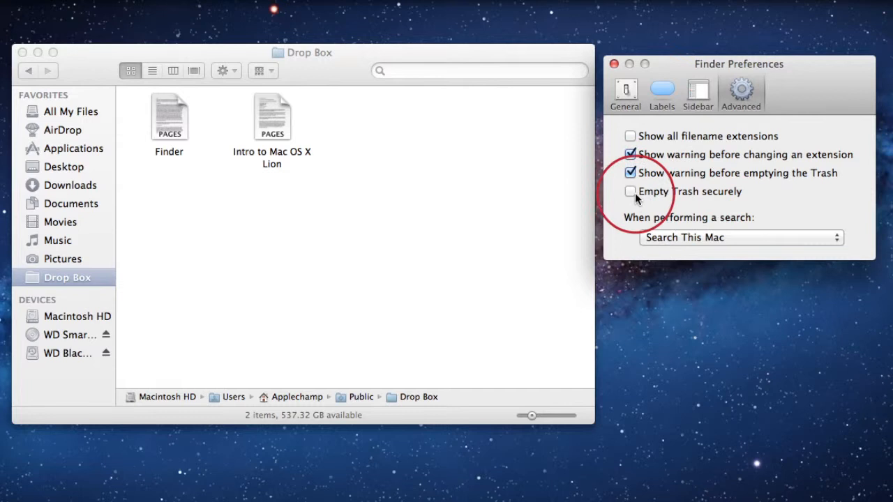
{"action": "mouse_move", "coordinate": [720, 198]}
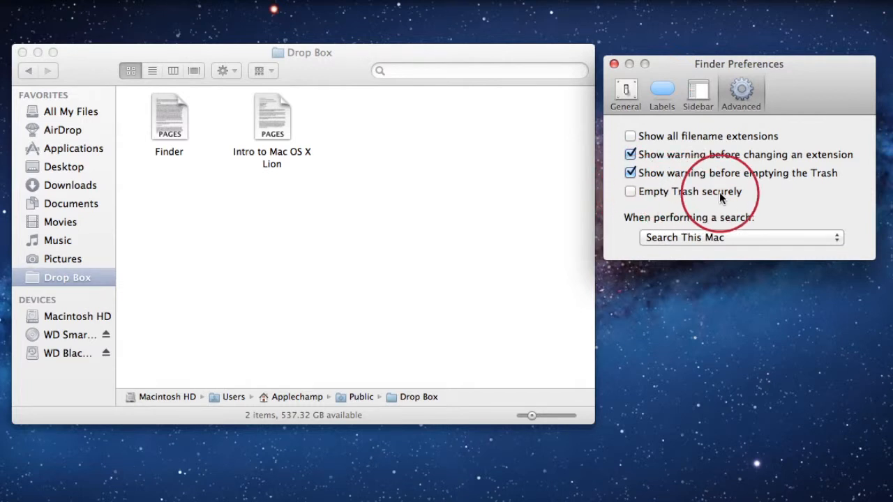
{"action": "mouse_move", "coordinate": [633, 233]}
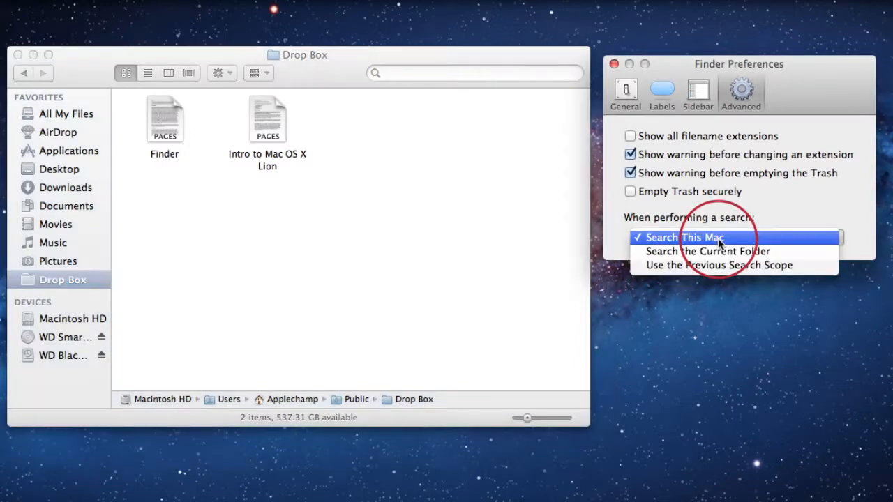
- Set the search scope to the current folder, search Applications for 'laun', then widen it to This Mac
{"action": "left_click", "coordinate": [683, 237]}
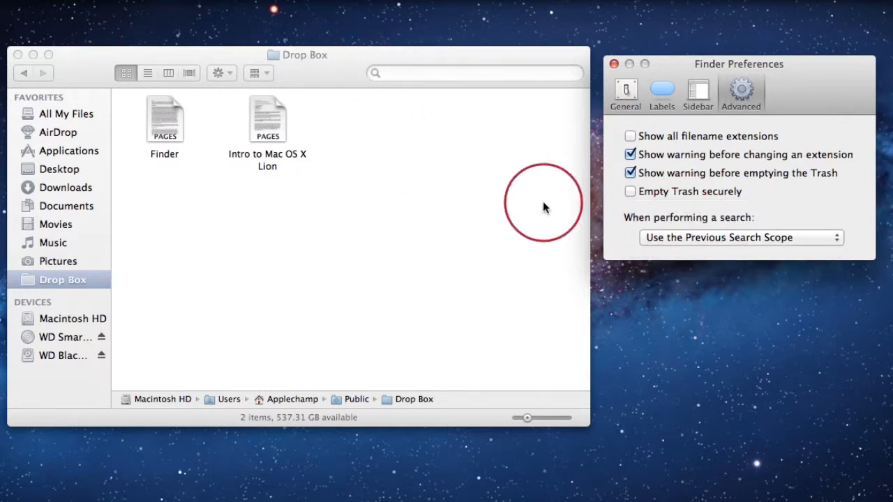
{"action": "left_click", "coordinate": [742, 237]}
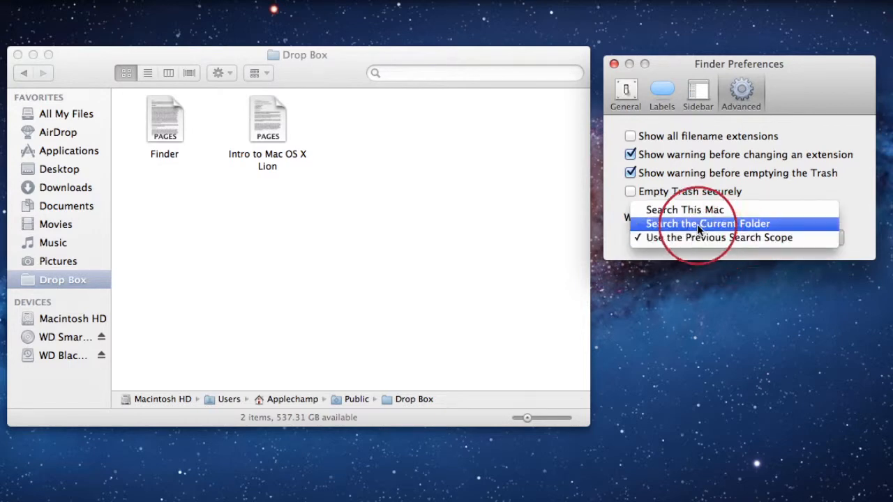
{"action": "left_click", "coordinate": [707, 223]}
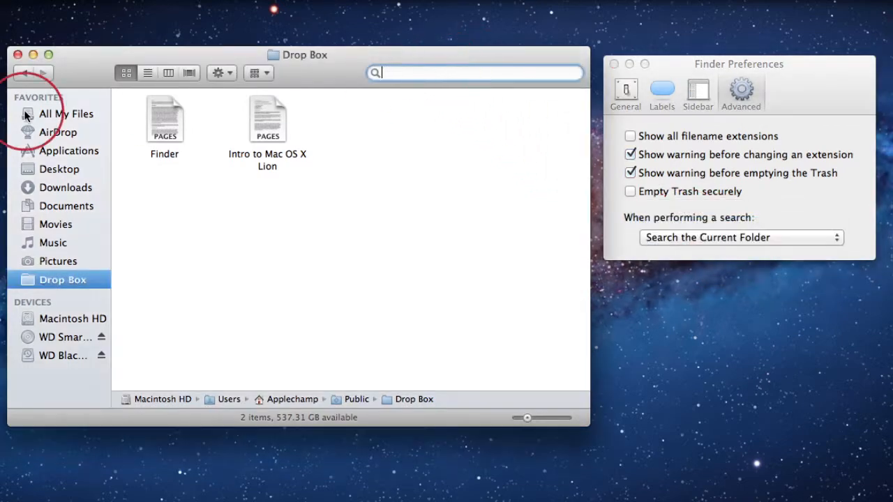
{"action": "left_click", "coordinate": [69, 151]}
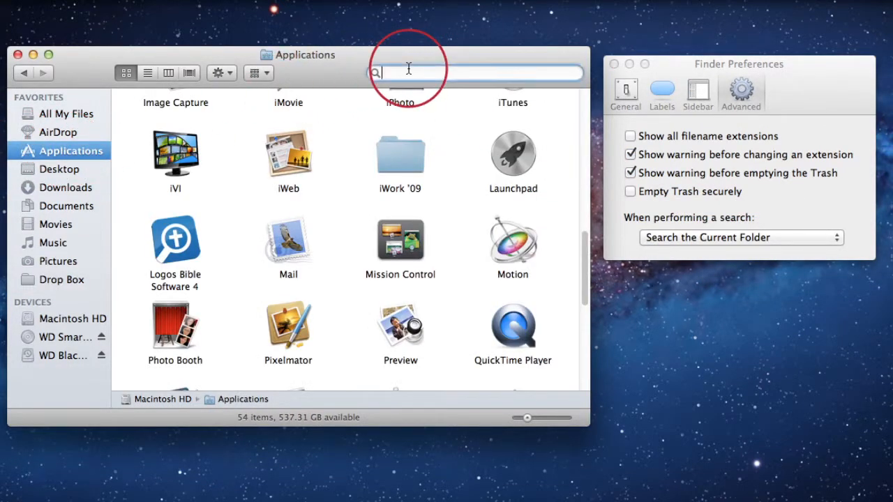
{"action": "type", "text": "launchpad"}
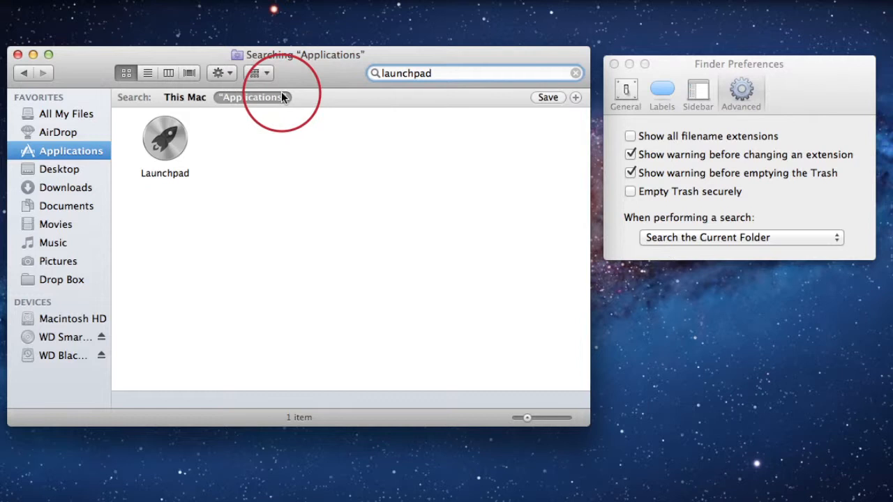
{"action": "left_click", "coordinate": [184, 97]}
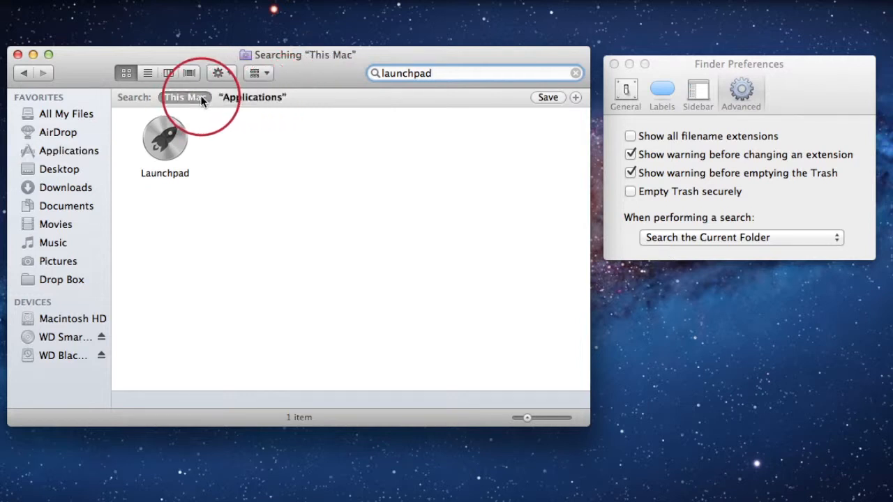
- Default searches to This Mac, then compare launchpad results for This Mac and Applications
{"action": "left_click", "coordinate": [741, 237]}
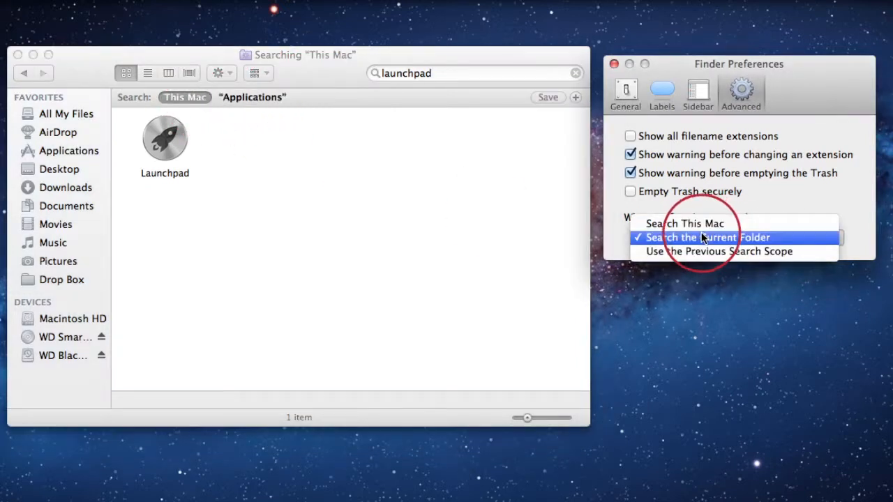
{"action": "left_click", "coordinate": [685, 223]}
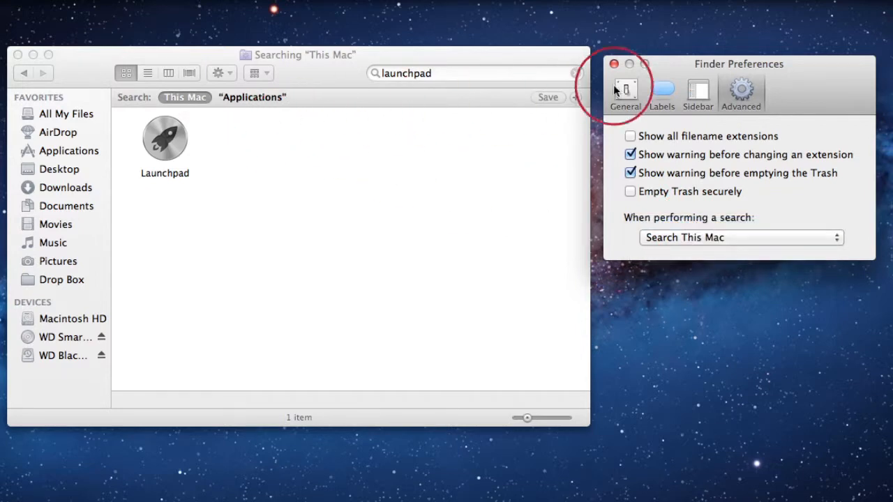
{"action": "left_click", "coordinate": [69, 151]}
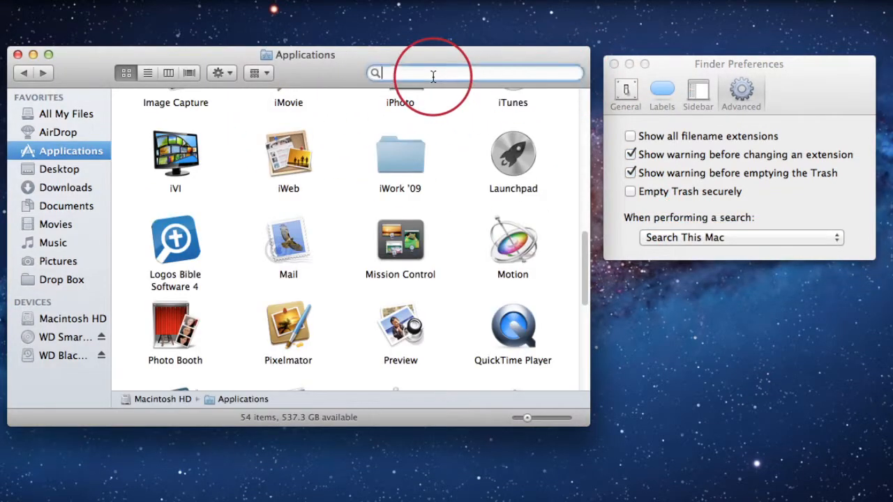
{"action": "type", "text": "launchpad"}
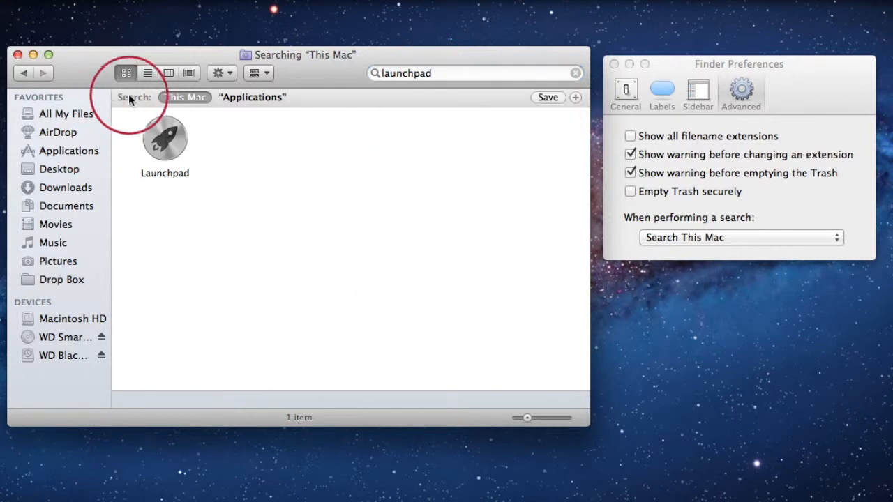
{"action": "left_click", "coordinate": [252, 96]}
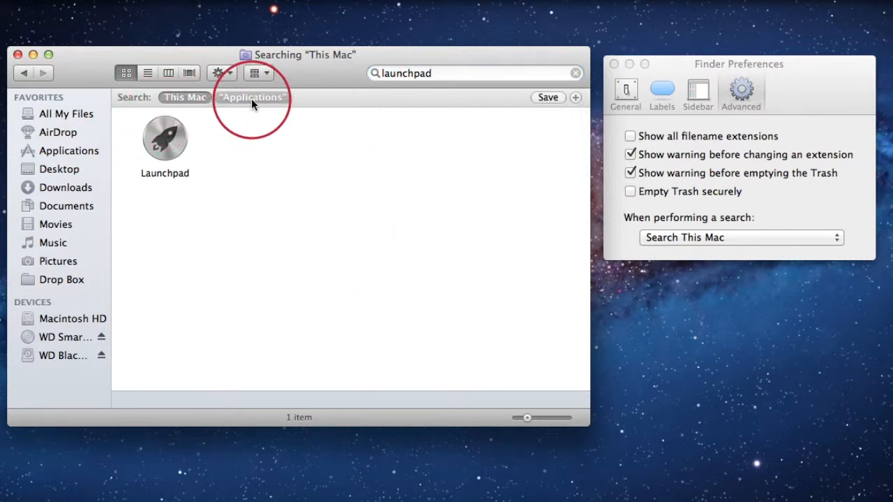
{"action": "mouse_move", "coordinate": [254, 104]}
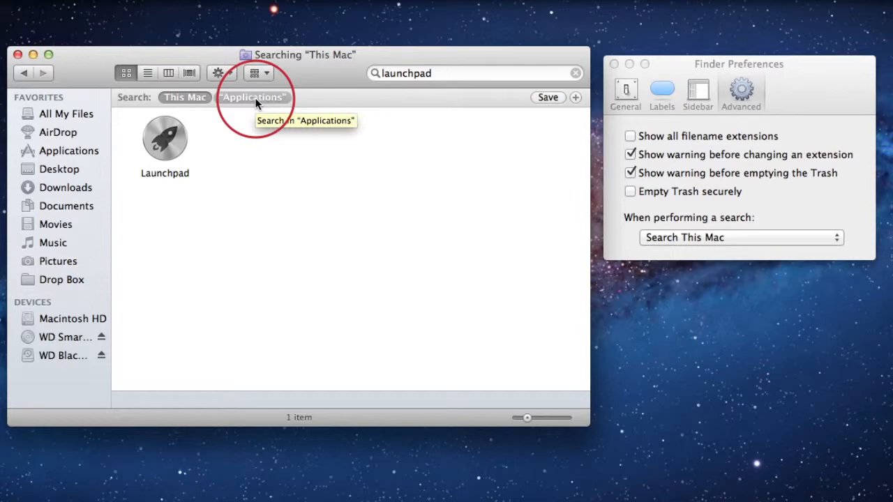
{"action": "left_click", "coordinate": [255, 97]}
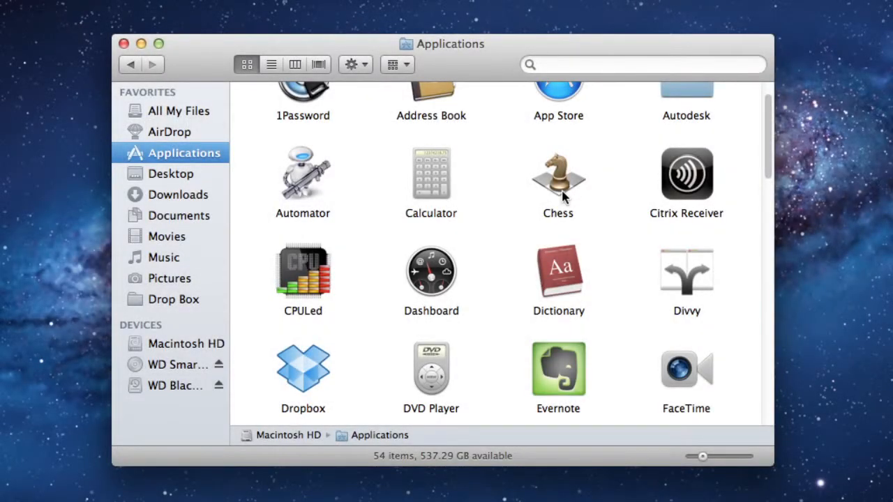
- Select Calculator in Applications and scroll through the app list
{"action": "scroll", "scroll_direction": "up", "scroll_amount": 3}
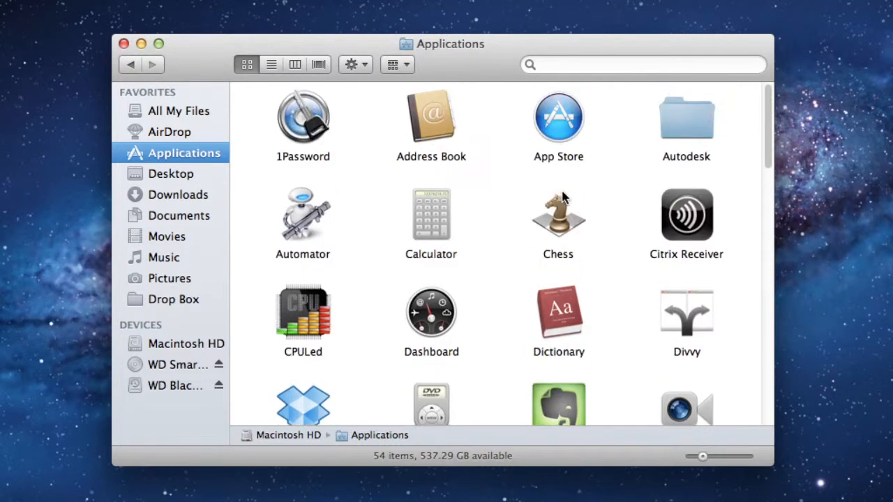
{"action": "left_click", "coordinate": [303, 118]}
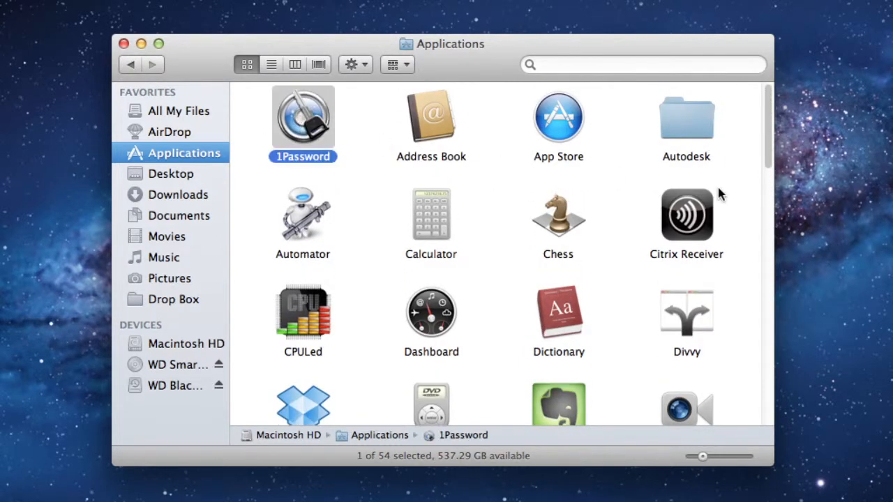
{"action": "left_click", "coordinate": [430, 216]}
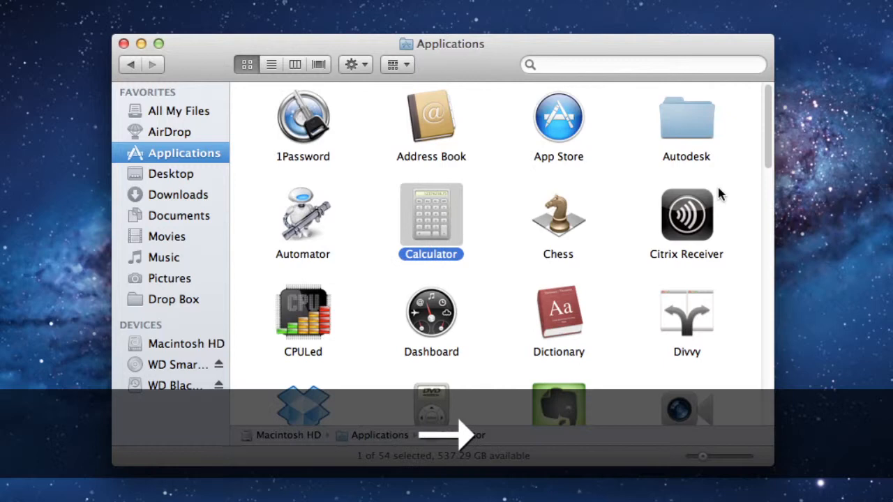
{"action": "scroll", "scroll_direction": "down", "scroll_amount": 3}
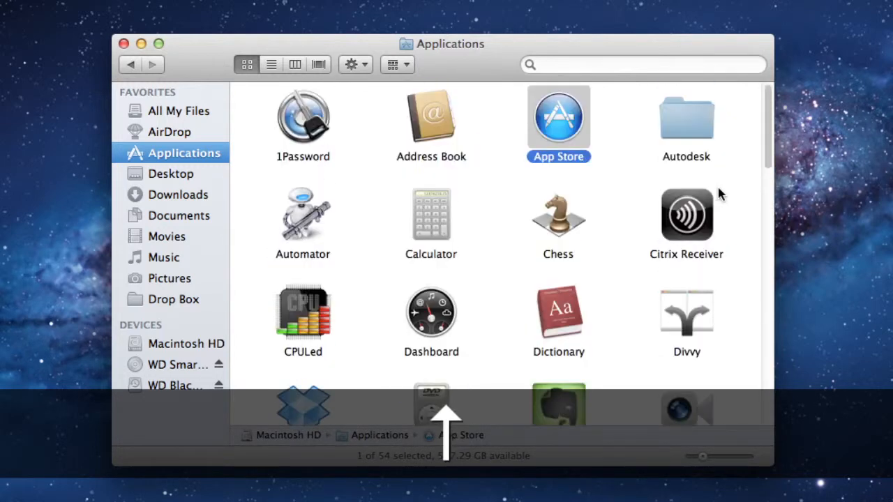
{"action": "scroll", "scroll_direction": "down", "scroll_amount": 3}
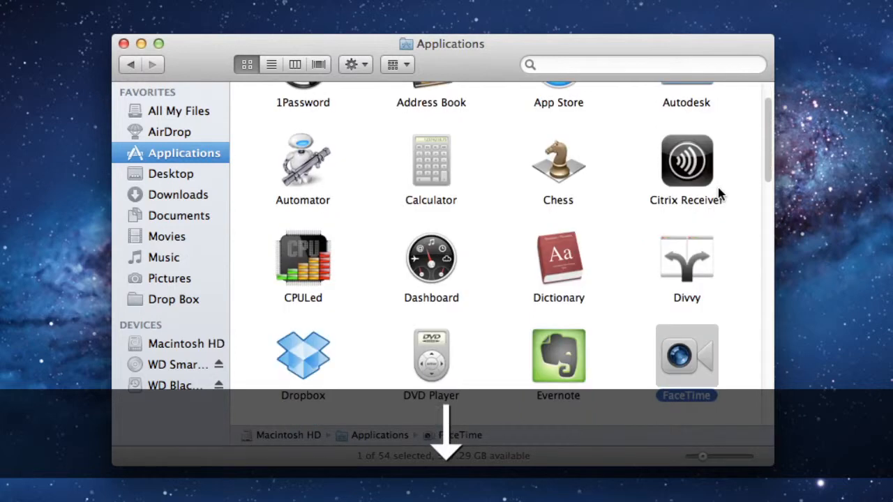
{"action": "scroll", "scroll_direction": "down", "scroll_amount": 3}
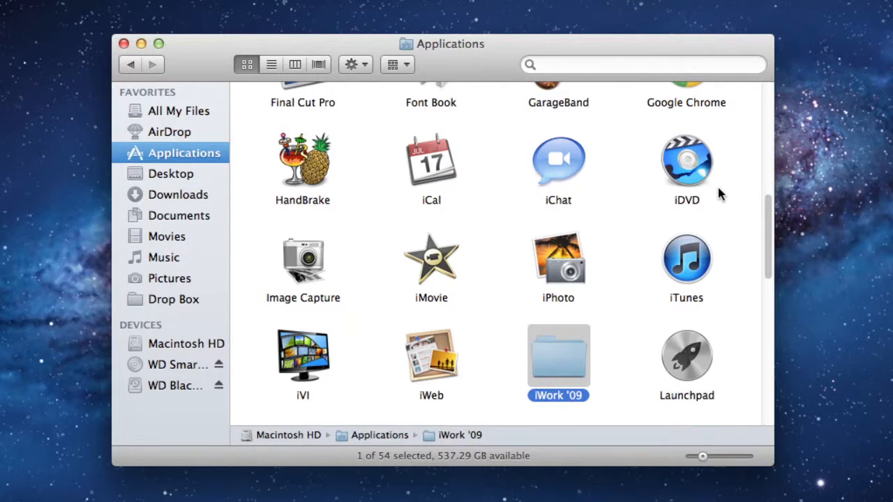
- Open iWork '09, step through Numbers, Keynote and Pages, then return with iWork '09 selected
{"action": "key", "text": "cmd"}
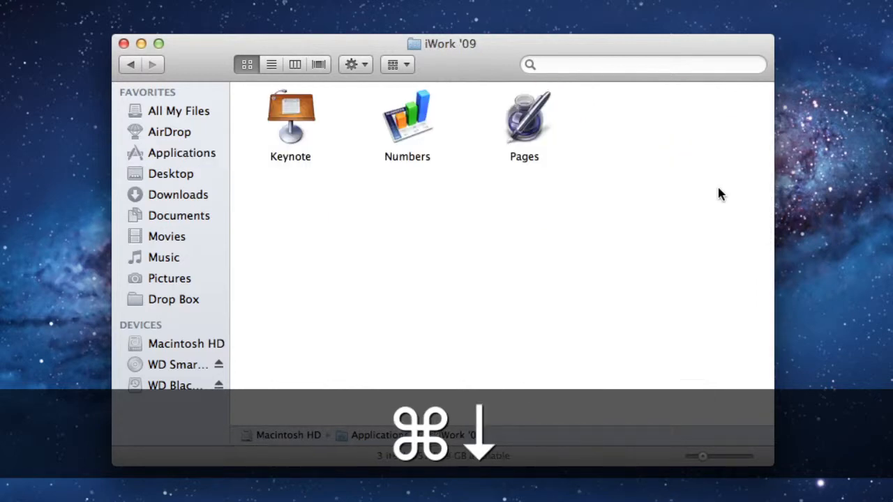
{"action": "left_click", "coordinate": [407, 117]}
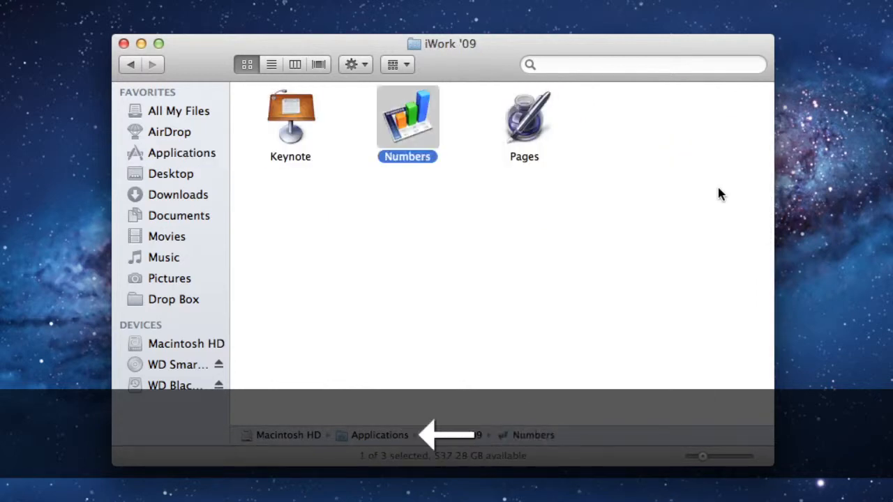
{"action": "left_click", "coordinate": [290, 119]}
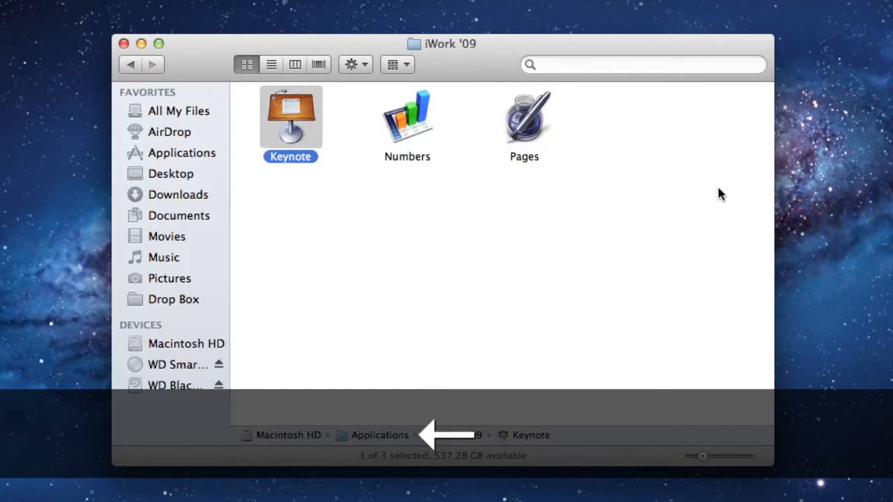
{"action": "left_click", "coordinate": [524, 119]}
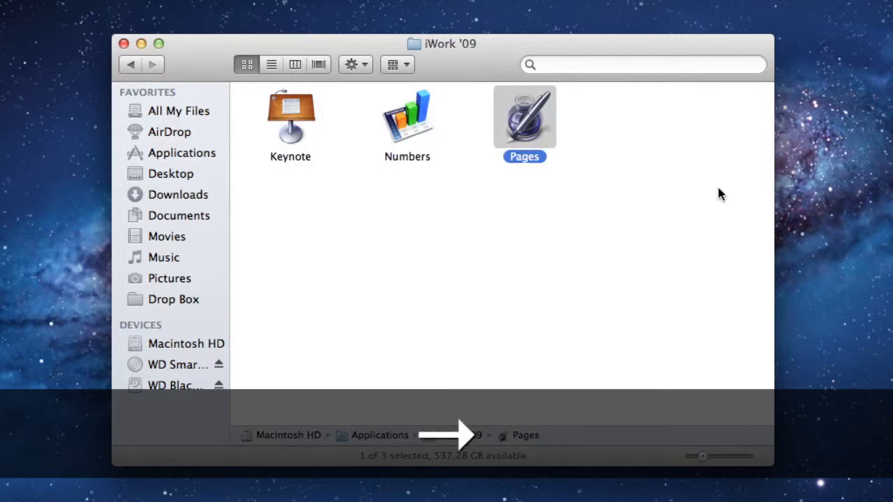
{"action": "left_click", "coordinate": [290, 119]}
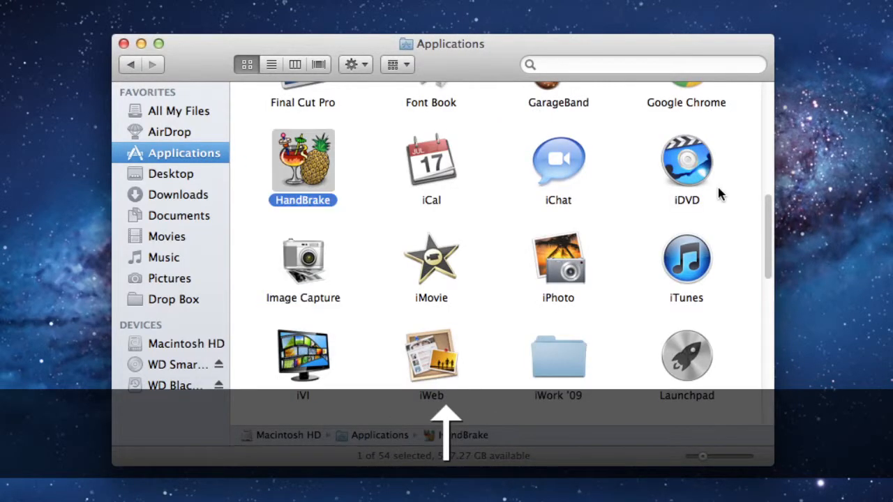
{"action": "left_click", "coordinate": [557, 356]}
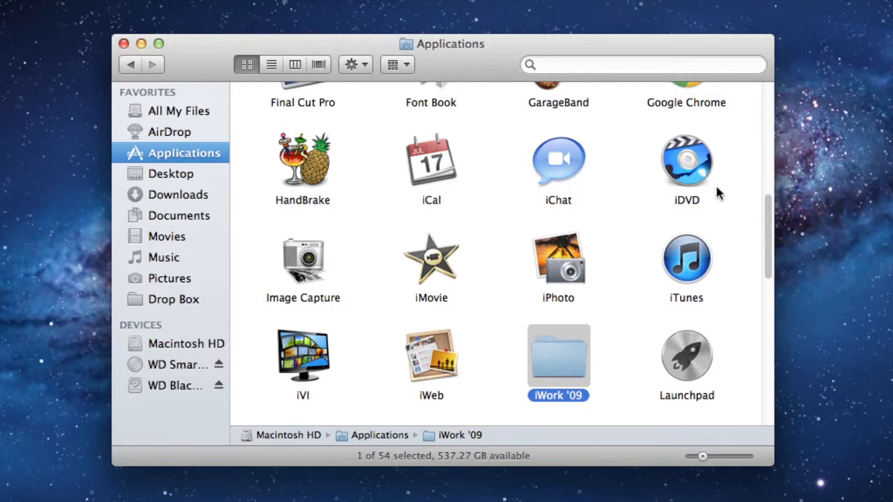
{"action": "mouse_move", "coordinate": [611, 200]}
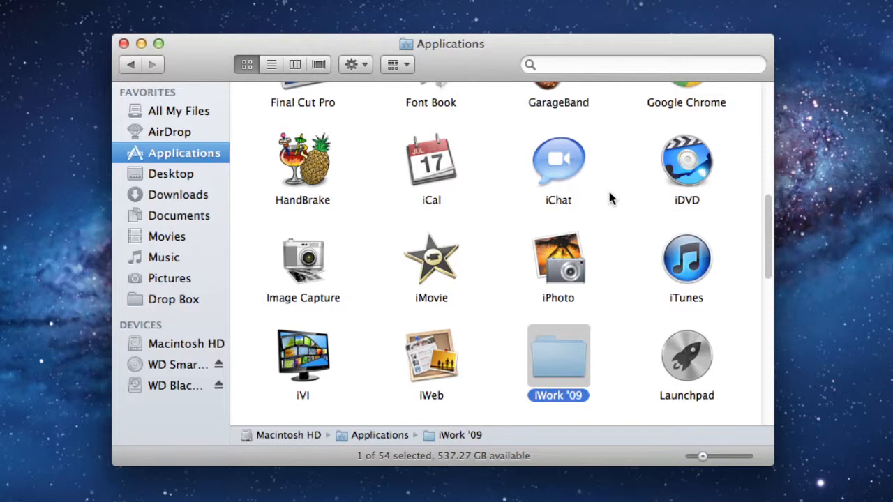
- Open a second Finder window, create an untitled folder in Documents, then move it to the Trash
{"action": "key", "text": "Cmd+N"}
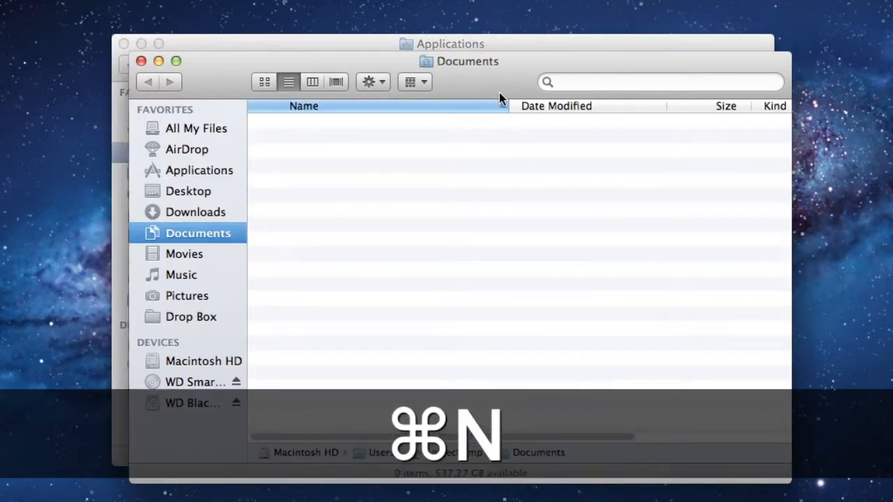
{"action": "key", "text": "cmd+n"}
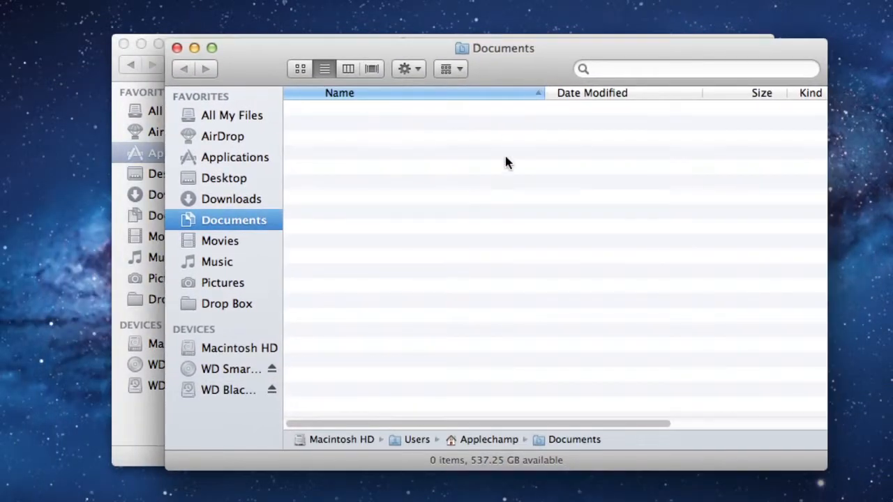
{"action": "key", "text": "cmd+shift"}
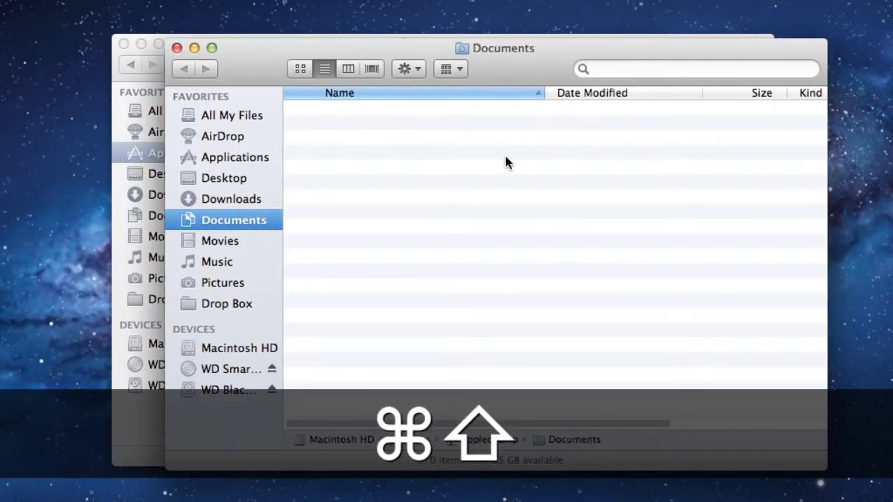
{"action": "key", "text": "cmd+shift+n"}
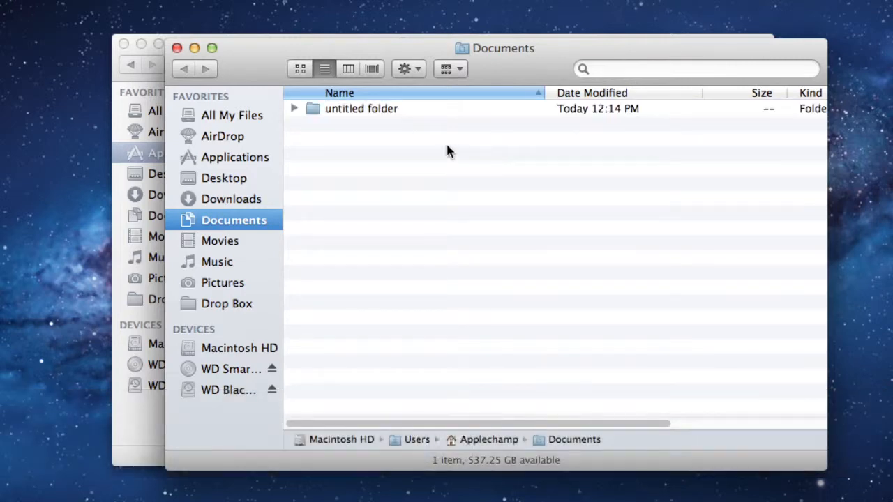
{"action": "left_click", "coordinate": [361, 108]}
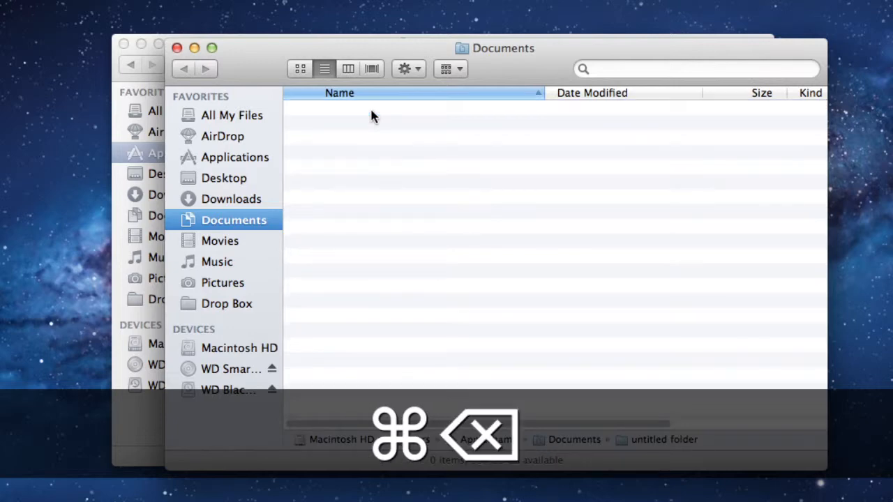
{"action": "key", "text": "cmd+delete"}
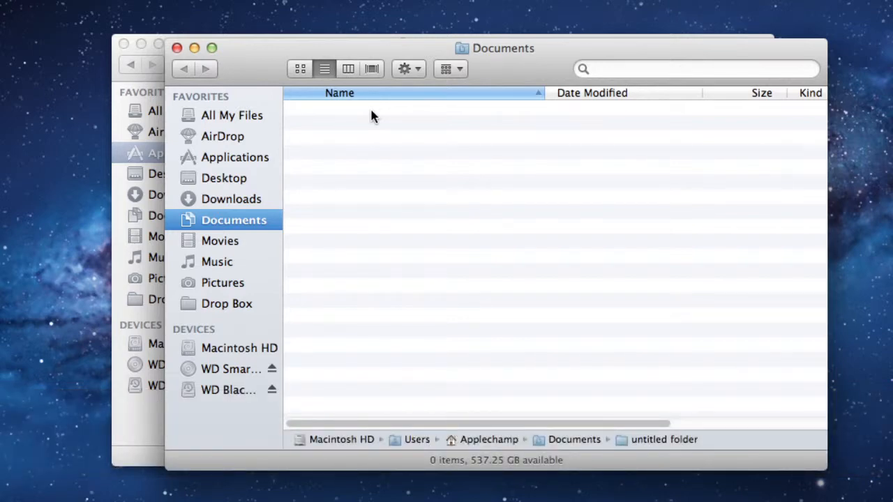
{"action": "mouse_move", "coordinate": [448, 301]}
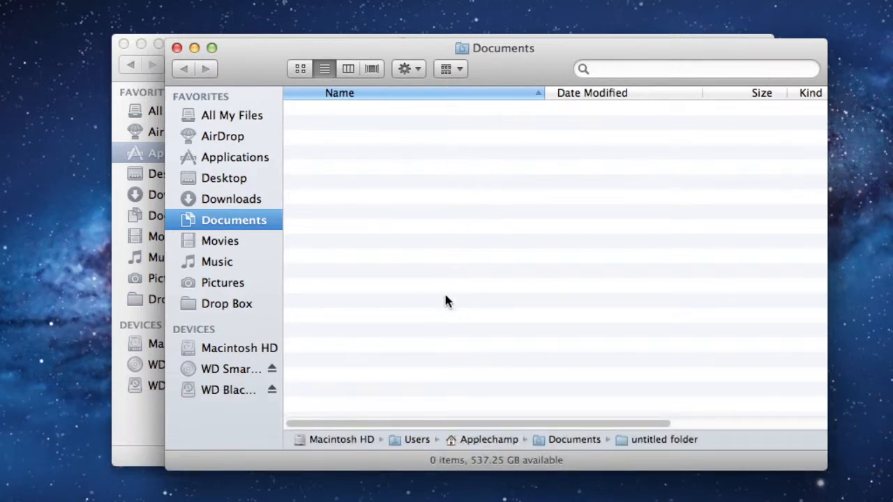
{"action": "mouse_move", "coordinate": [513, 260]}
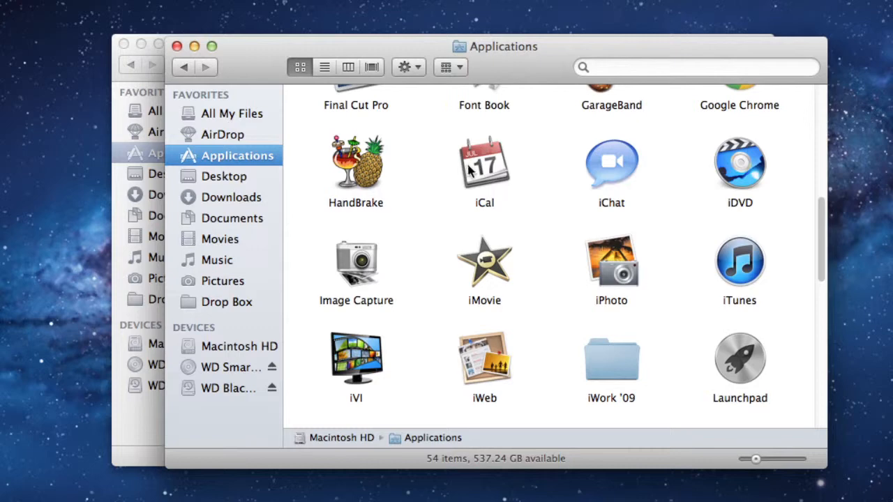
{"action": "mouse_move", "coordinate": [452, 185]}
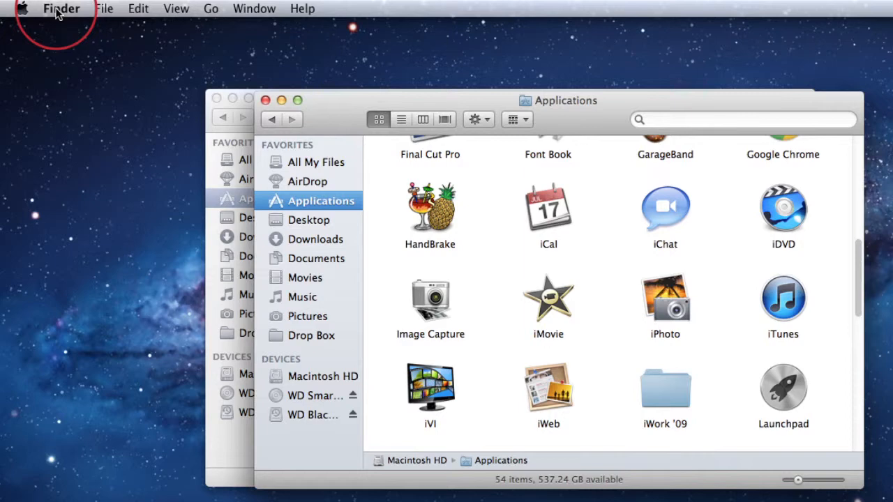
{"action": "left_click", "coordinate": [104, 8]}
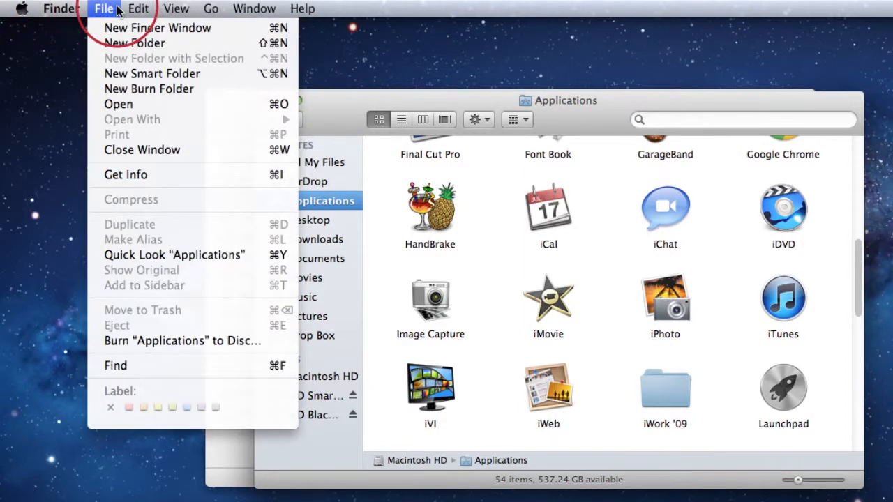
{"action": "mouse_move", "coordinate": [146, 48]}
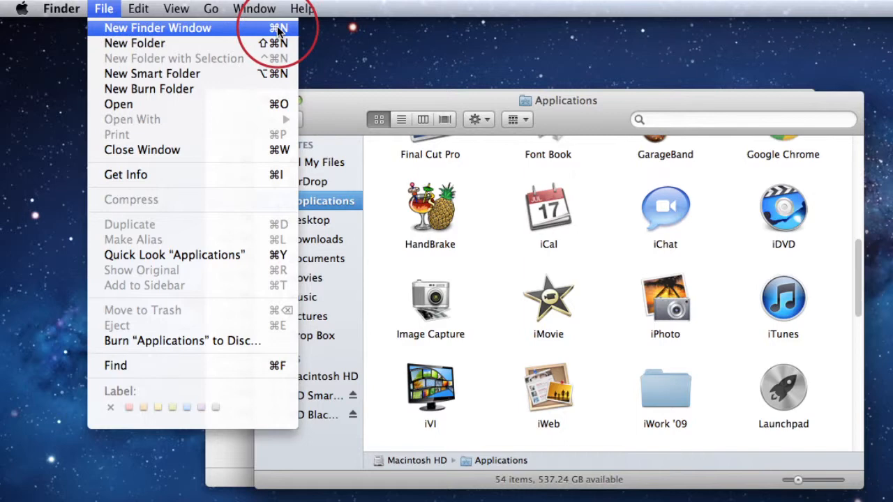
{"action": "left_click", "coordinate": [175, 9]}
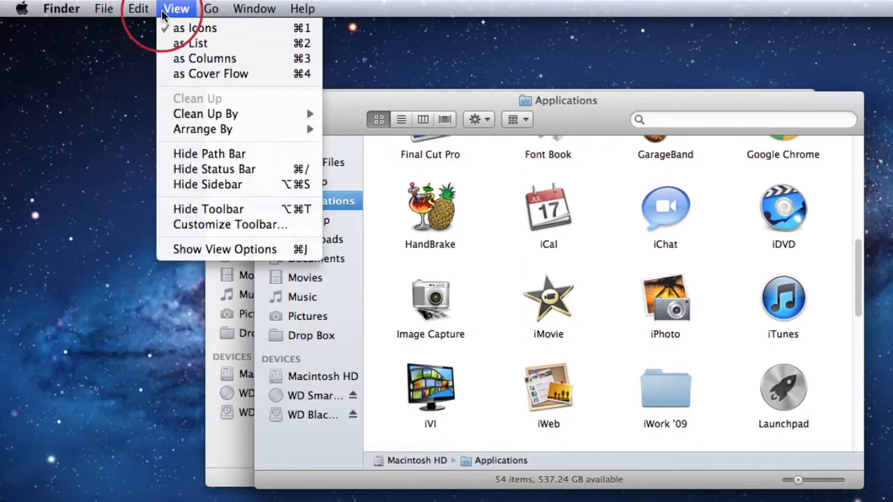
{"action": "left_click", "coordinate": [211, 9]}
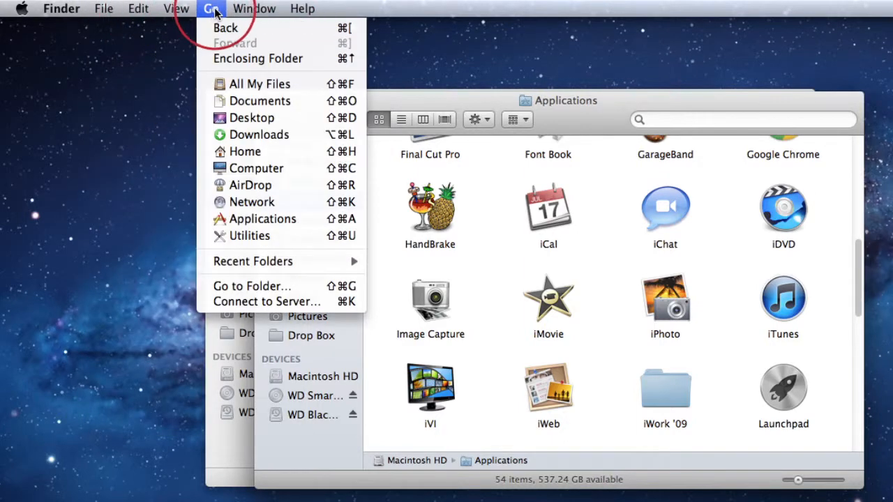
{"action": "left_click", "coordinate": [302, 8]}
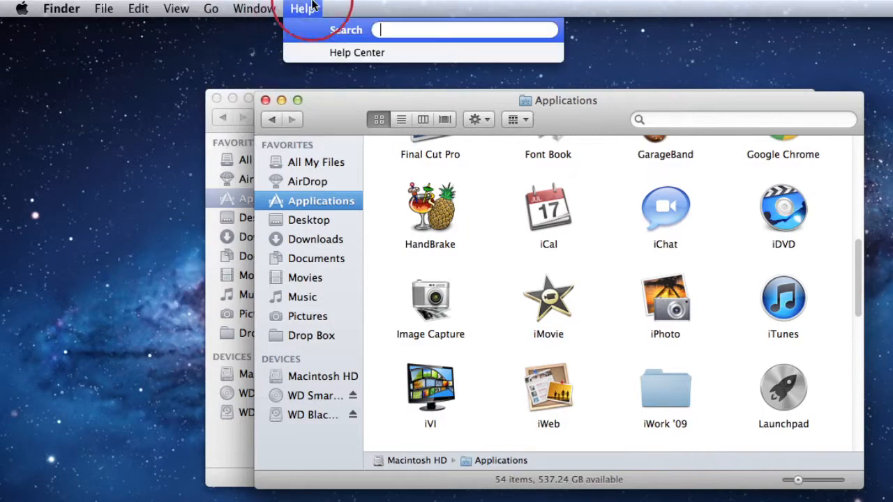
{"action": "left_click", "coordinate": [256, 9]}
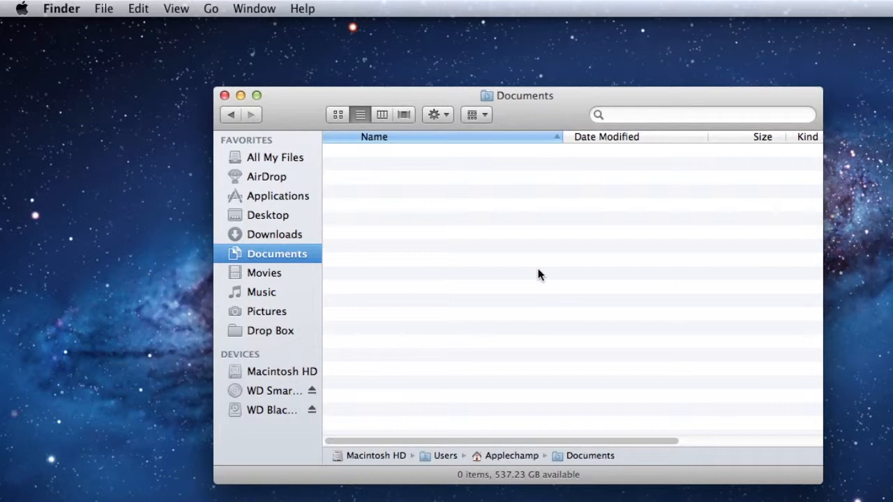
{"action": "mouse_move", "coordinate": [528, 322]}
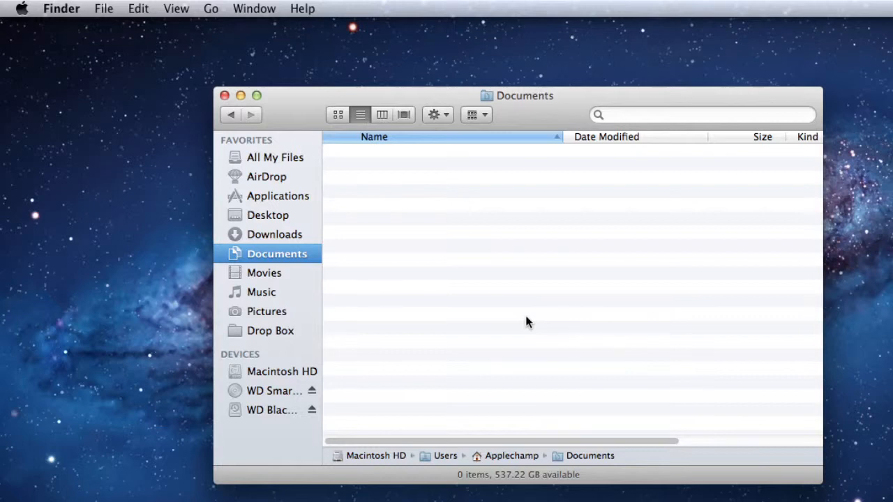
{"action": "mouse_move", "coordinate": [356, 448]}
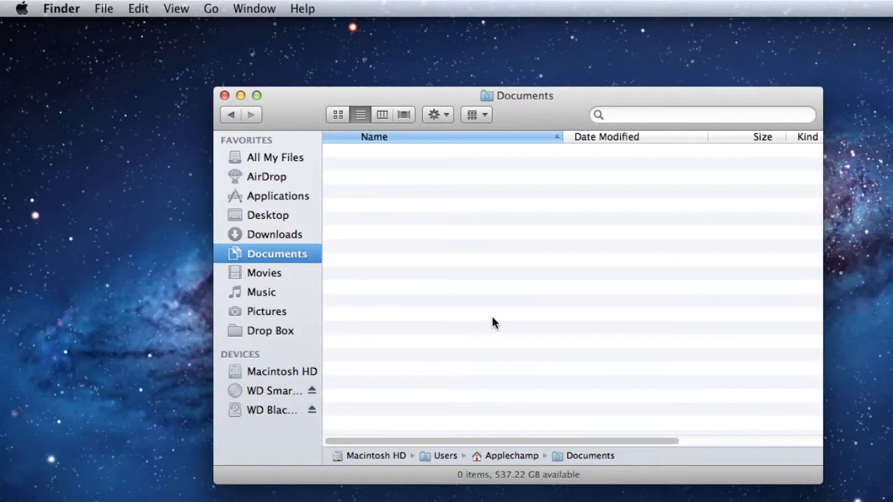
{"action": "mouse_move", "coordinate": [494, 316]}
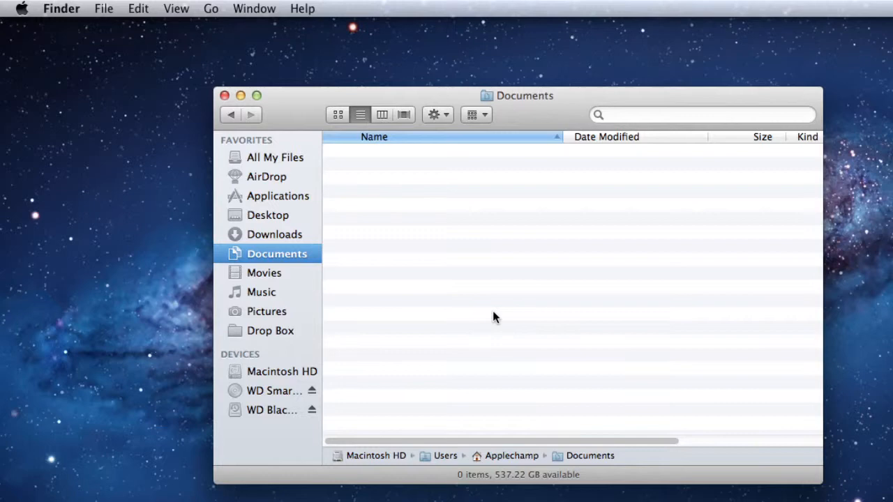
{"action": "mouse_move", "coordinate": [407, 258]}
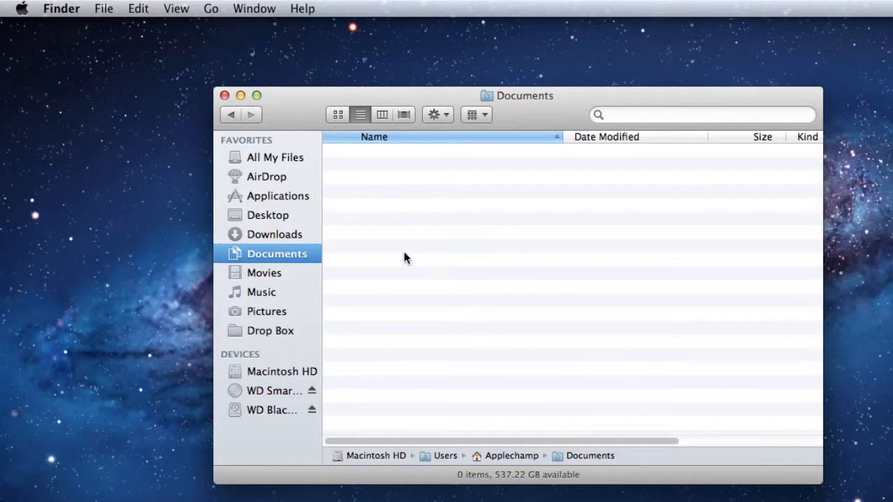
- Reveal the hidden Library entry in the Go menu and open it
{"action": "left_click", "coordinate": [210, 9]}
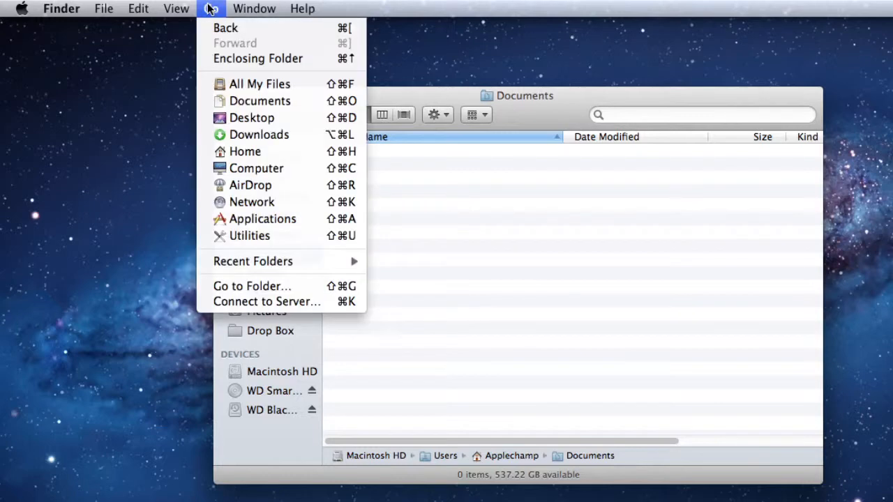
{"action": "mouse_move", "coordinate": [267, 74]}
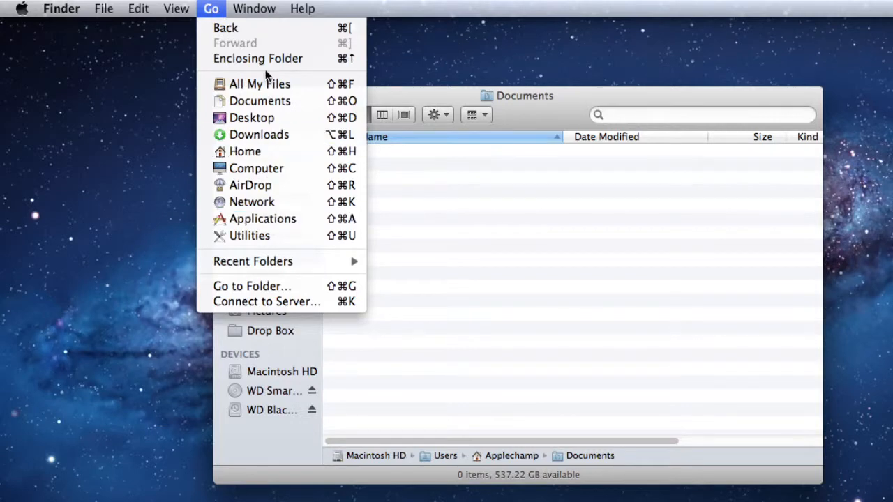
{"action": "mouse_move", "coordinate": [276, 118]}
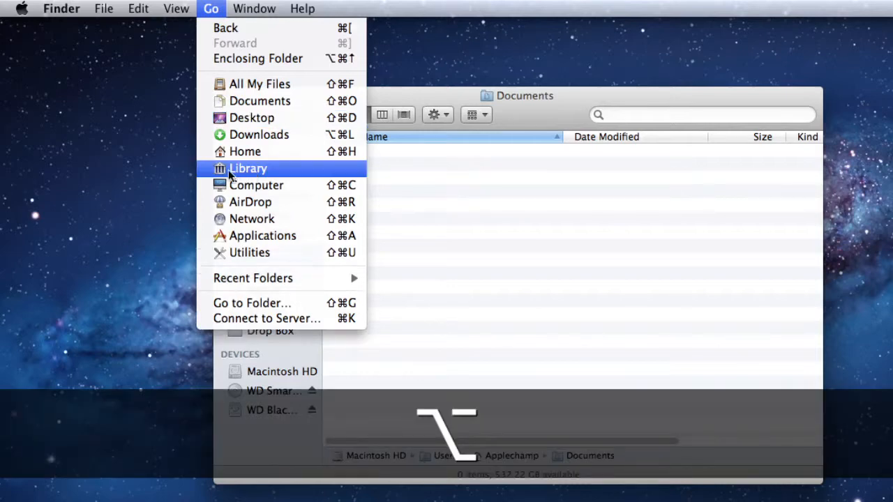
{"action": "mouse_move", "coordinate": [256, 169]}
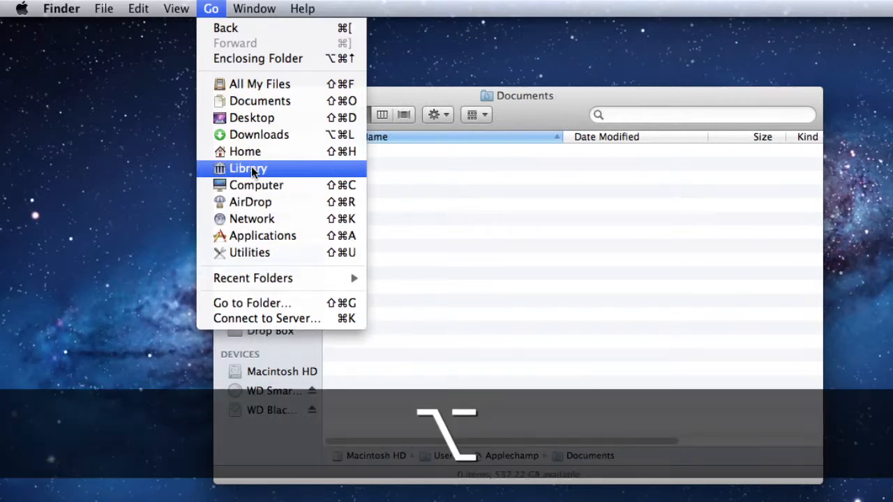
{"action": "mouse_move", "coordinate": [256, 172]}
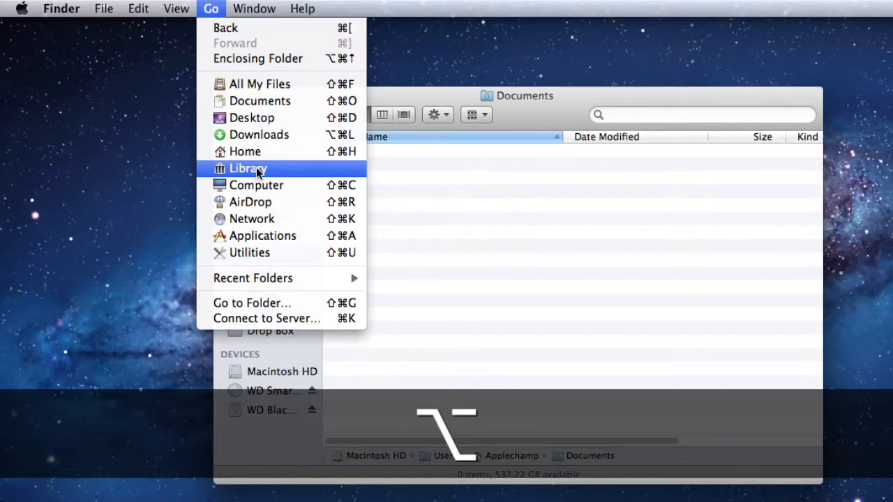
{"action": "left_click", "coordinate": [248, 168]}
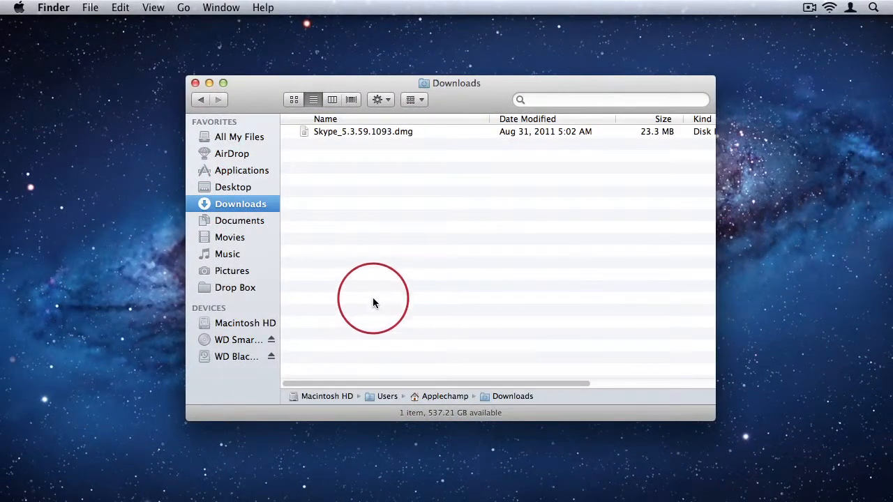
{"action": "mouse_move", "coordinate": [477, 258]}
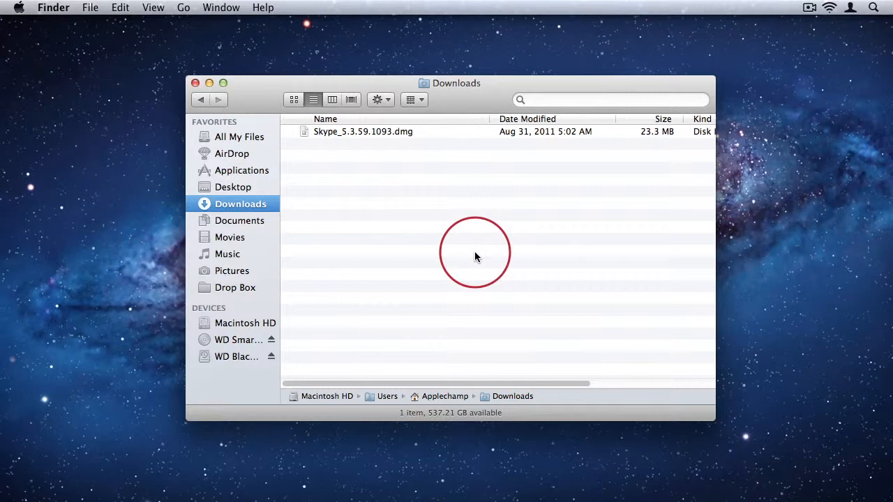
{"action": "mouse_move", "coordinate": [687, 291]}
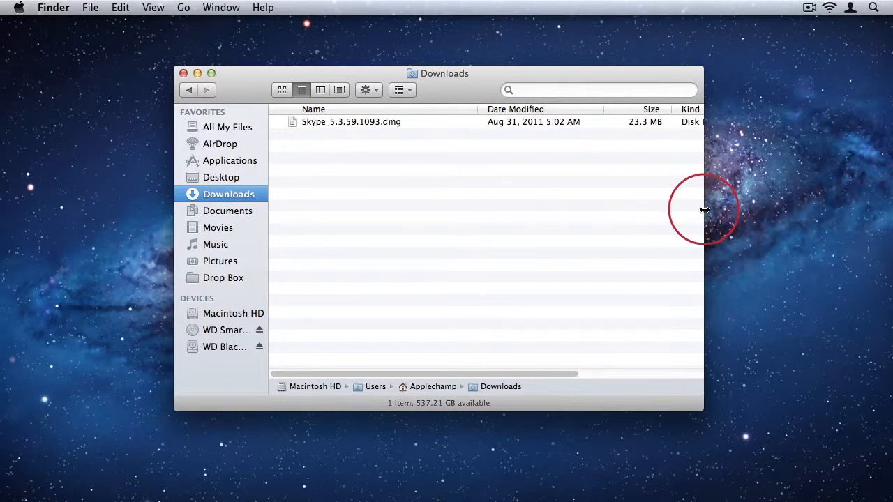
{"action": "mouse_move", "coordinate": [597, 421]}
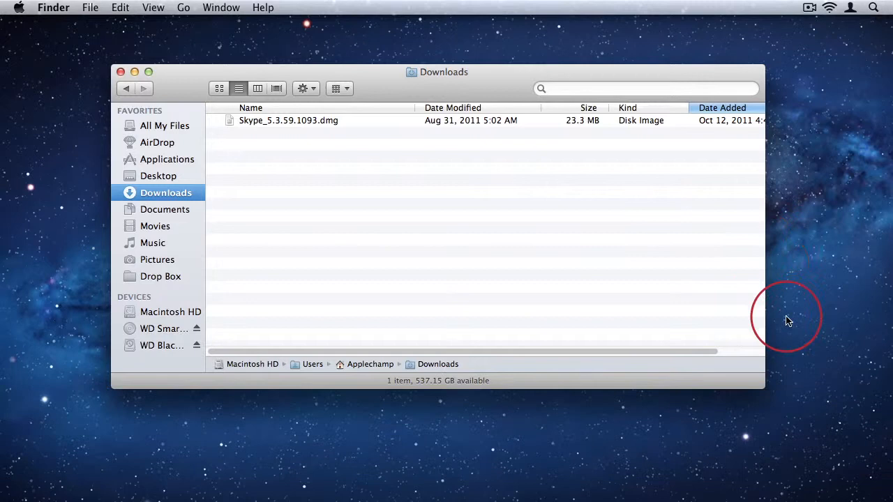
{"action": "mouse_move", "coordinate": [763, 387]}
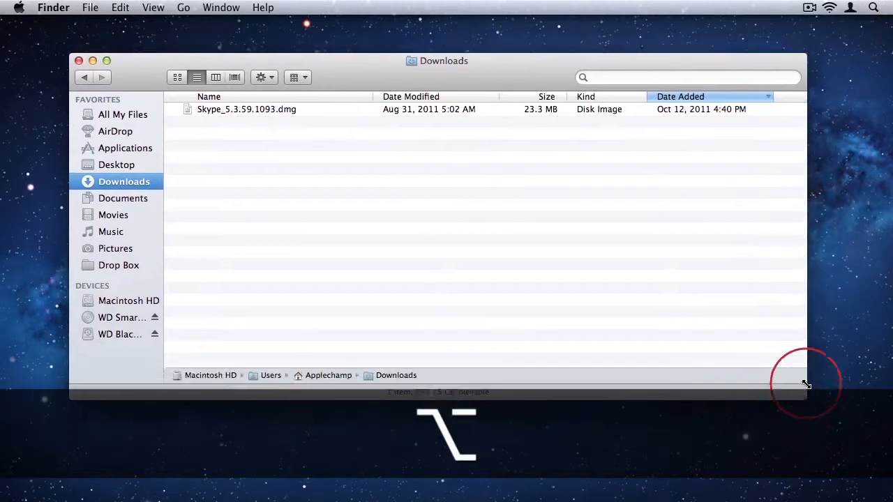
{"action": "left_click_drag", "start_coordinate": [806, 383], "coordinate": [763, 361]}
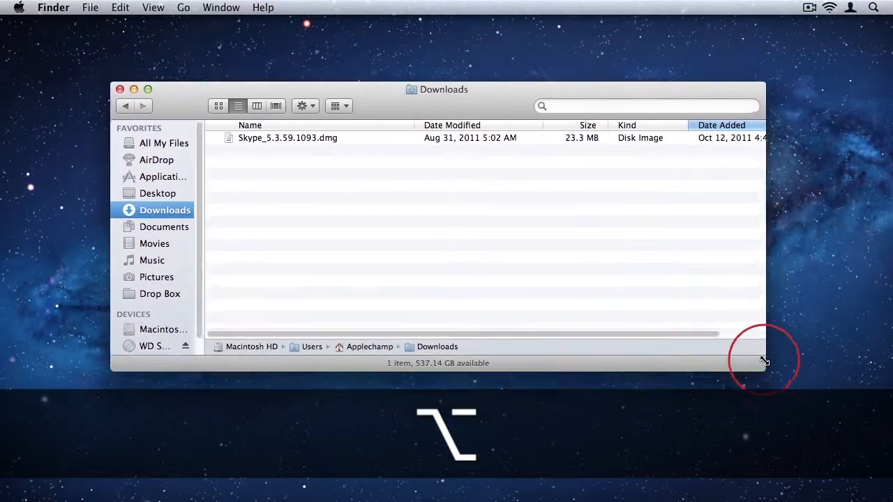
{"action": "left_click_drag", "start_coordinate": [764, 361], "coordinate": [642, 348]}
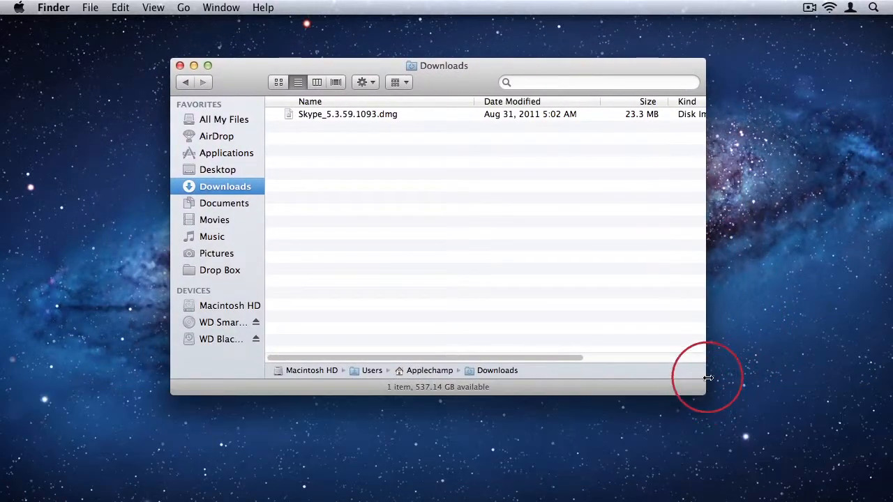
{"action": "mouse_move", "coordinate": [441, 91]}
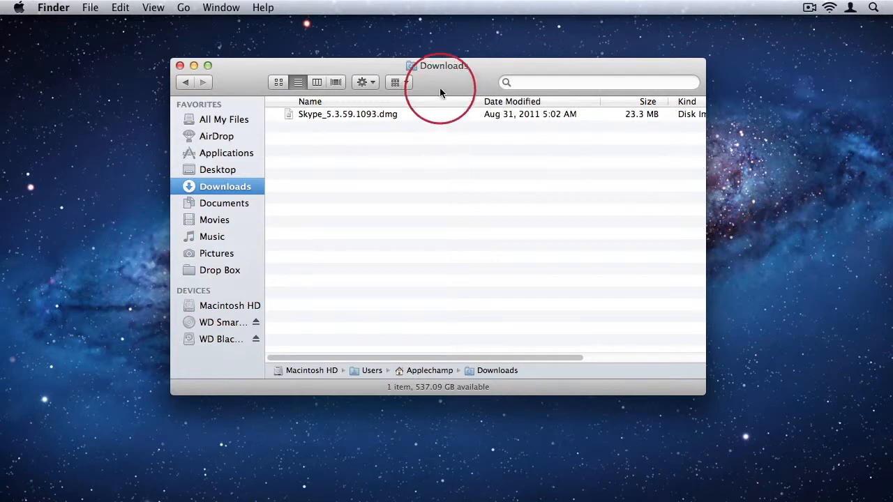
- Move the Downloads window slightly lower and shrink it proportionally around its centre
{"action": "left_click_drag", "start_coordinate": [438, 65], "coordinate": [252, 79]}
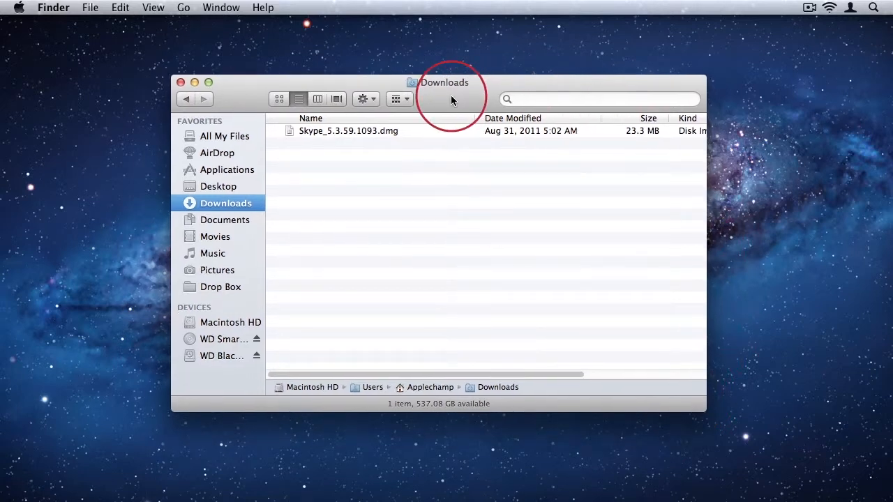
{"action": "mouse_move", "coordinate": [646, 219]}
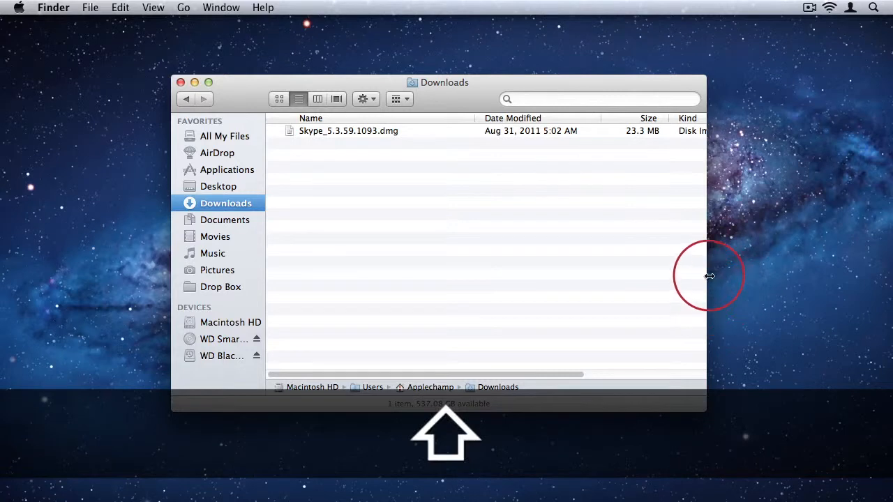
{"action": "mouse_move", "coordinate": [712, 273]}
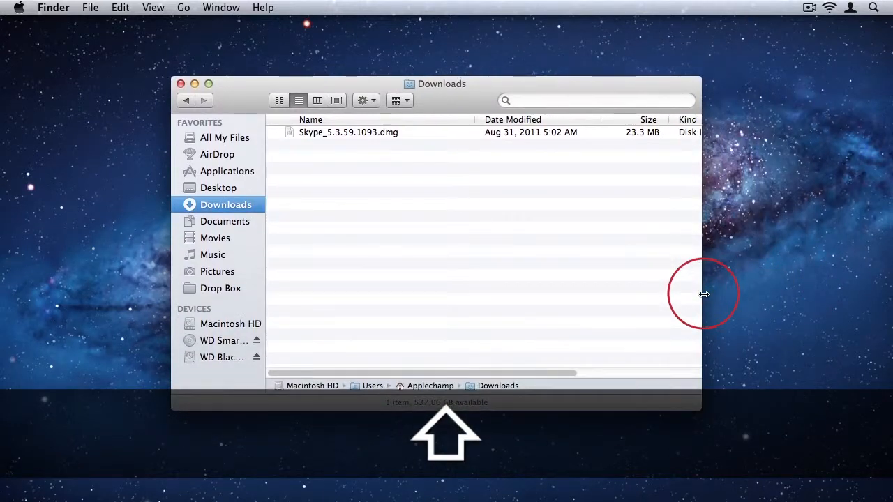
{"action": "mouse_move", "coordinate": [727, 293]}
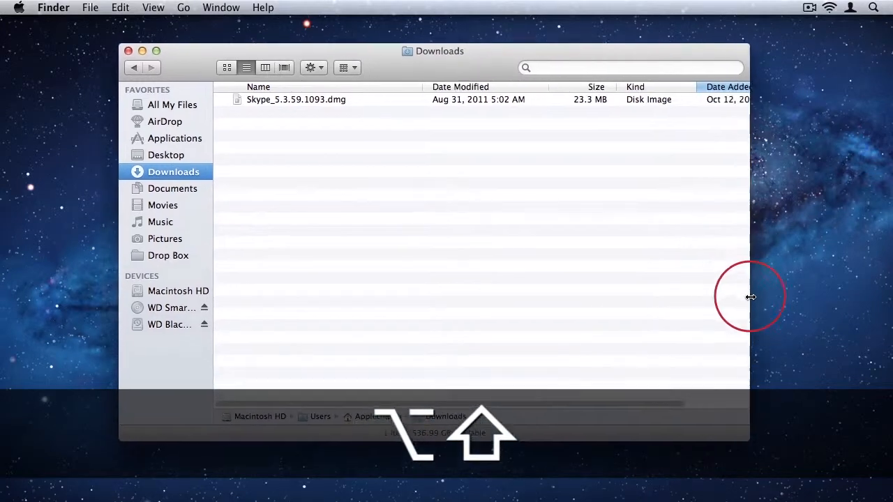
{"action": "left_click_drag", "start_coordinate": [750, 297], "coordinate": [728, 302]}
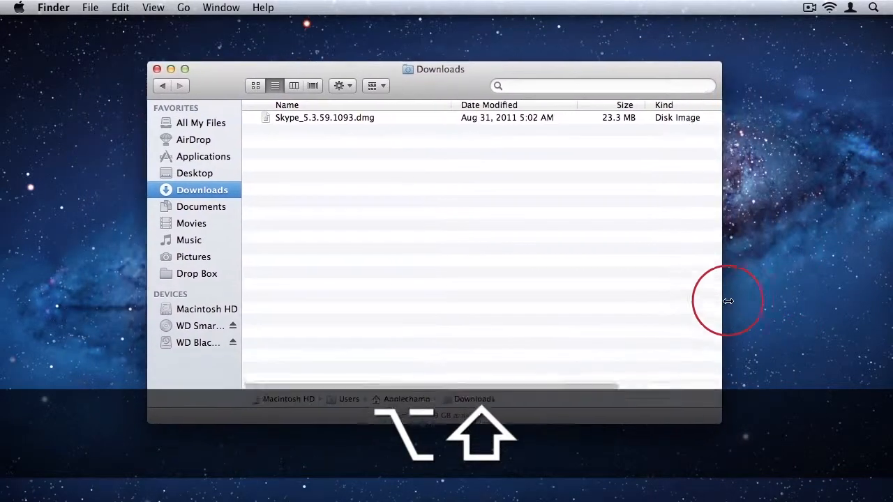